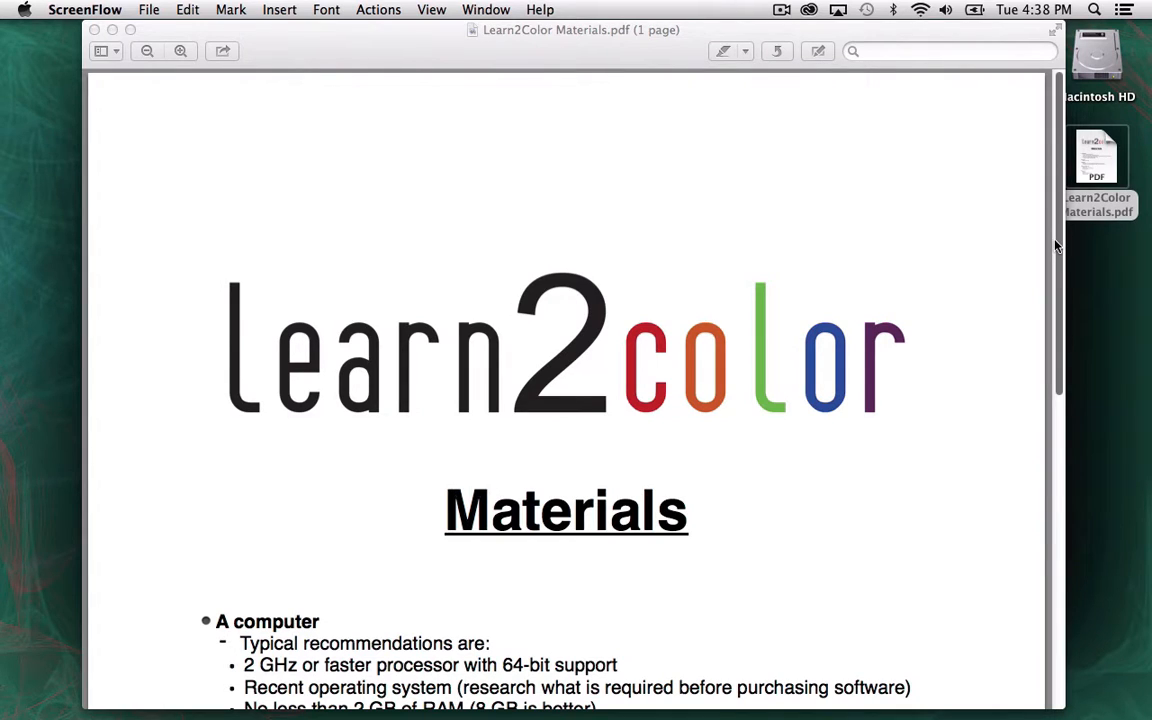
{"action": "mouse_move", "coordinate": [1060, 232]}
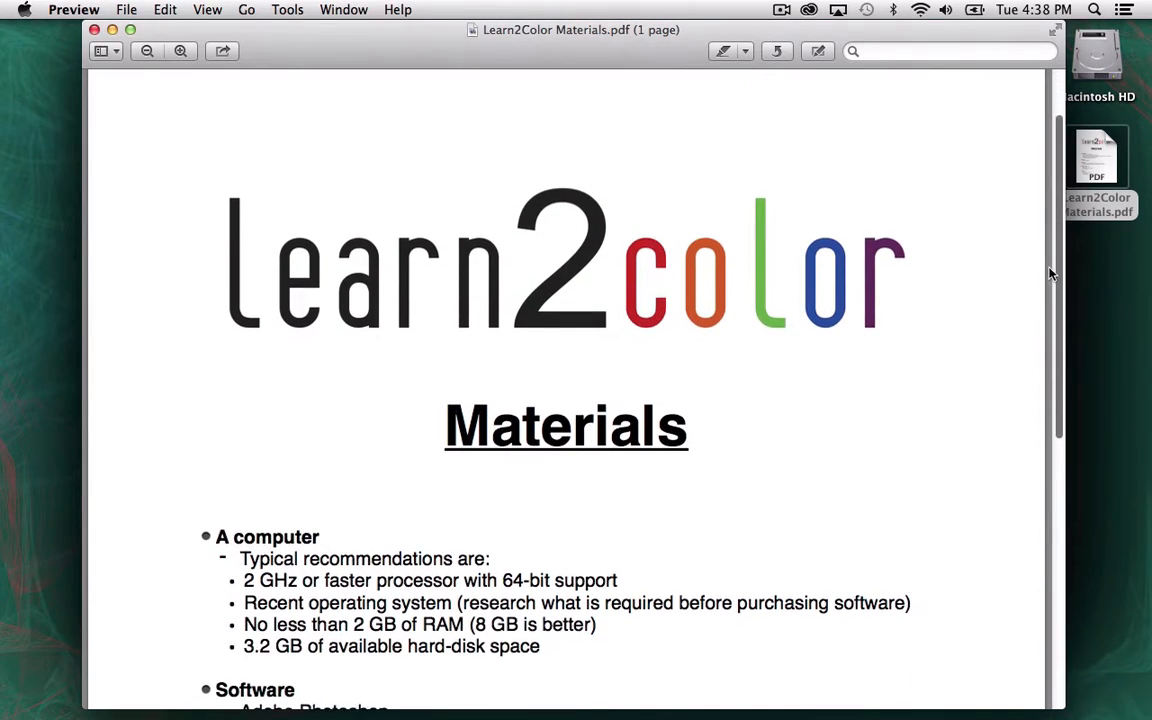
Scroll the PDF, then show About This Mac with OS X 10.9.5, 2.9 GHz Core i7 and 8 GB memory.
{"action": "scroll", "scroll_direction": "down", "scroll_amount": 3}
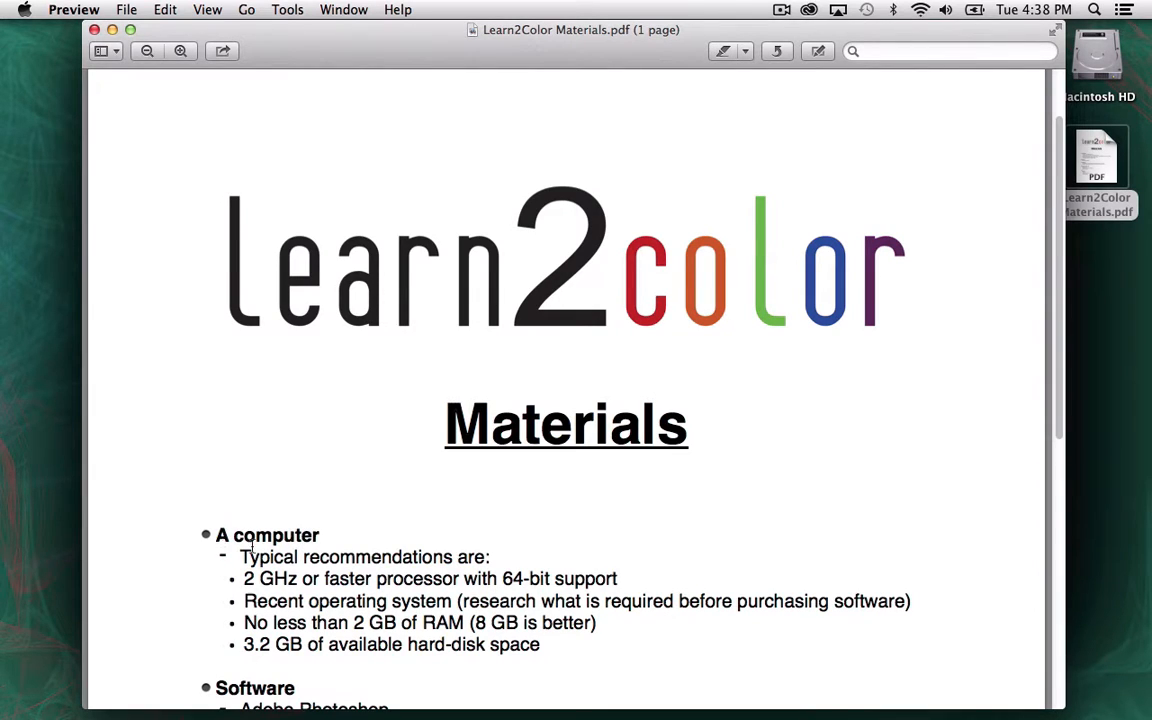
{"action": "mouse_move", "coordinate": [272, 560]}
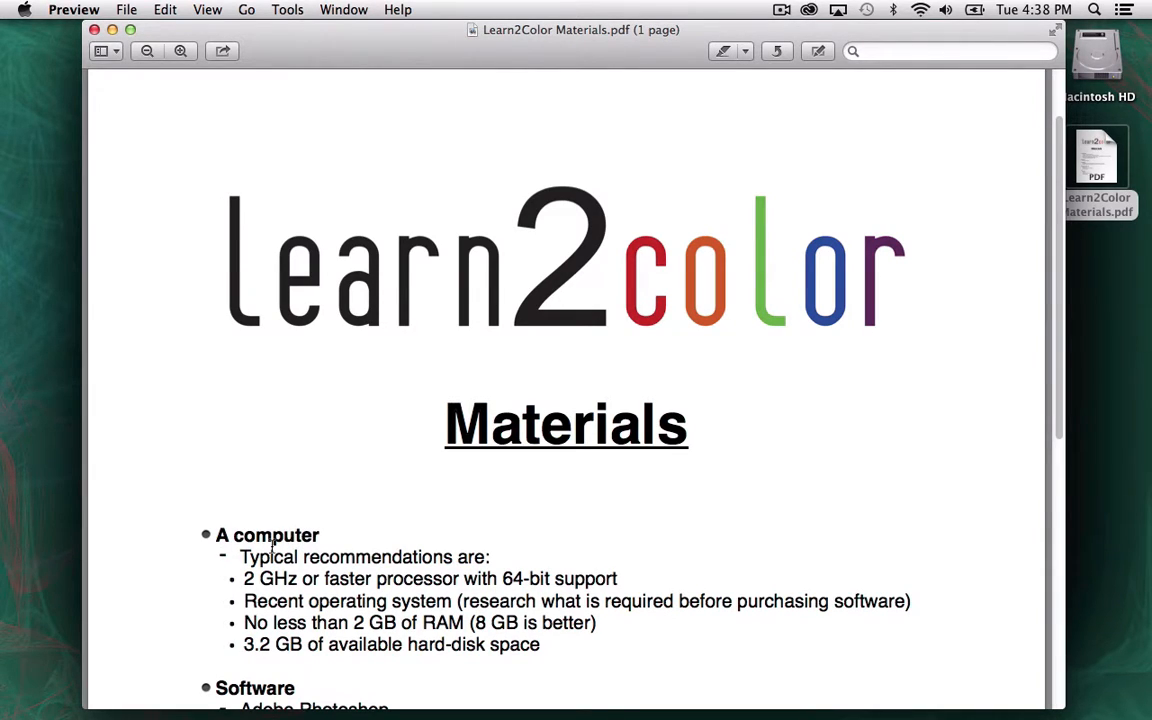
{"action": "mouse_move", "coordinate": [424, 600]}
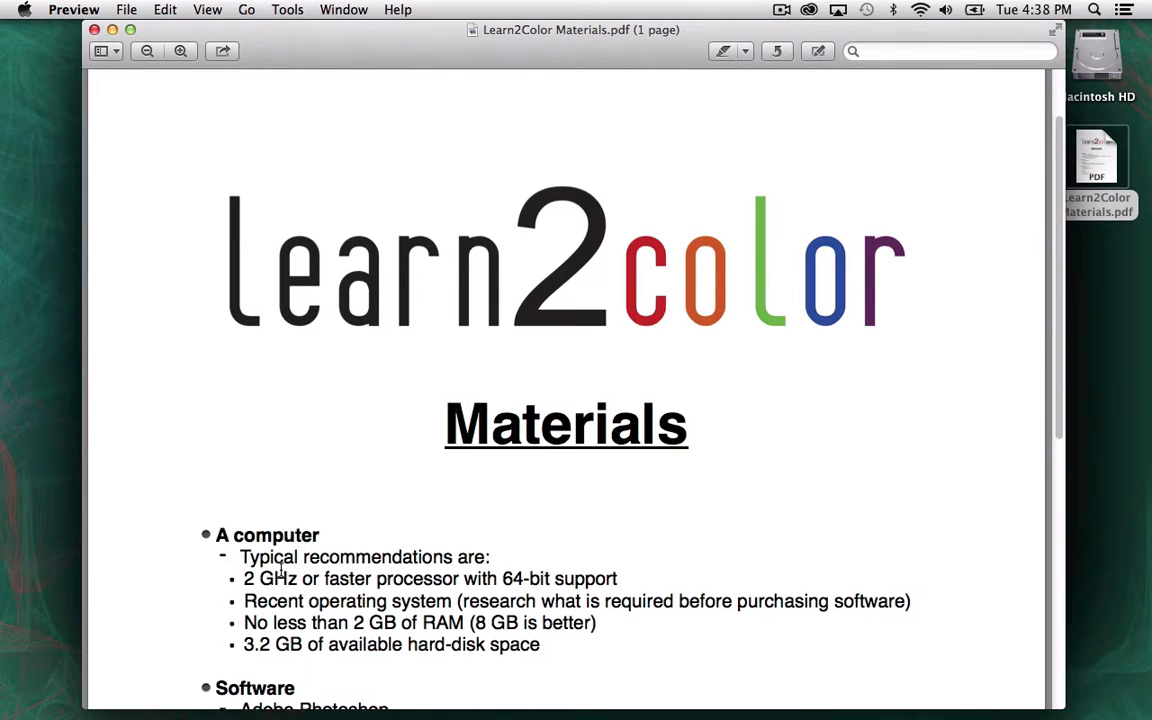
{"action": "mouse_move", "coordinate": [1058, 216]}
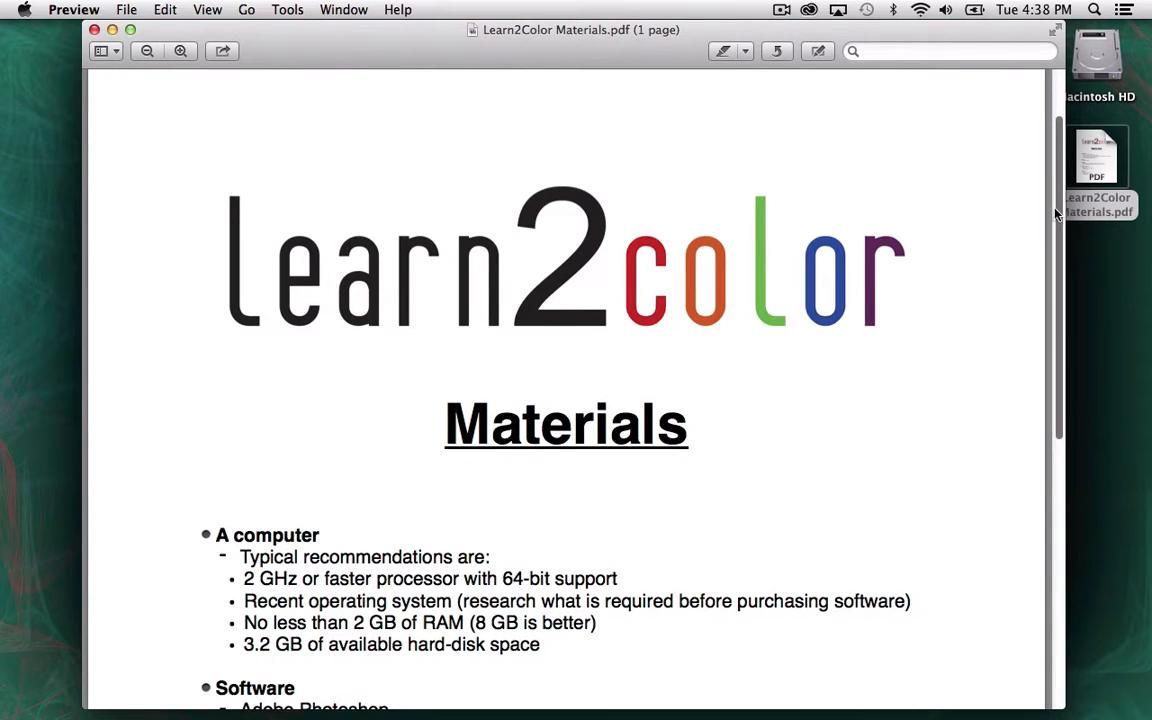
{"action": "scroll", "scroll_direction": "down", "scroll_amount": 3}
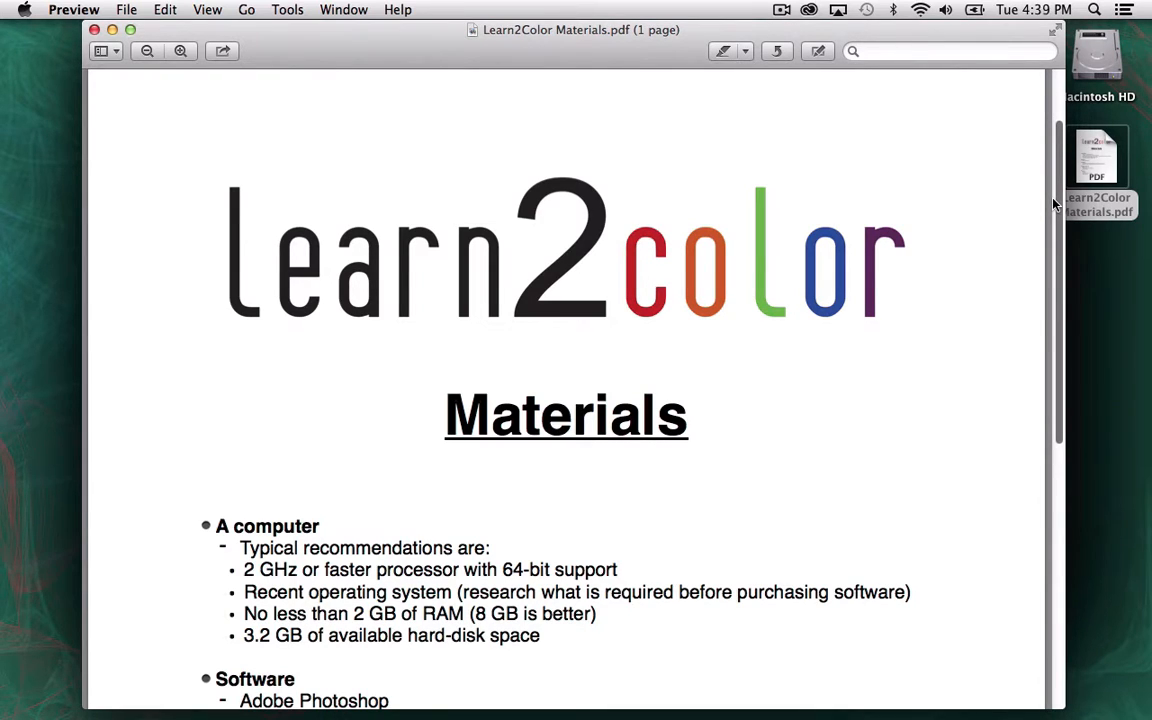
{"action": "mouse_move", "coordinate": [456, 592]}
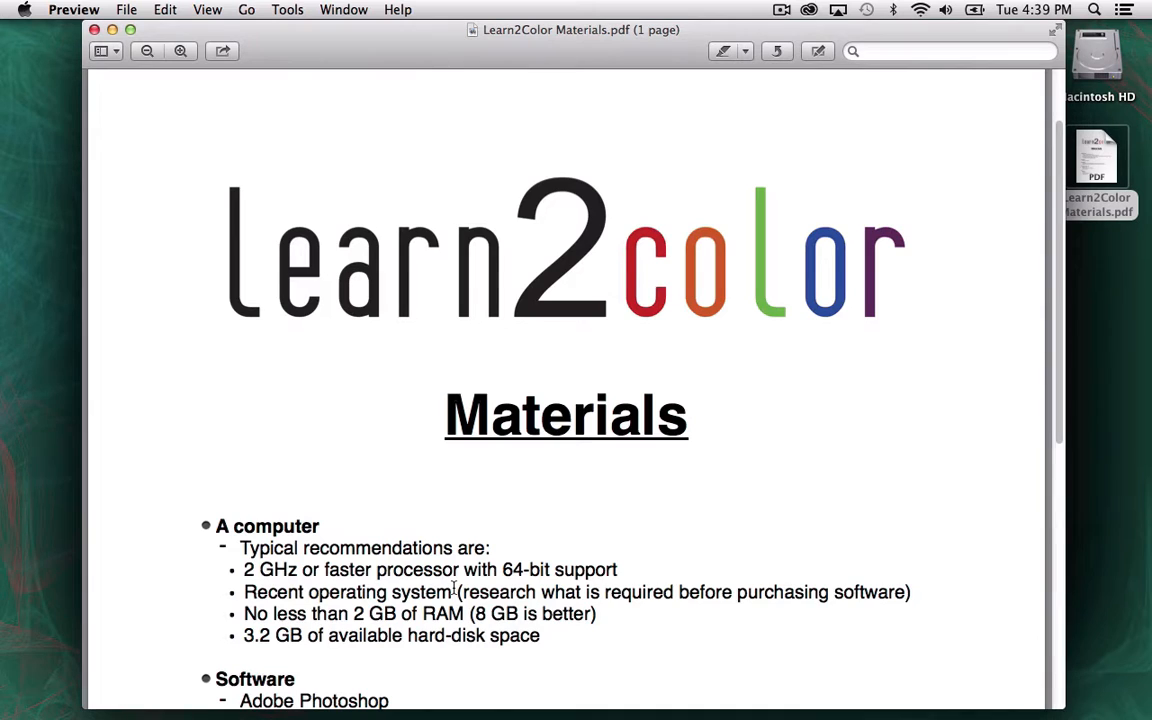
{"action": "mouse_move", "coordinate": [824, 586]}
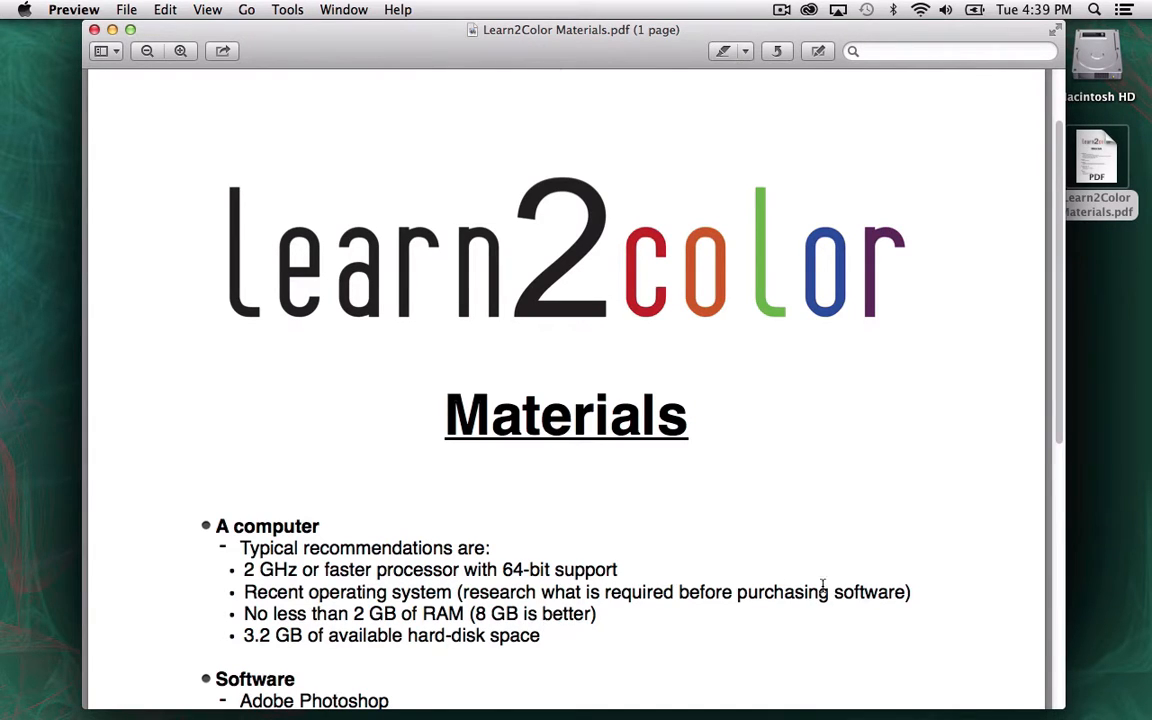
{"action": "mouse_move", "coordinate": [896, 570]}
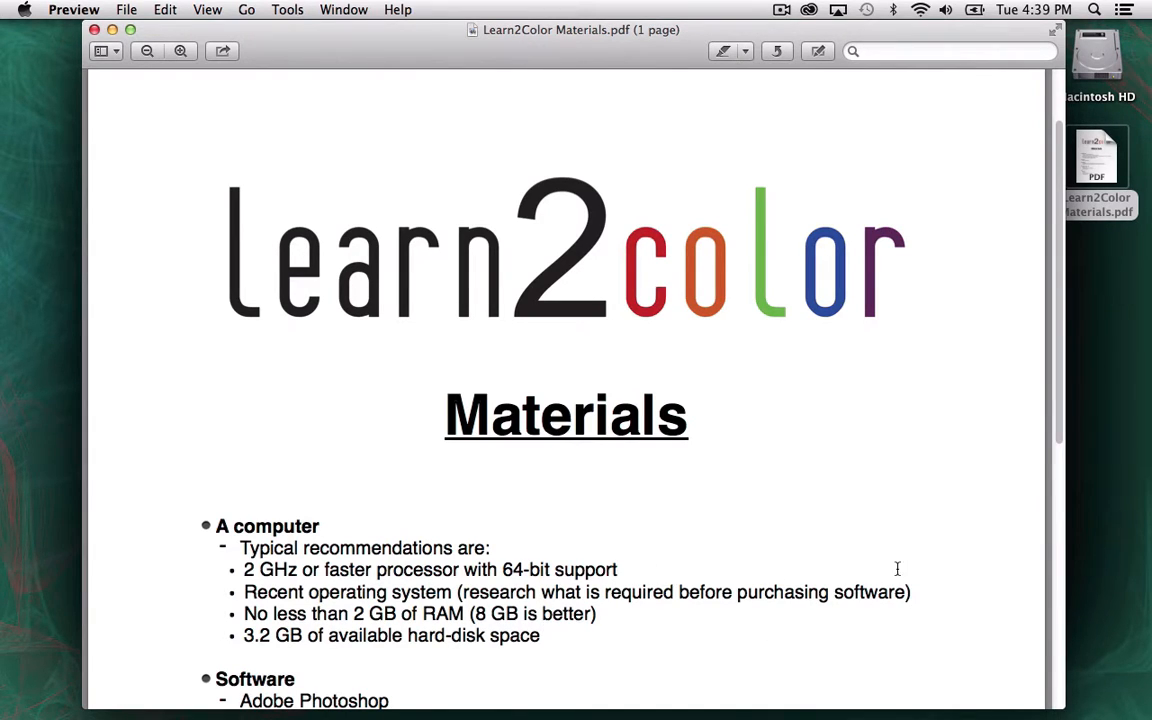
{"action": "mouse_move", "coordinate": [892, 556]}
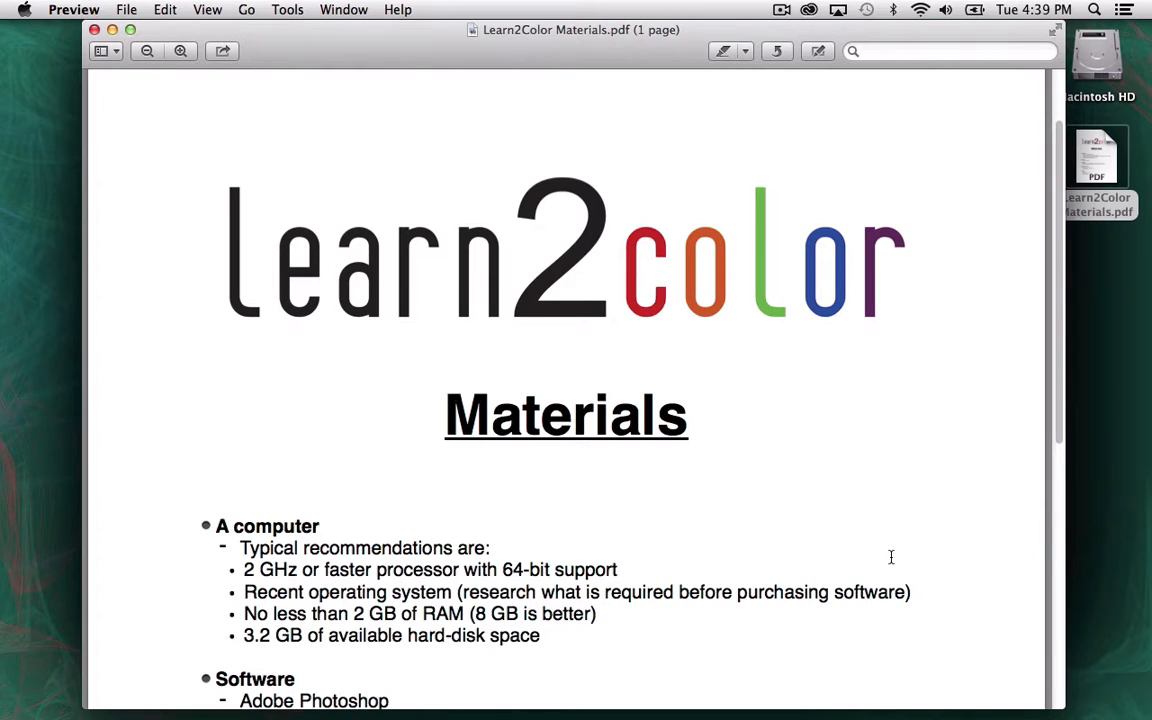
{"action": "mouse_move", "coordinate": [704, 622]}
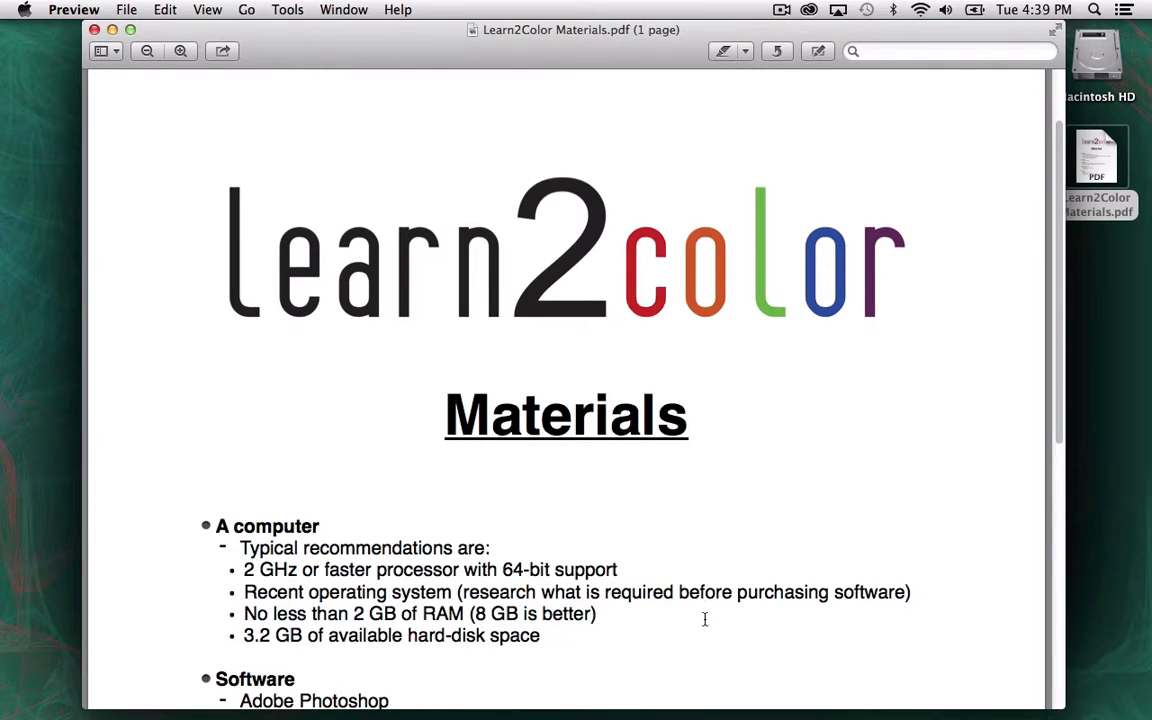
{"action": "scroll", "scroll_direction": "down", "scroll_amount": 3}
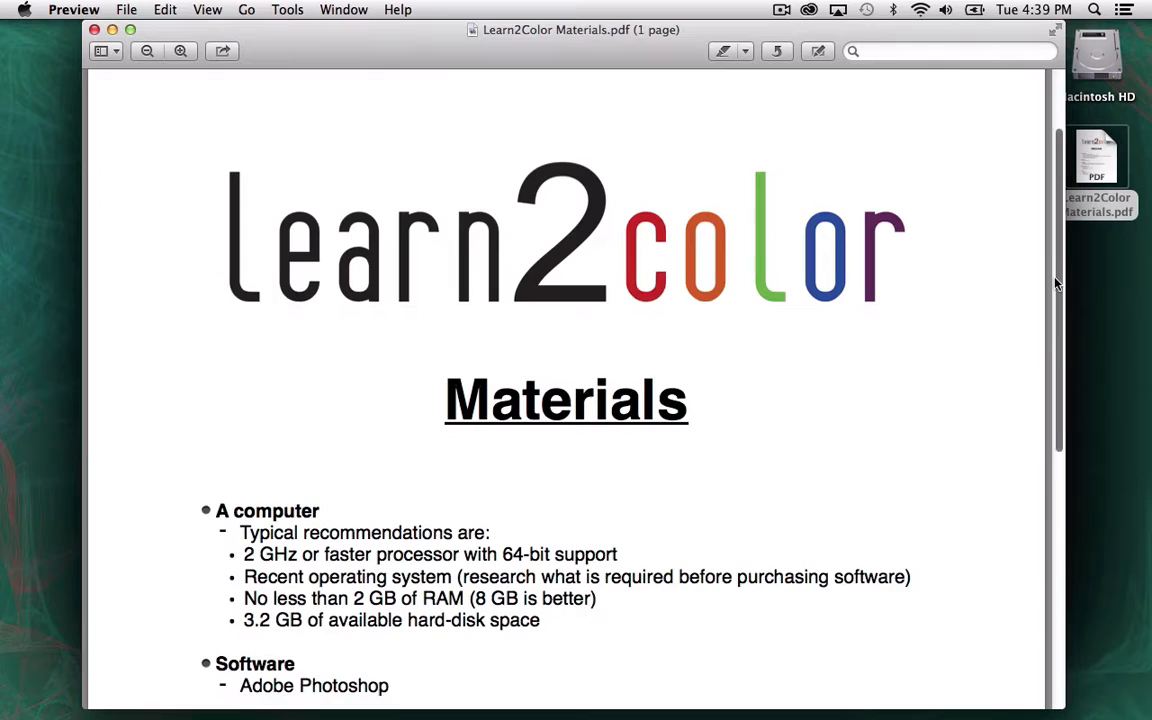
{"action": "scroll", "scroll_direction": "down", "scroll_amount": 3}
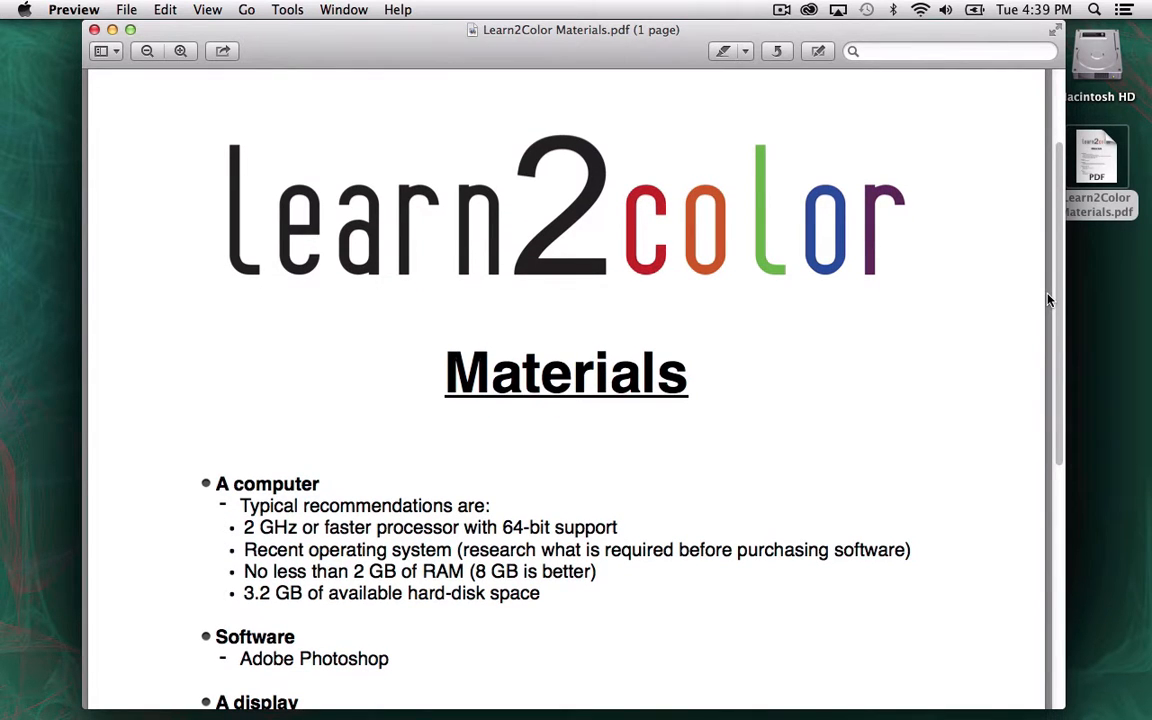
{"action": "mouse_move", "coordinate": [314, 604]}
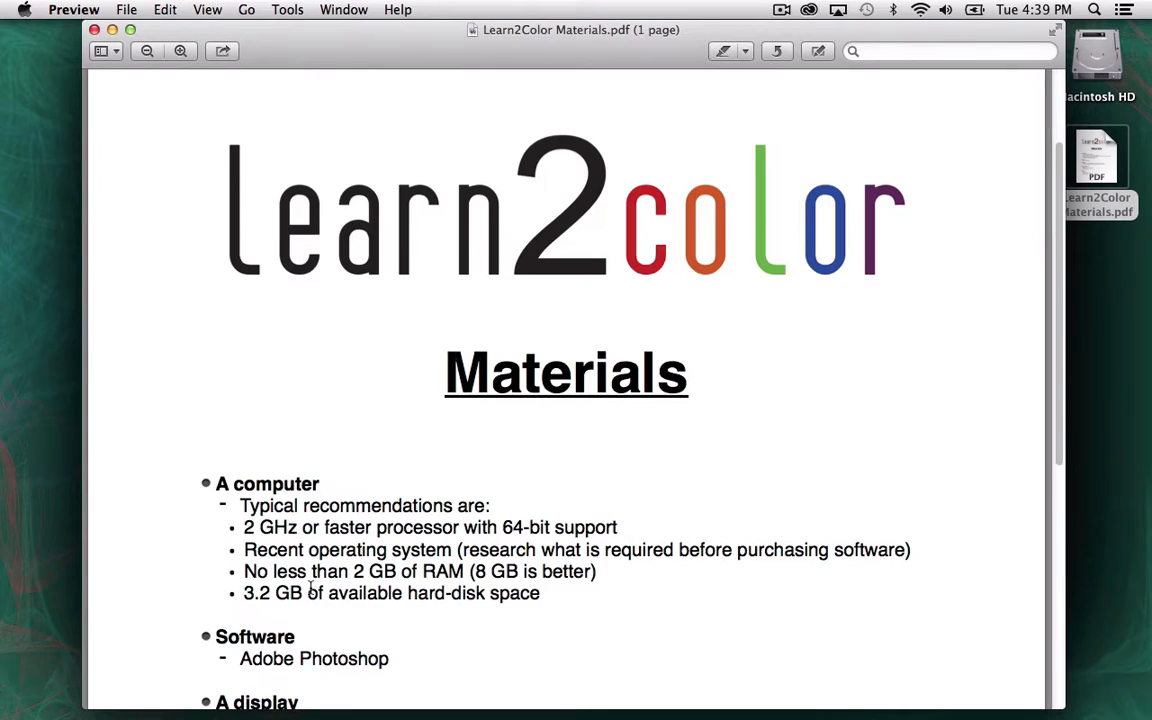
{"action": "mouse_move", "coordinate": [520, 572]}
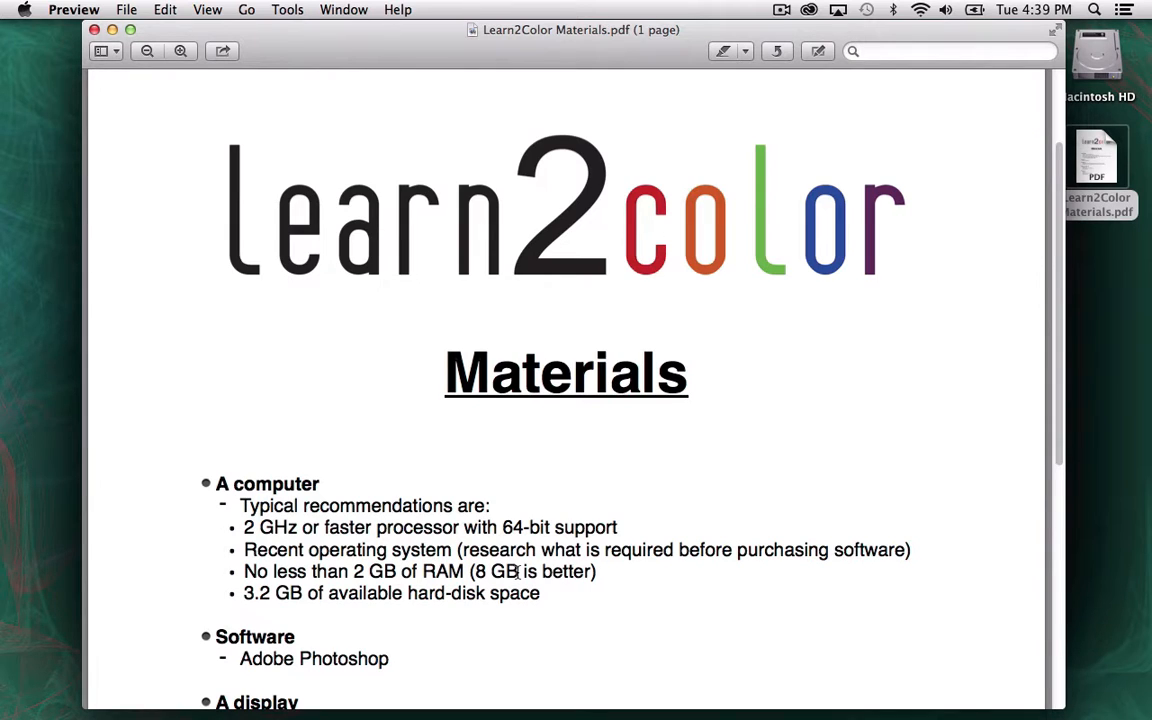
{"action": "mouse_move", "coordinate": [552, 620]}
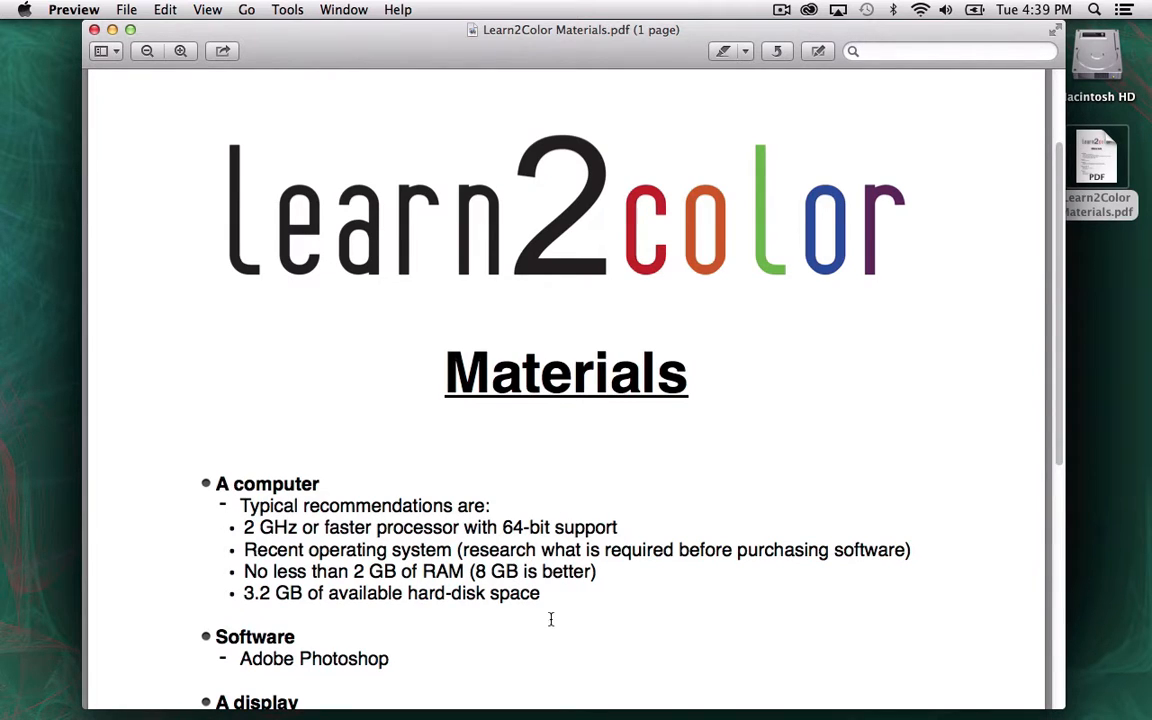
{"action": "mouse_move", "coordinate": [244, 604]}
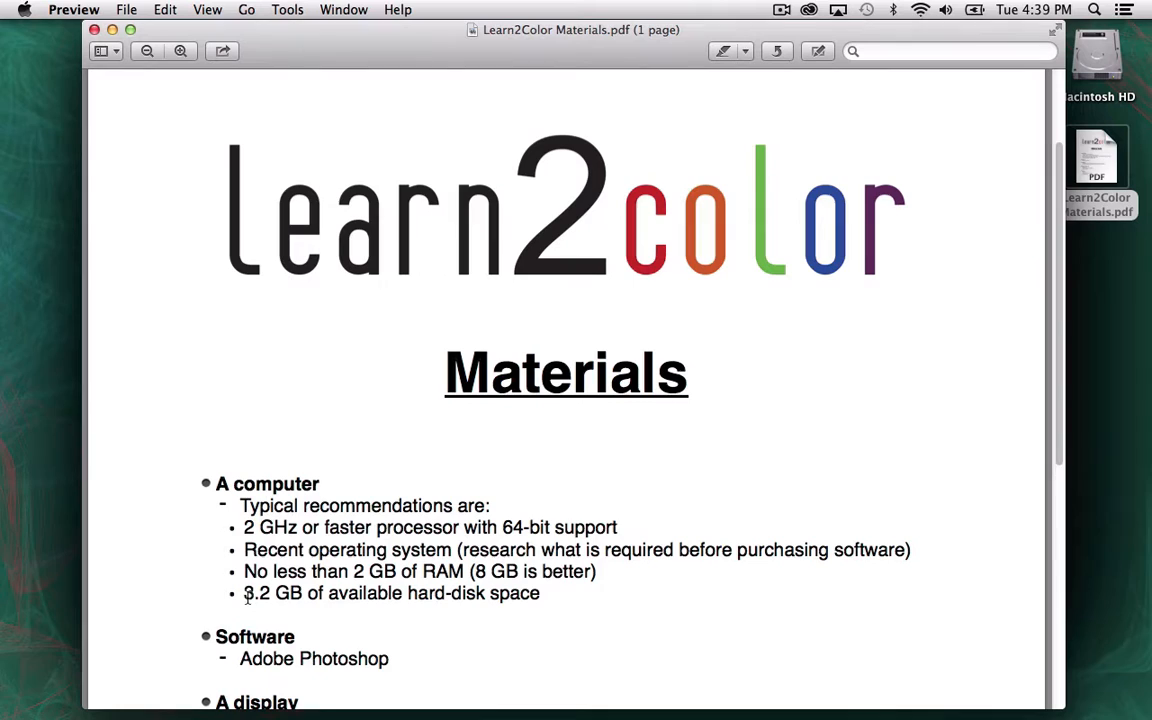
{"action": "mouse_move", "coordinate": [264, 602]}
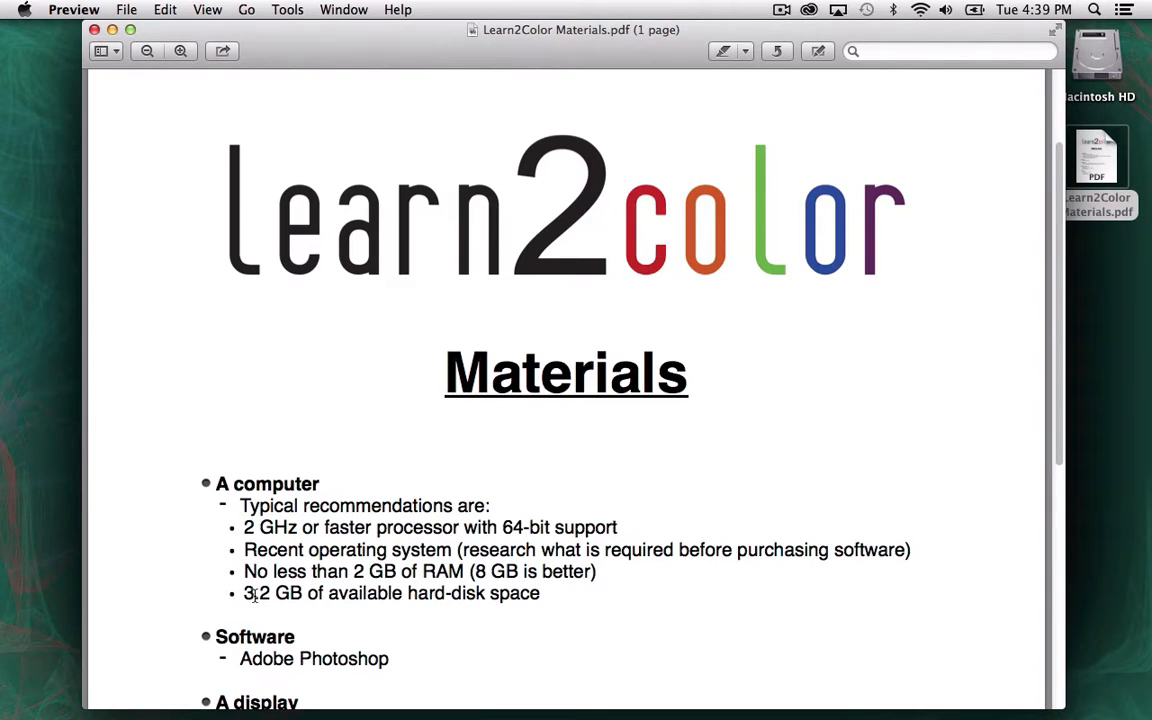
{"action": "mouse_move", "coordinate": [420, 624]}
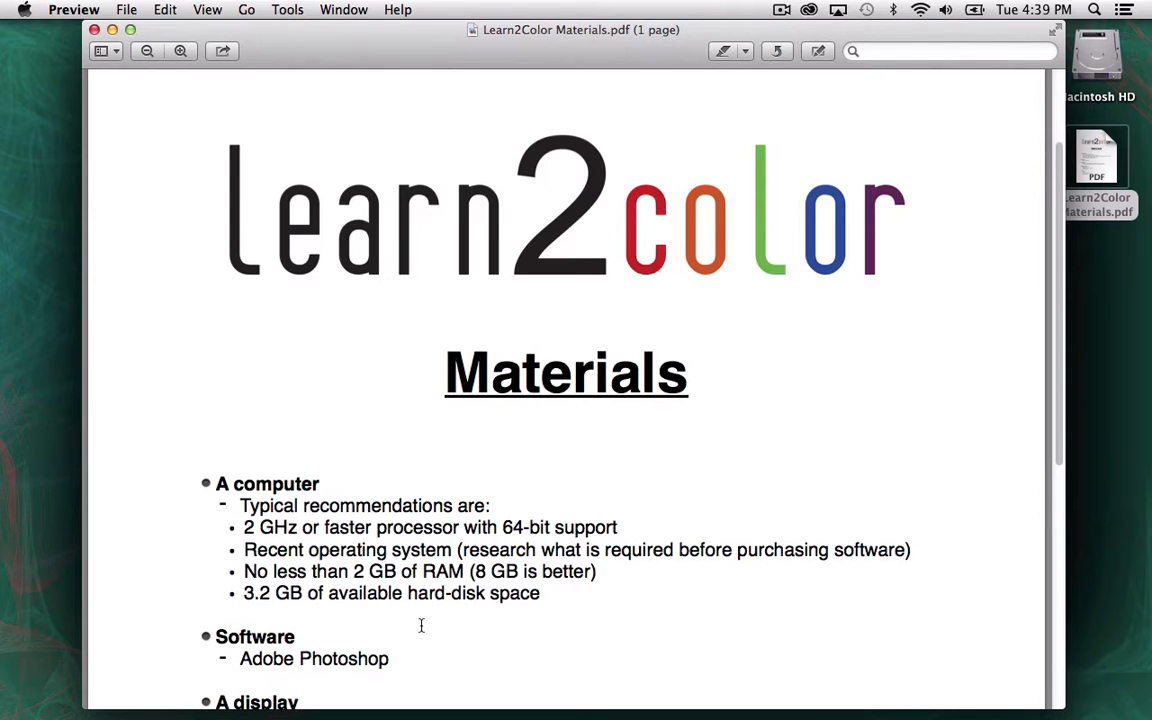
{"action": "left_click", "coordinate": [40, 8]}
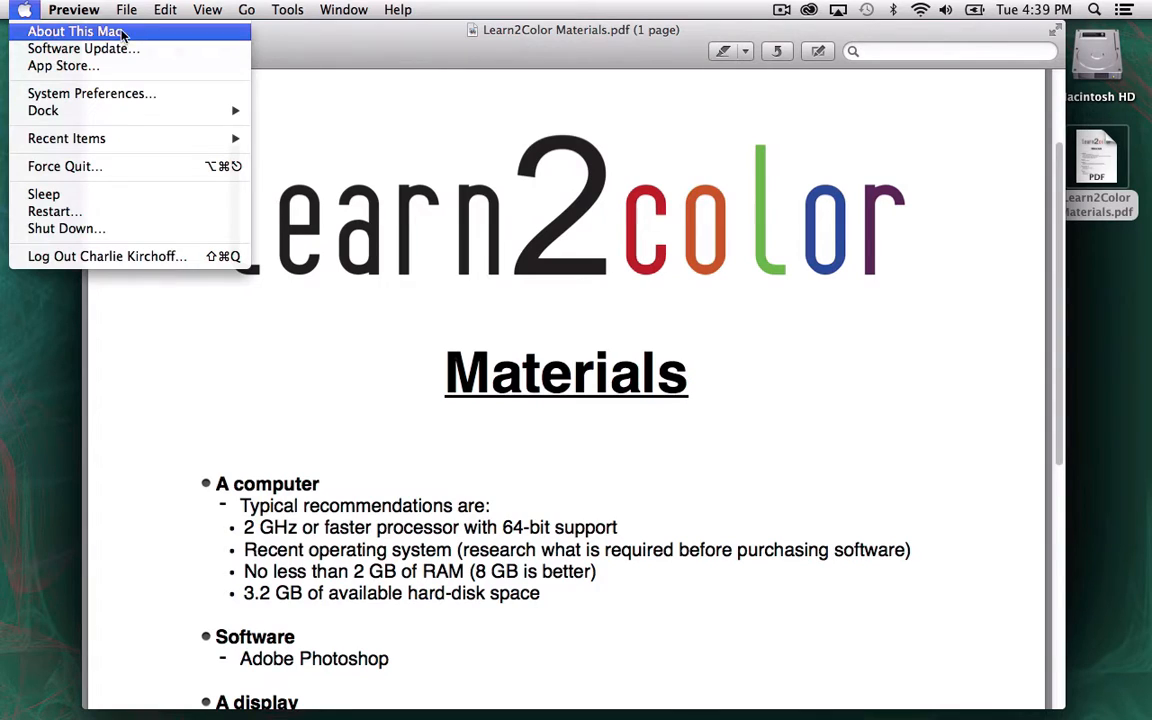
{"action": "left_click", "coordinate": [68, 32]}
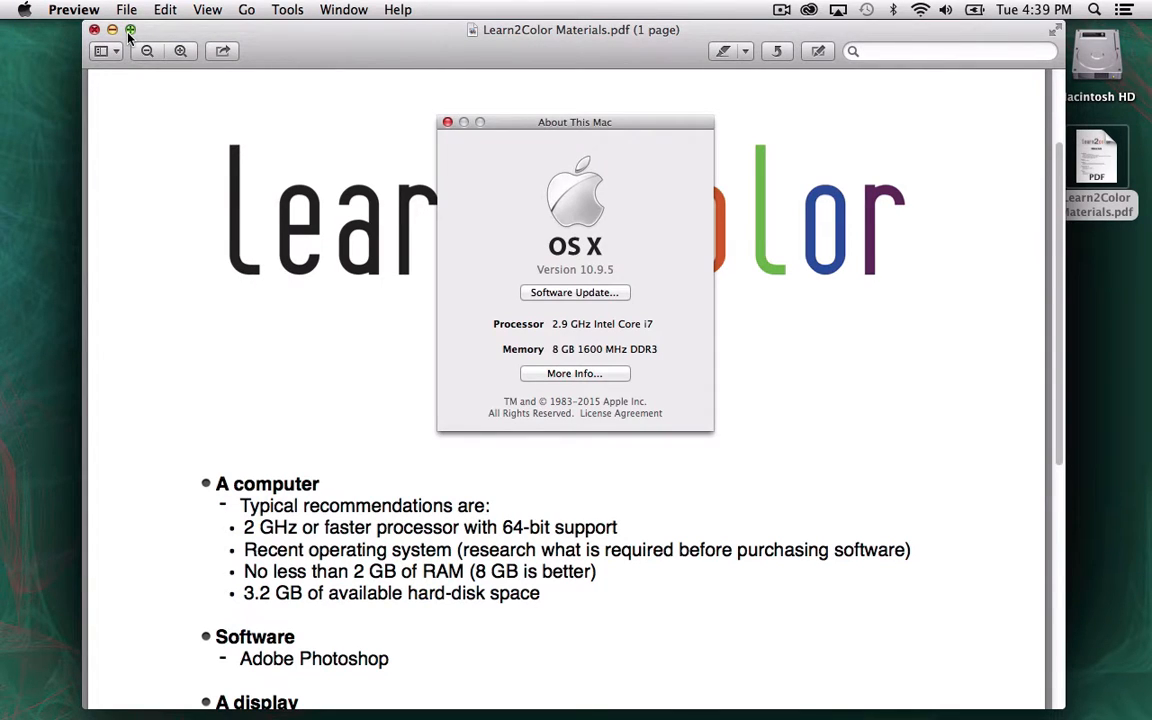
{"action": "mouse_move", "coordinate": [572, 336]}
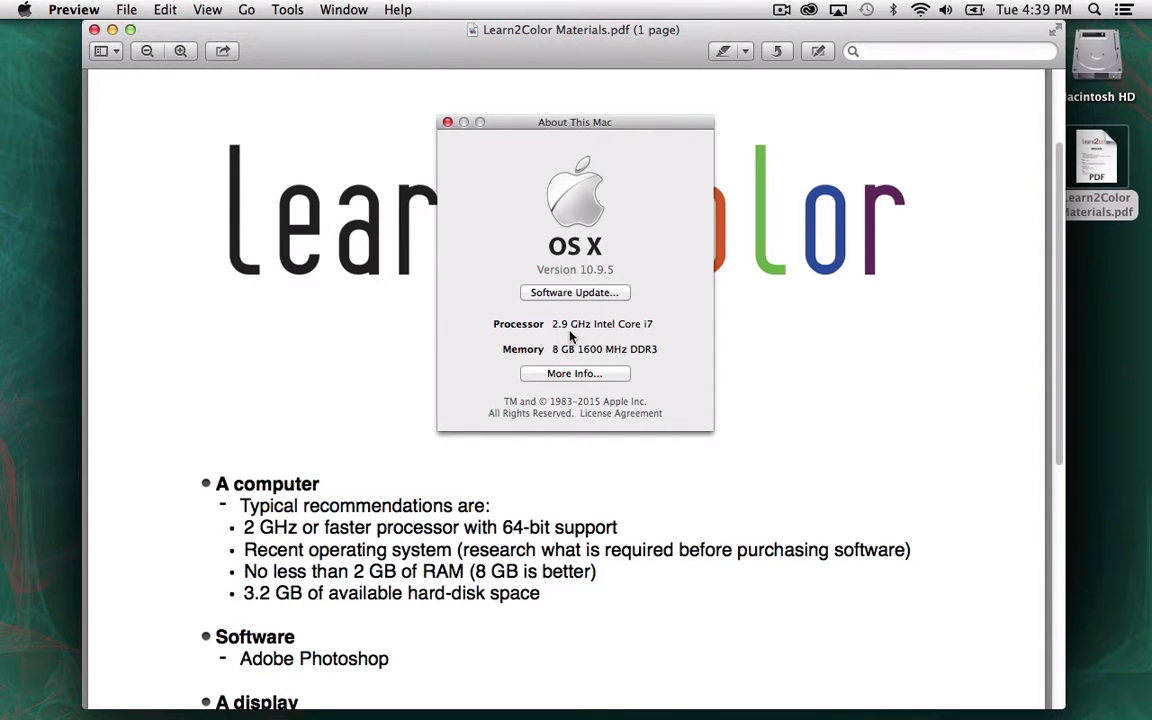
{"action": "mouse_move", "coordinate": [624, 338]}
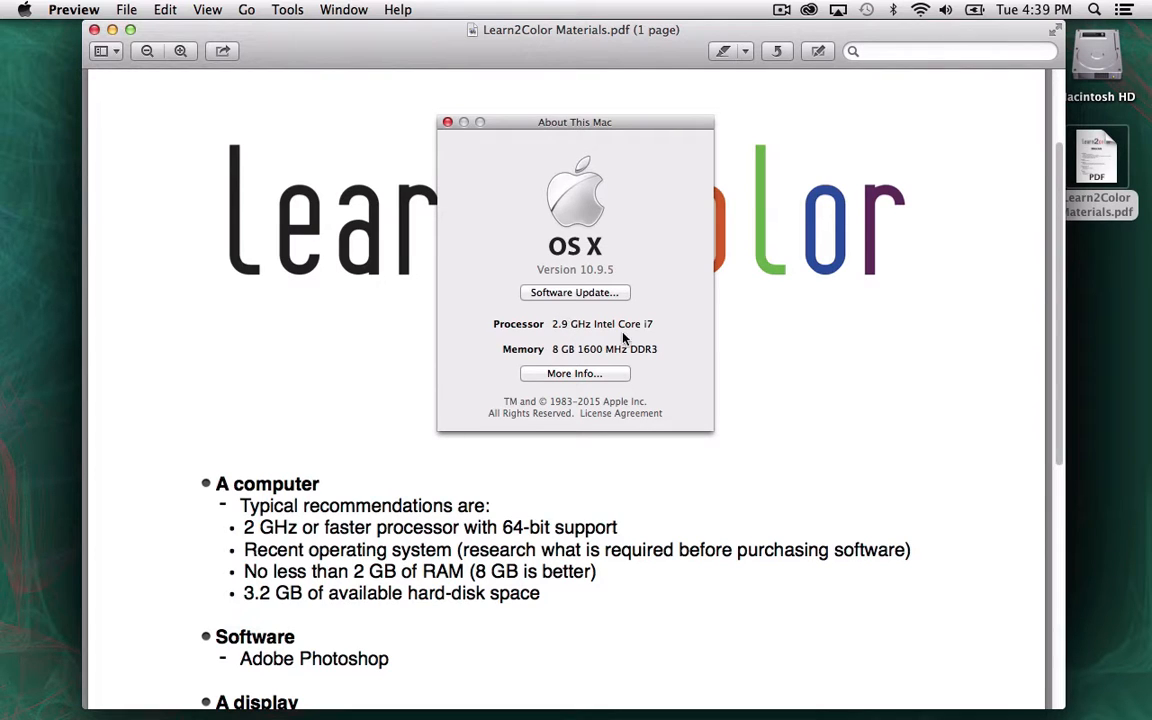
{"action": "mouse_move", "coordinate": [672, 308]}
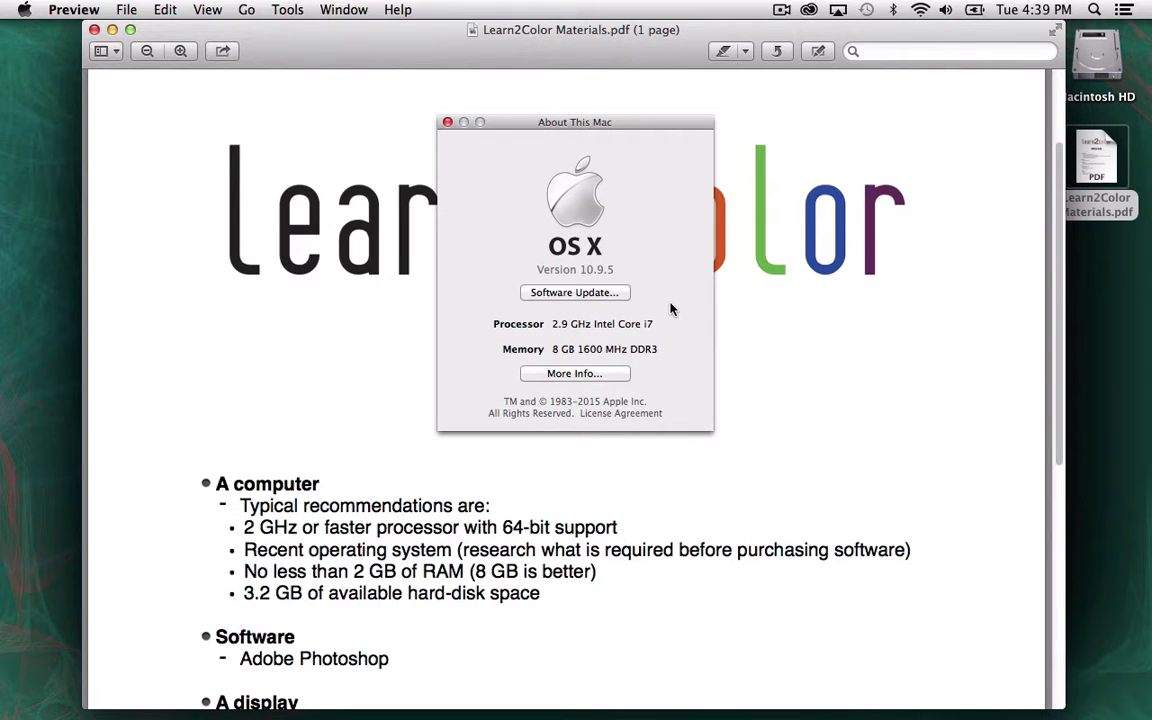
{"action": "mouse_move", "coordinate": [684, 280]}
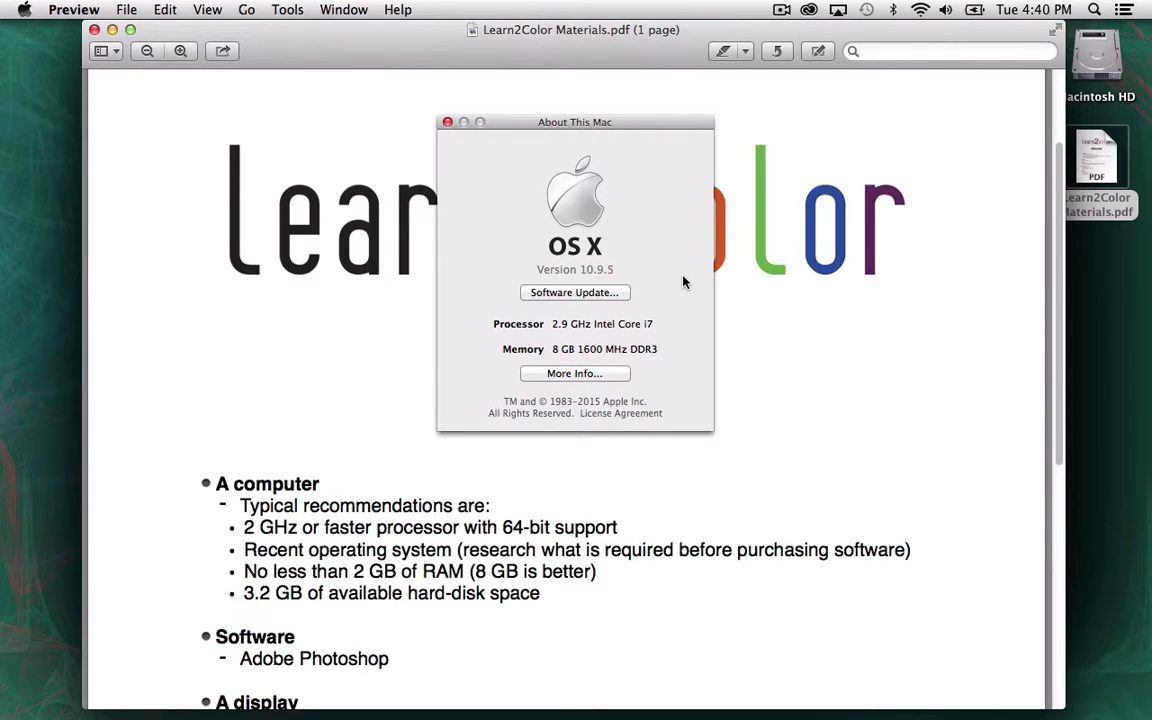
{"action": "mouse_move", "coordinate": [620, 252]}
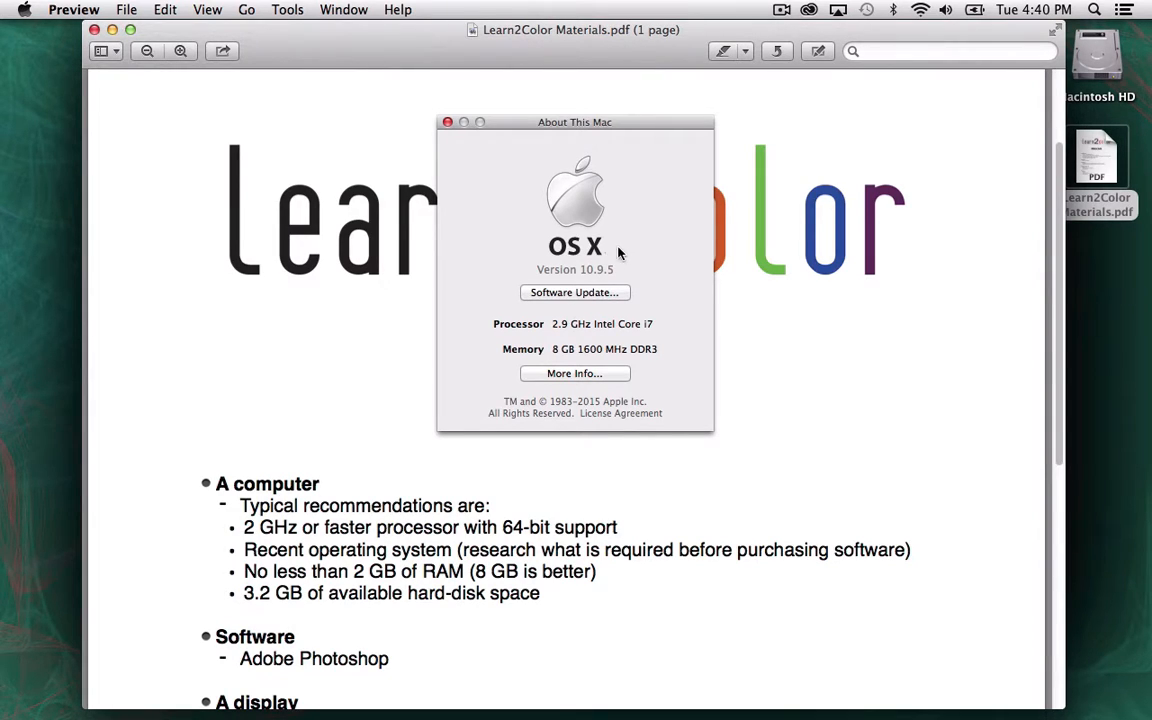
{"action": "mouse_move", "coordinate": [754, 216]}
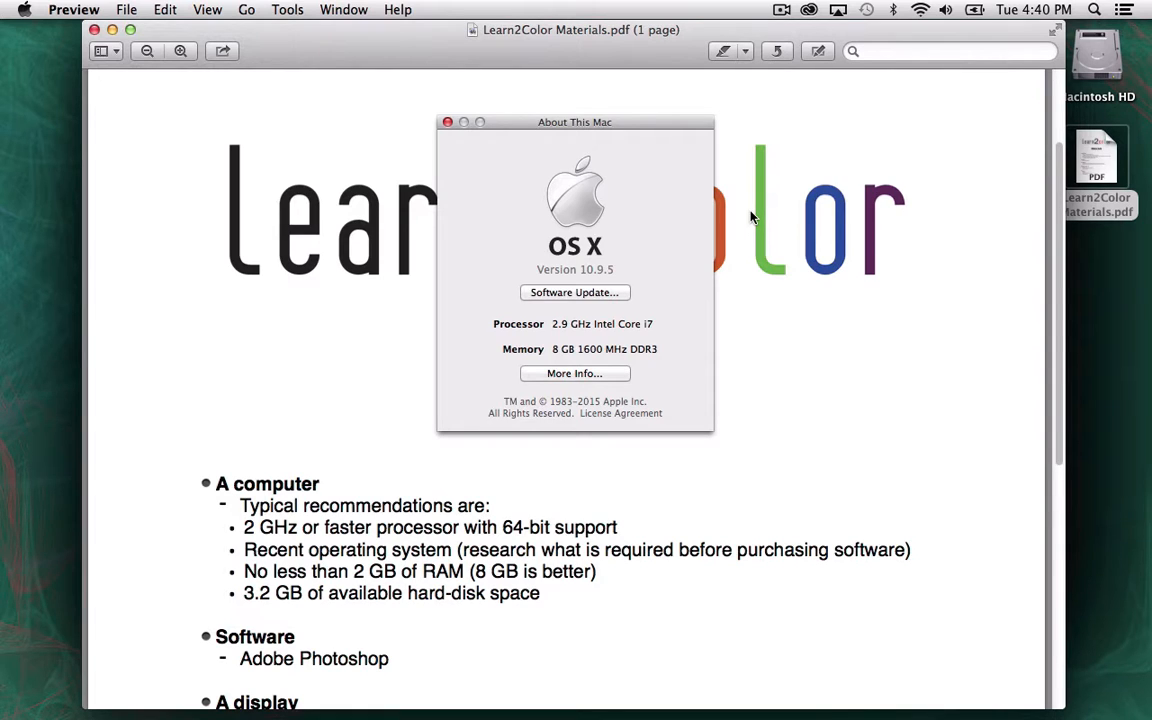
{"action": "mouse_move", "coordinate": [464, 92]}
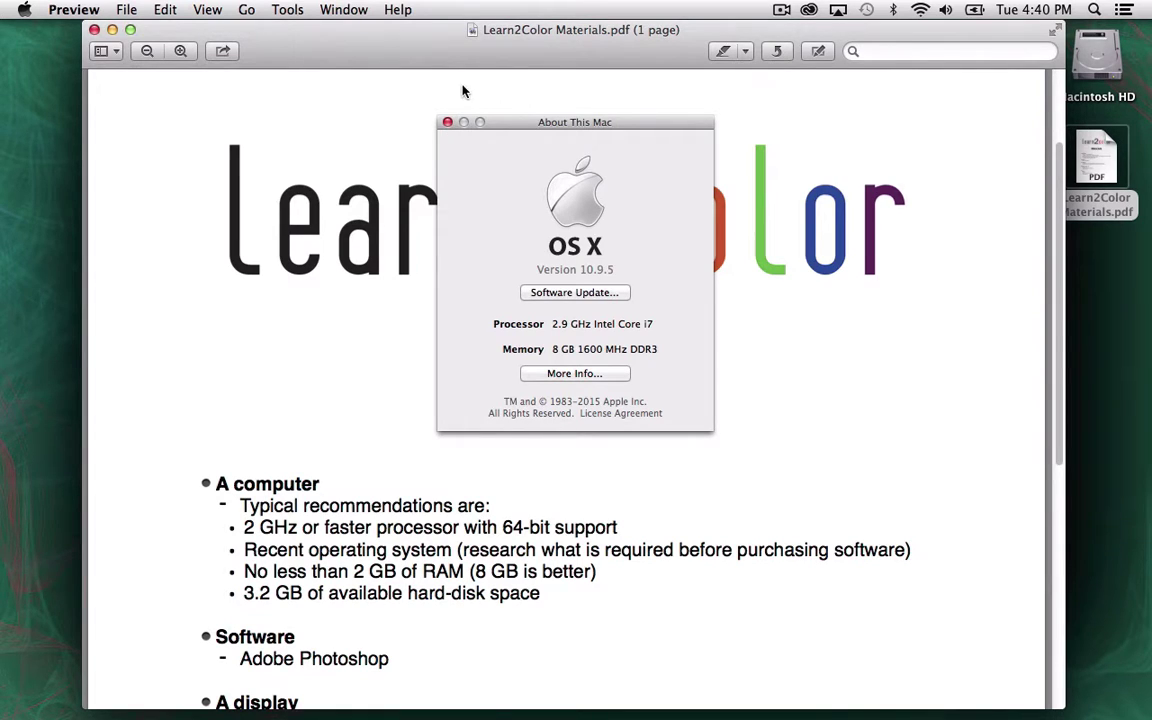
{"action": "mouse_move", "coordinate": [776, 88]}
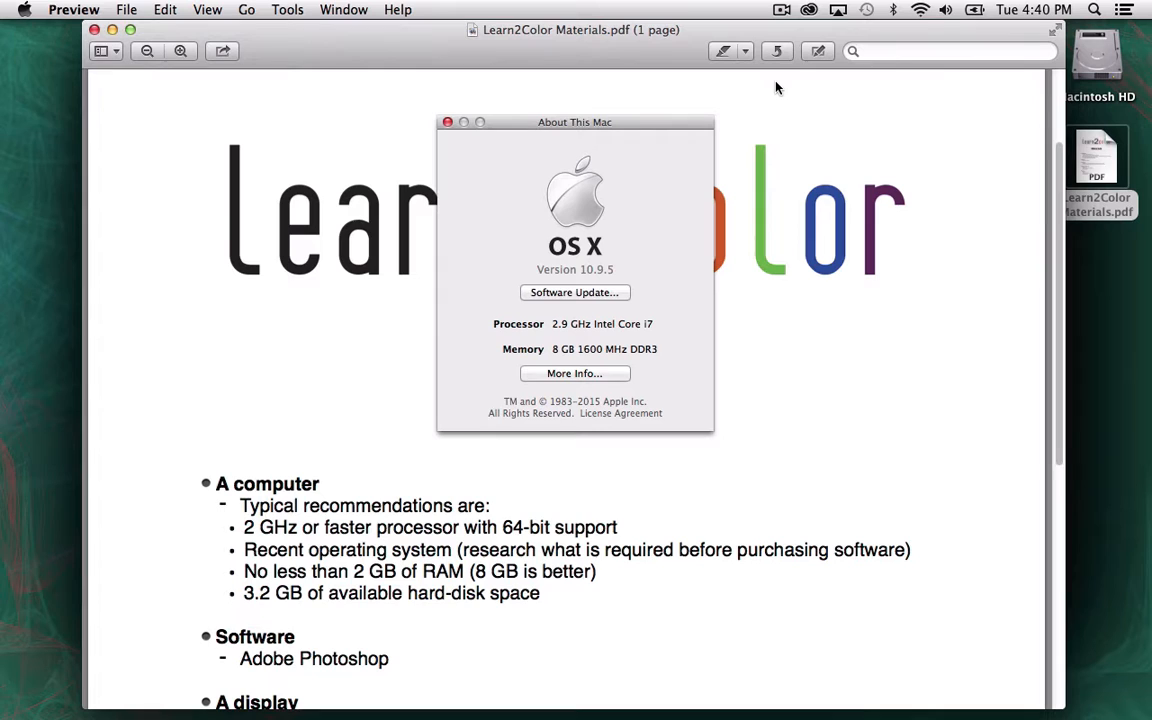
{"action": "mouse_move", "coordinate": [448, 122]}
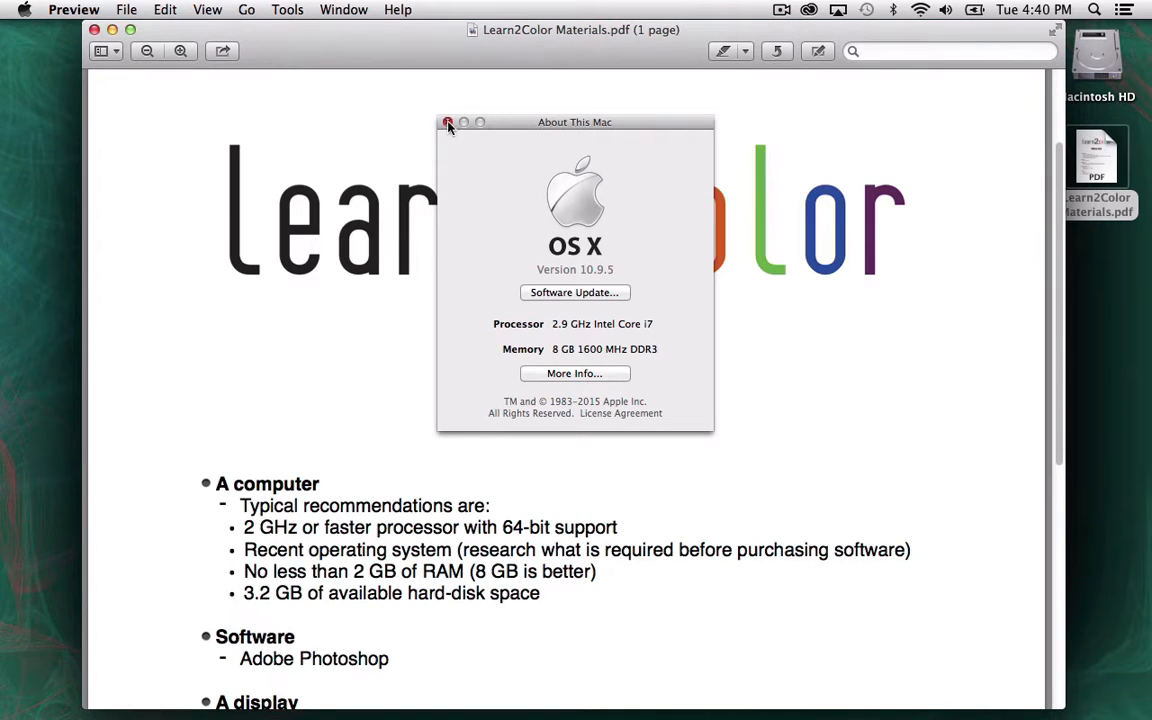
Dismiss About This Mac and scroll the PDF down to the full Materials list with optional items.
{"action": "left_click", "coordinate": [448, 122]}
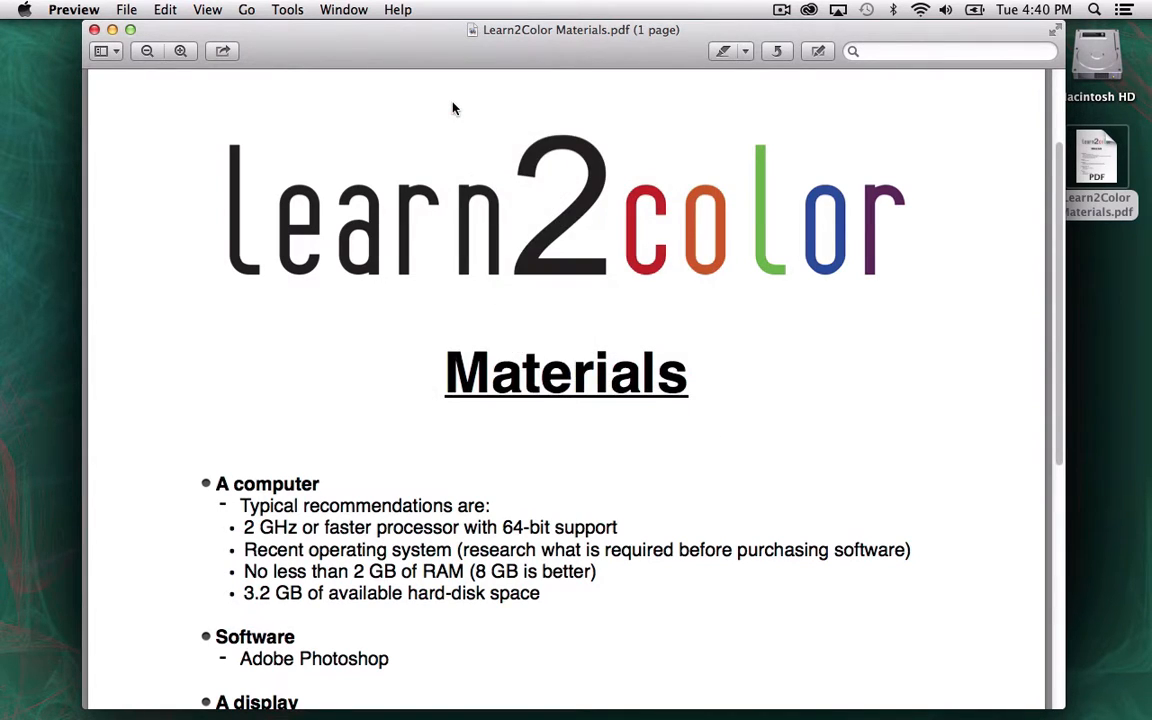
{"action": "scroll", "scroll_direction": "down", "scroll_amount": 3}
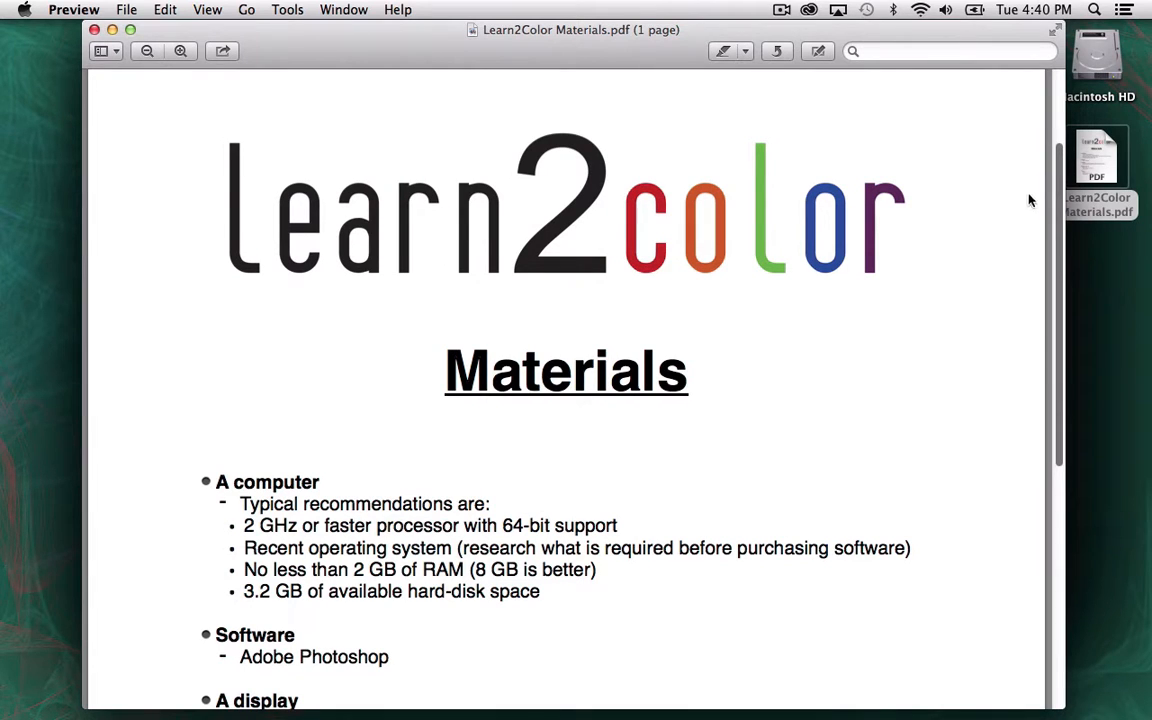
{"action": "scroll", "scroll_direction": "down", "scroll_amount": 3}
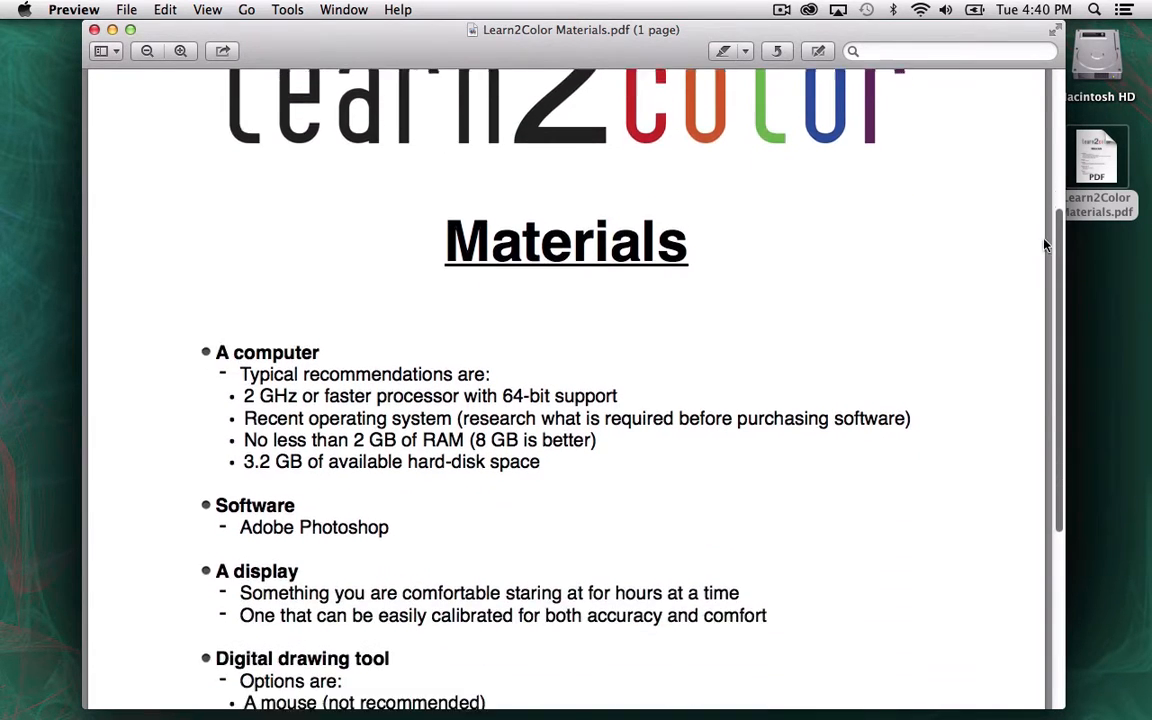
{"action": "scroll", "scroll_direction": "down", "scroll_amount": 3}
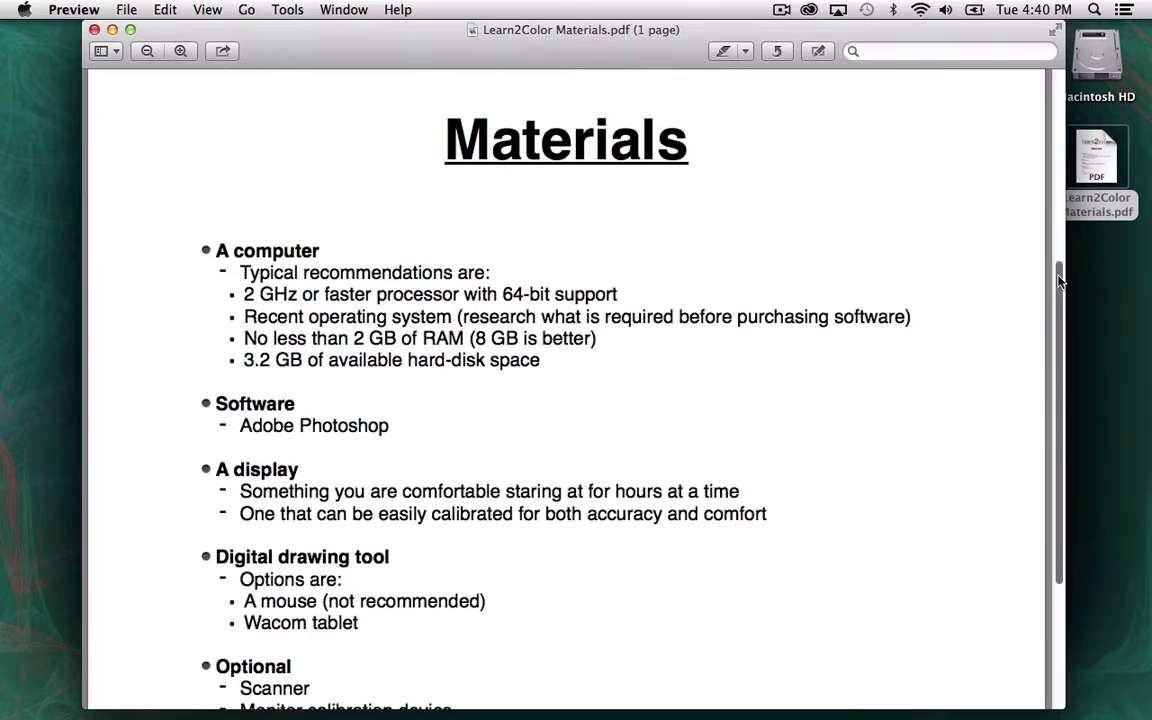
{"action": "scroll", "scroll_direction": "down", "scroll_amount": 3}
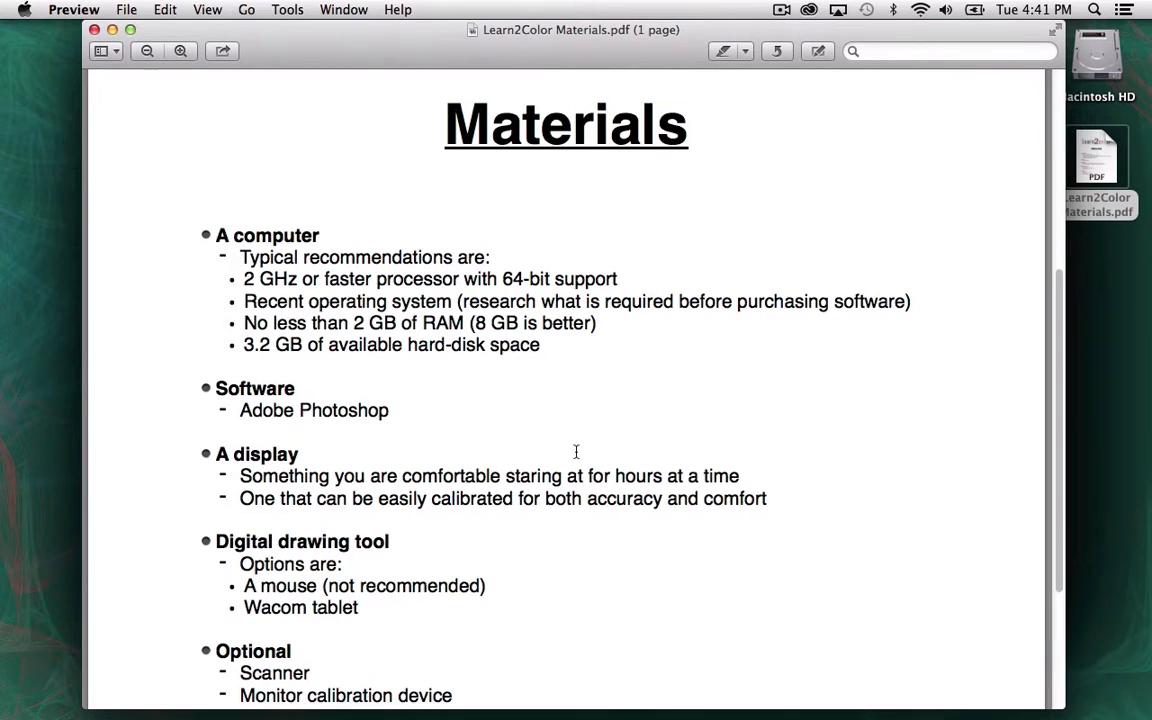
{"action": "mouse_move", "coordinate": [810, 72]}
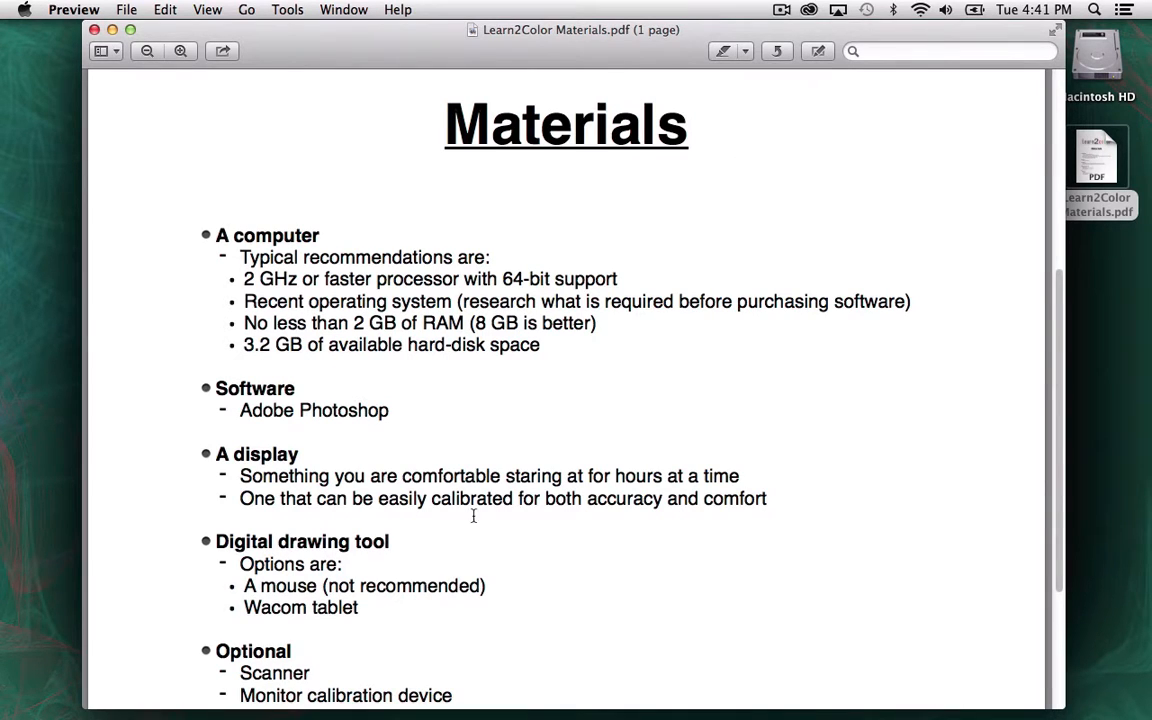
{"action": "mouse_move", "coordinate": [408, 696]}
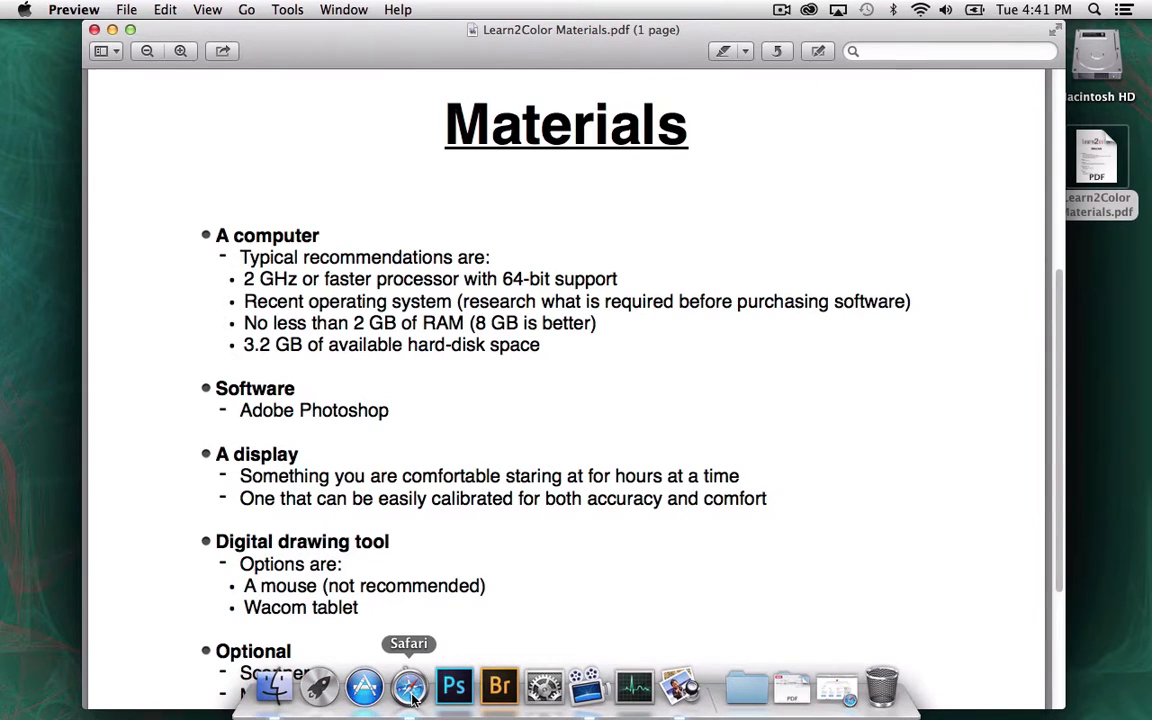
Switch to Safari showing Adobe's Creative Cloud pricing and Individuals membership plans.
{"action": "left_click", "coordinate": [404, 688]}
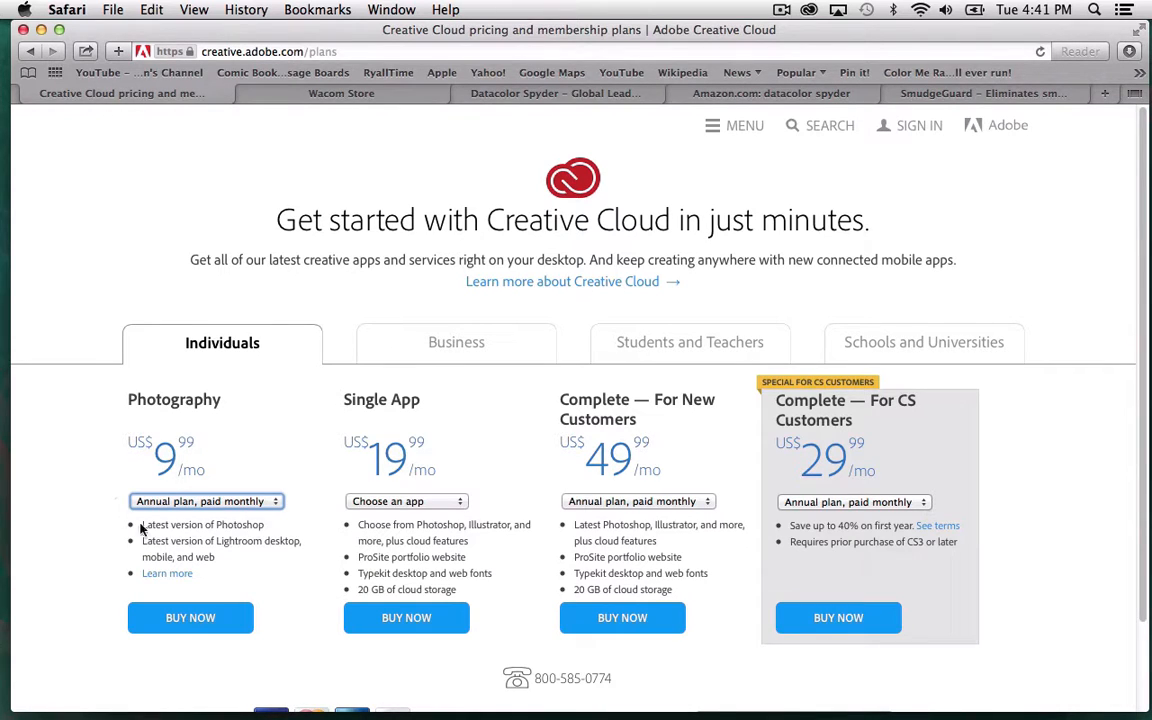
{"action": "mouse_move", "coordinate": [156, 540]}
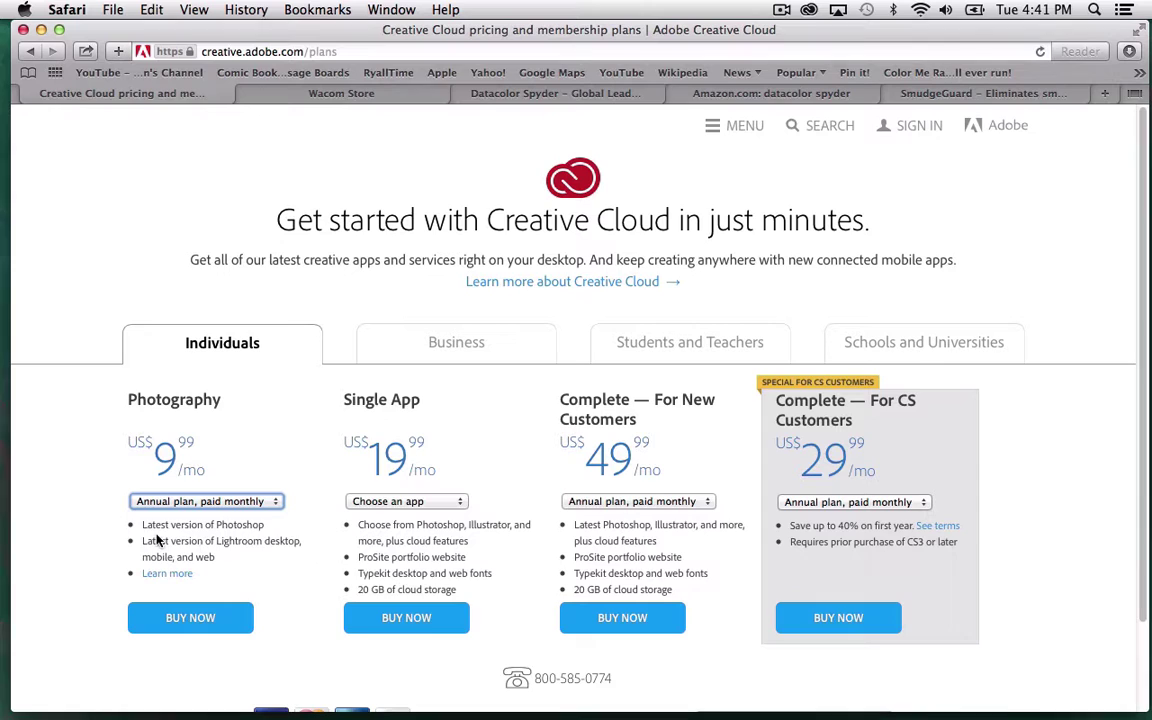
{"action": "mouse_move", "coordinate": [264, 512]}
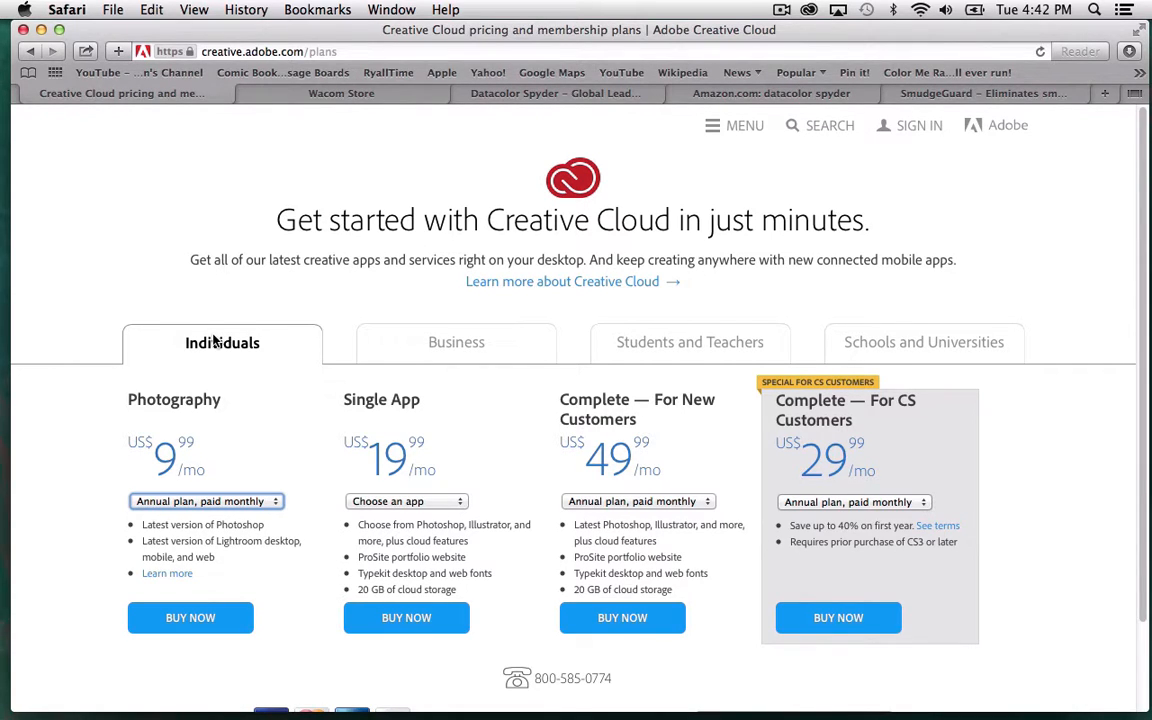
{"action": "mouse_move", "coordinate": [196, 480]}
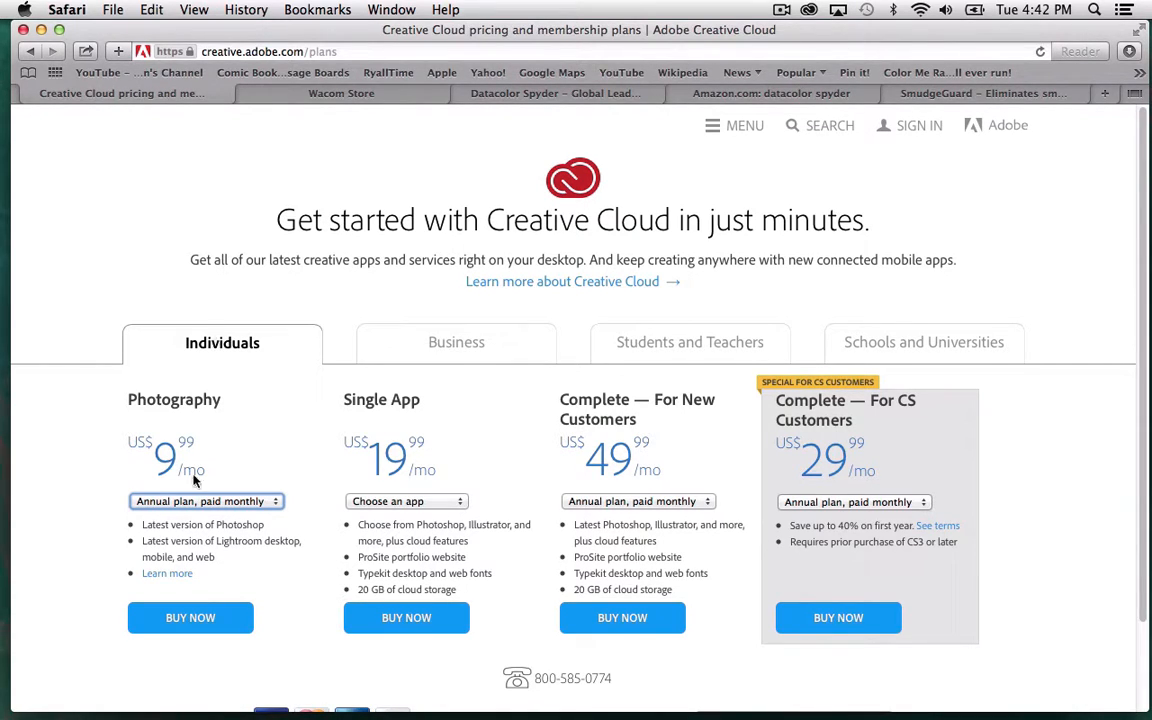
{"action": "mouse_move", "coordinate": [216, 424]}
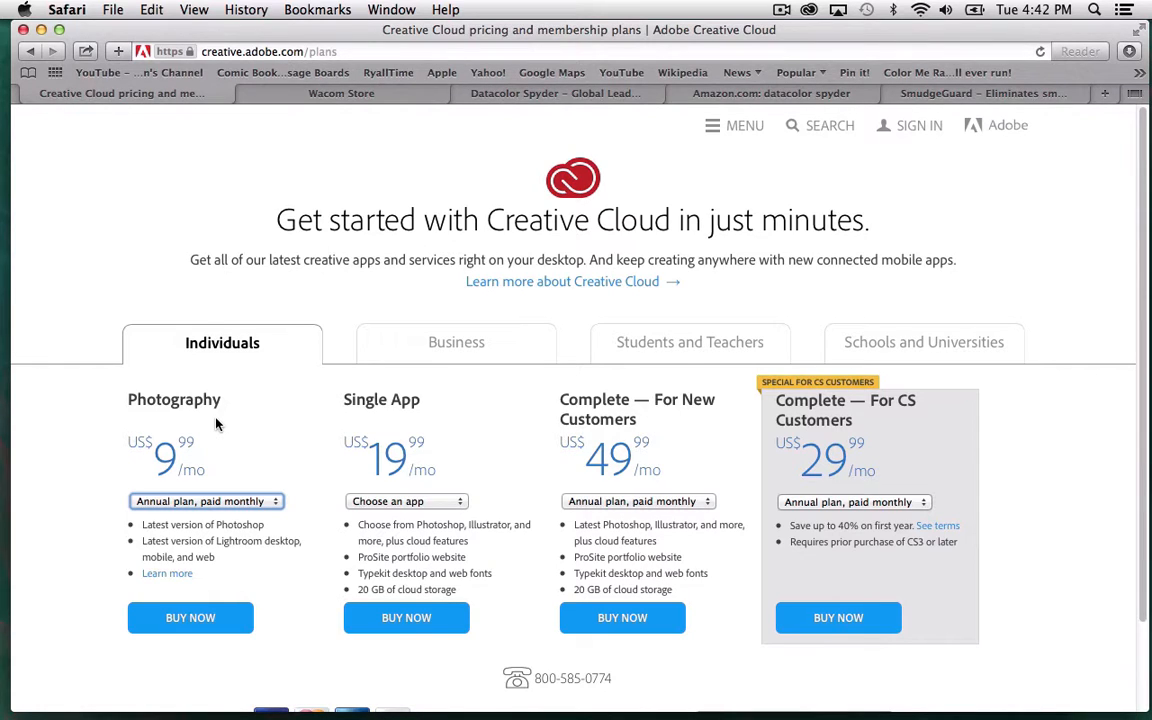
{"action": "mouse_move", "coordinate": [368, 322]}
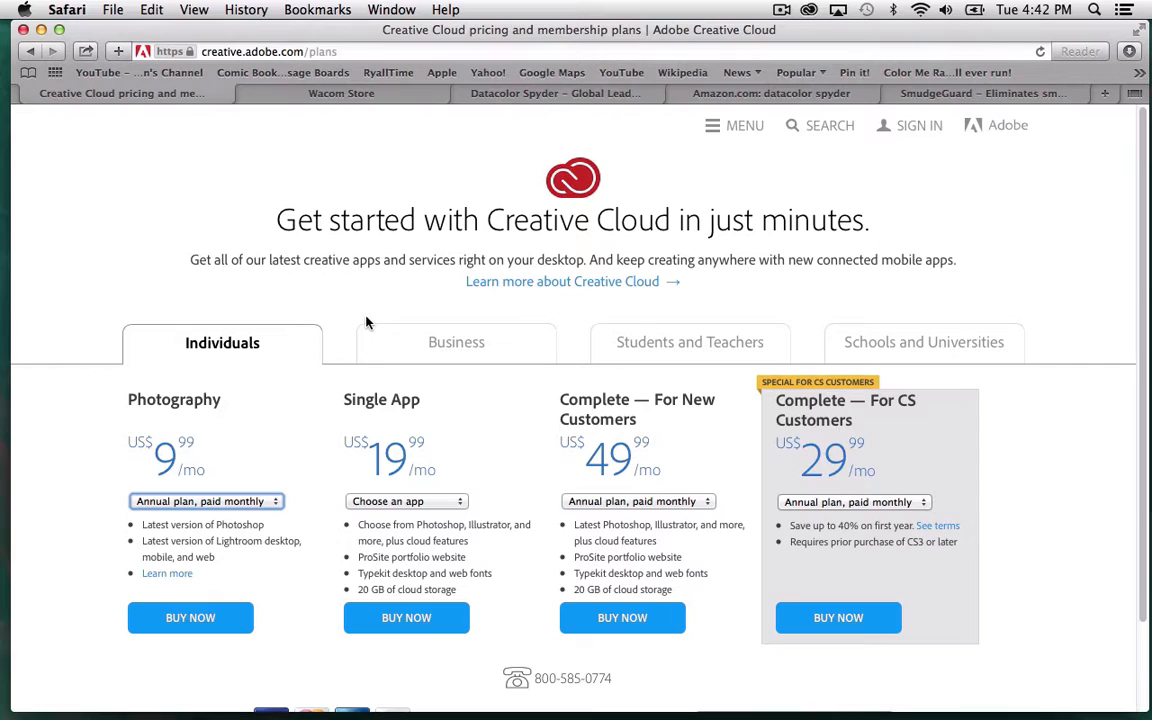
{"action": "mouse_move", "coordinate": [50, 46]}
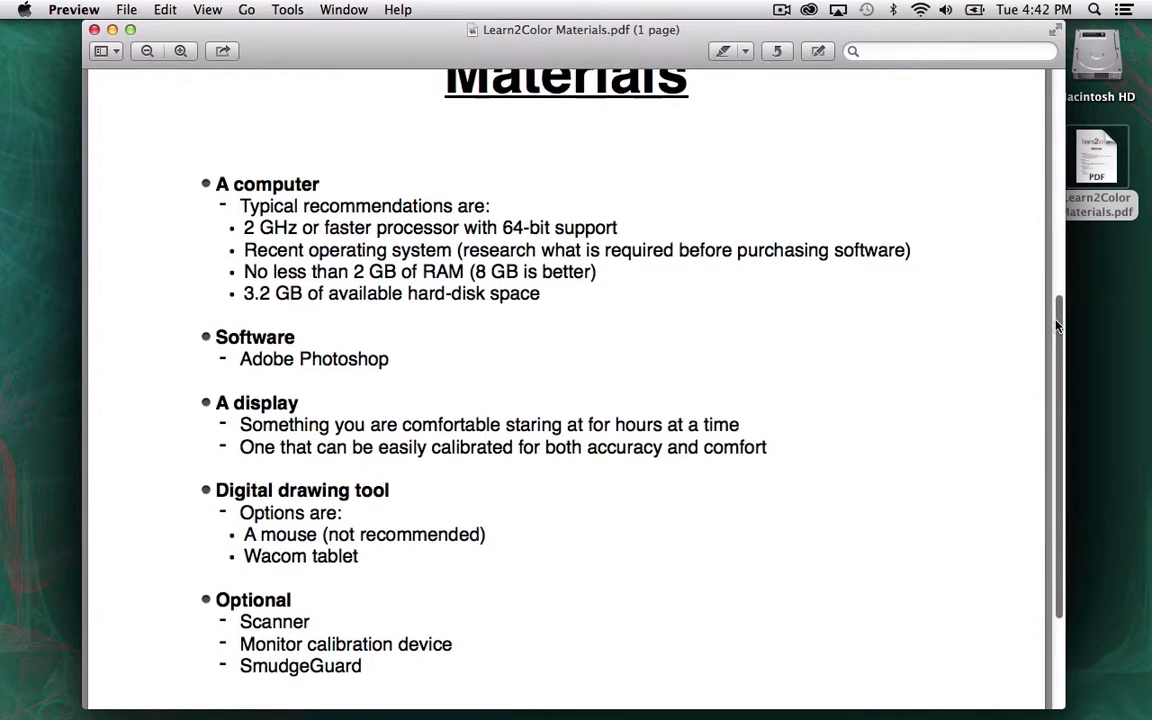
{"action": "scroll", "scroll_direction": "down", "scroll_amount": 3}
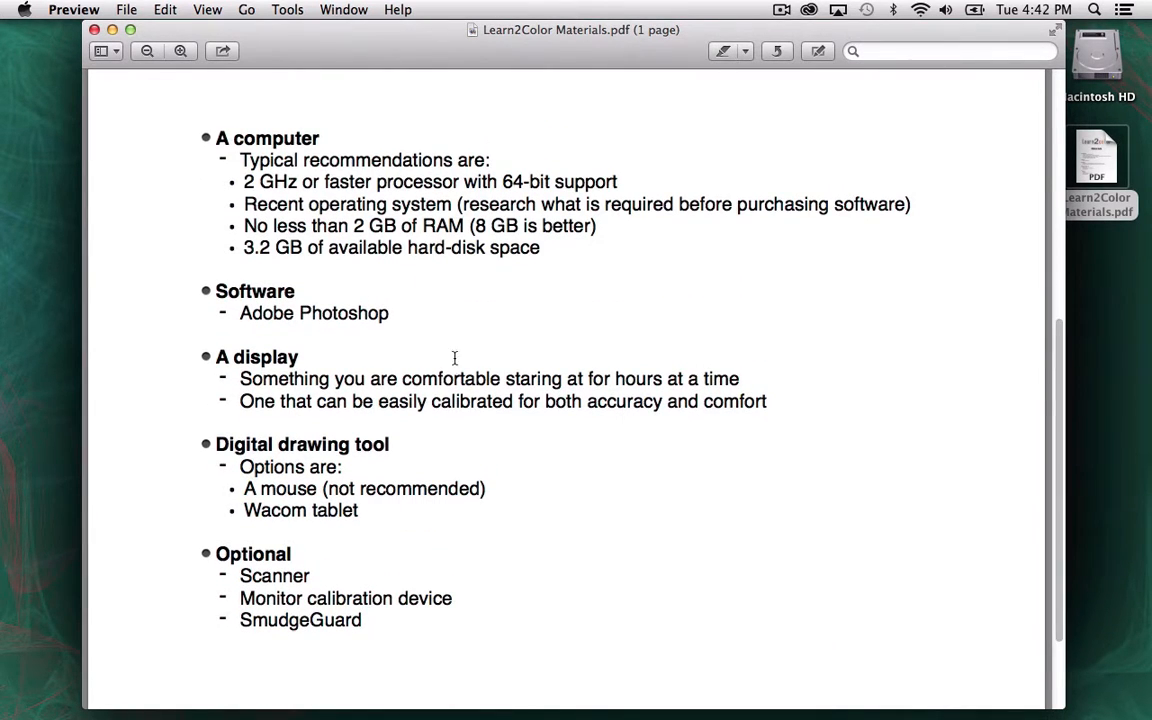
{"action": "mouse_move", "coordinate": [456, 374]}
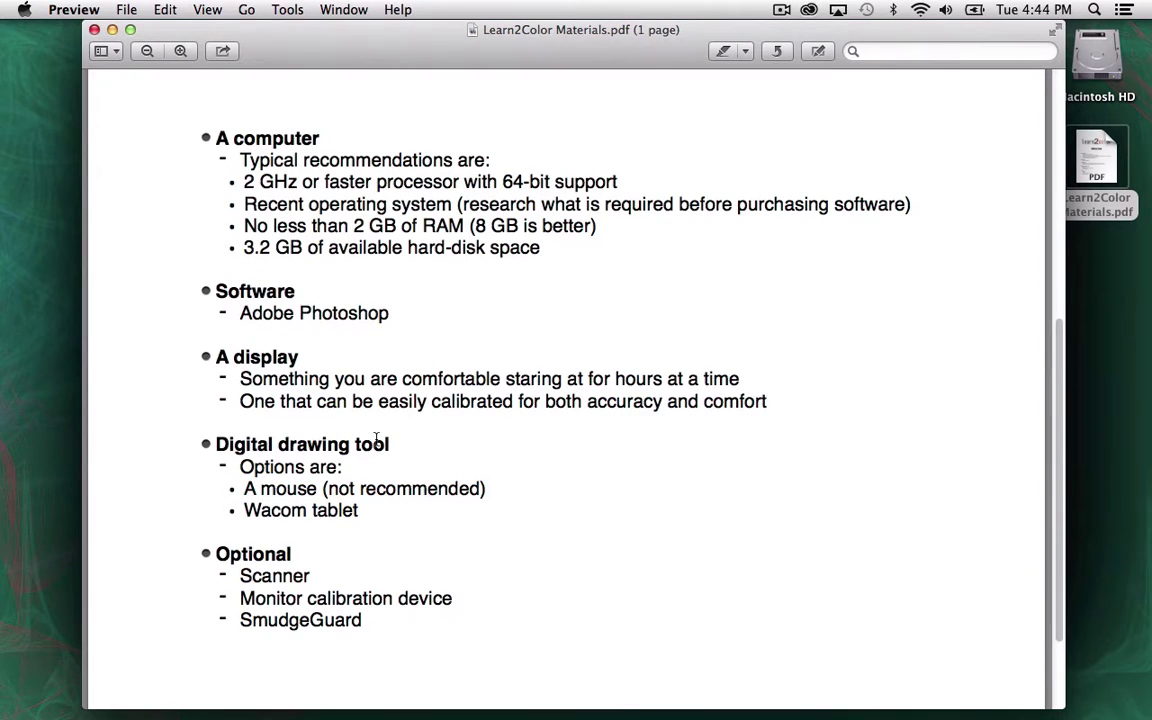
{"action": "mouse_move", "coordinate": [284, 400]}
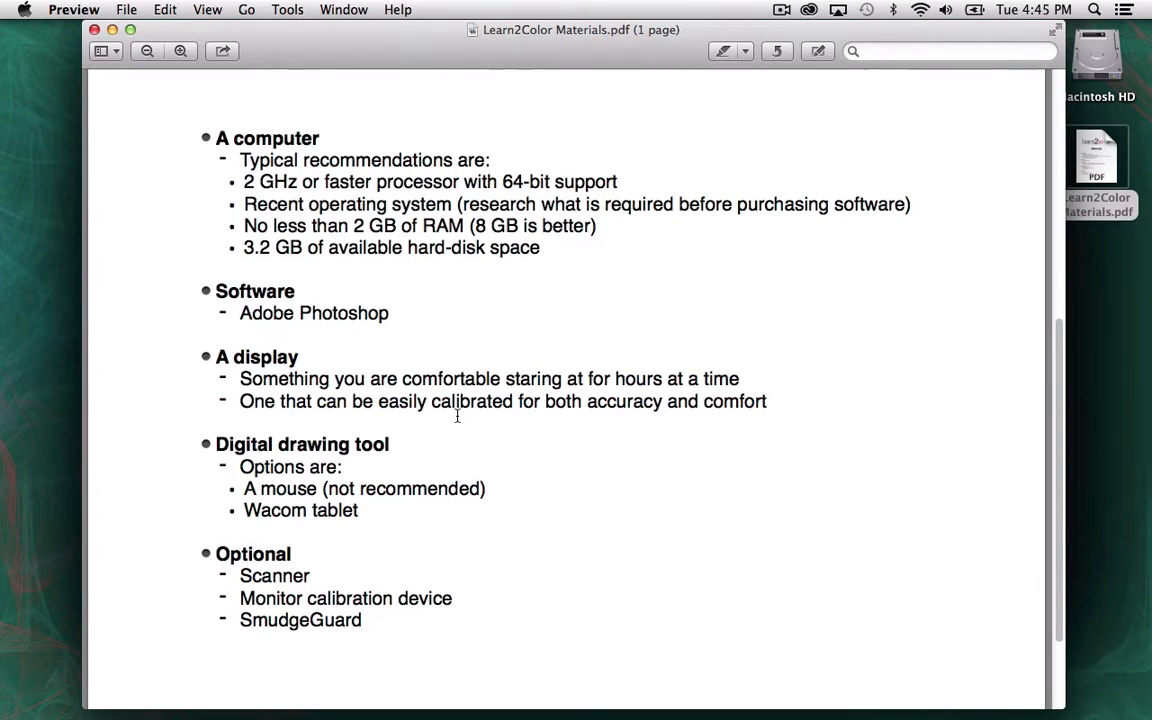
{"action": "mouse_move", "coordinate": [260, 486]}
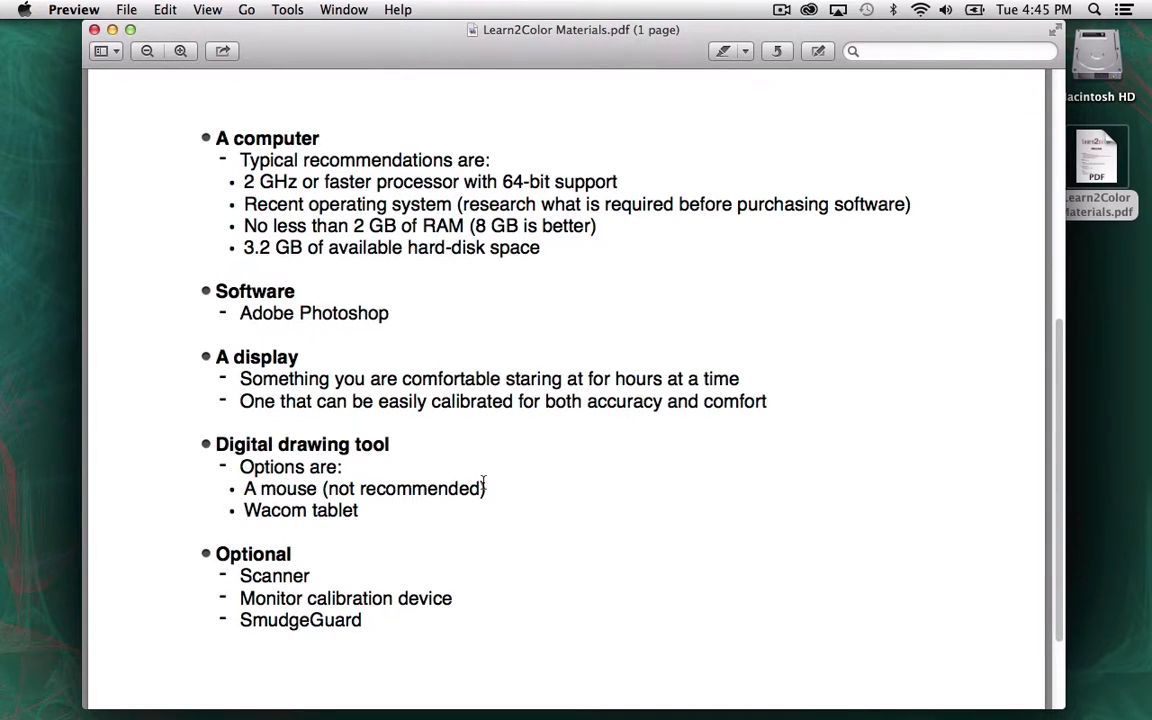
{"action": "mouse_move", "coordinate": [468, 372]}
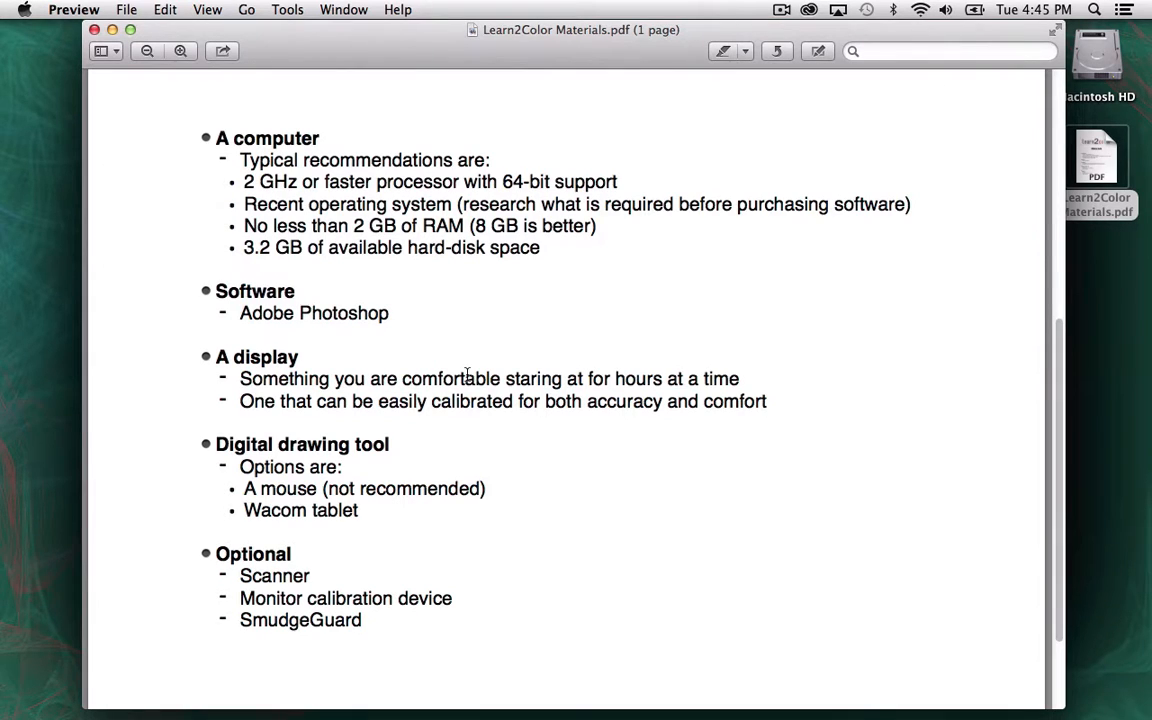
{"action": "mouse_move", "coordinate": [418, 332]}
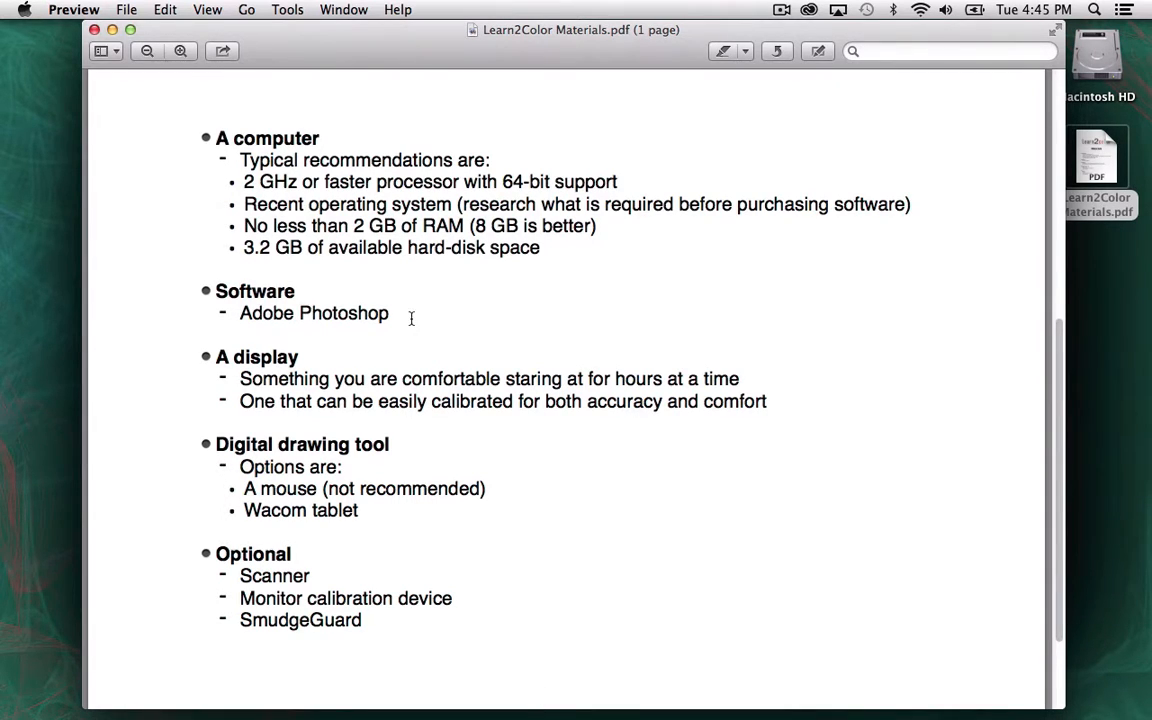
{"action": "mouse_move", "coordinate": [428, 706]}
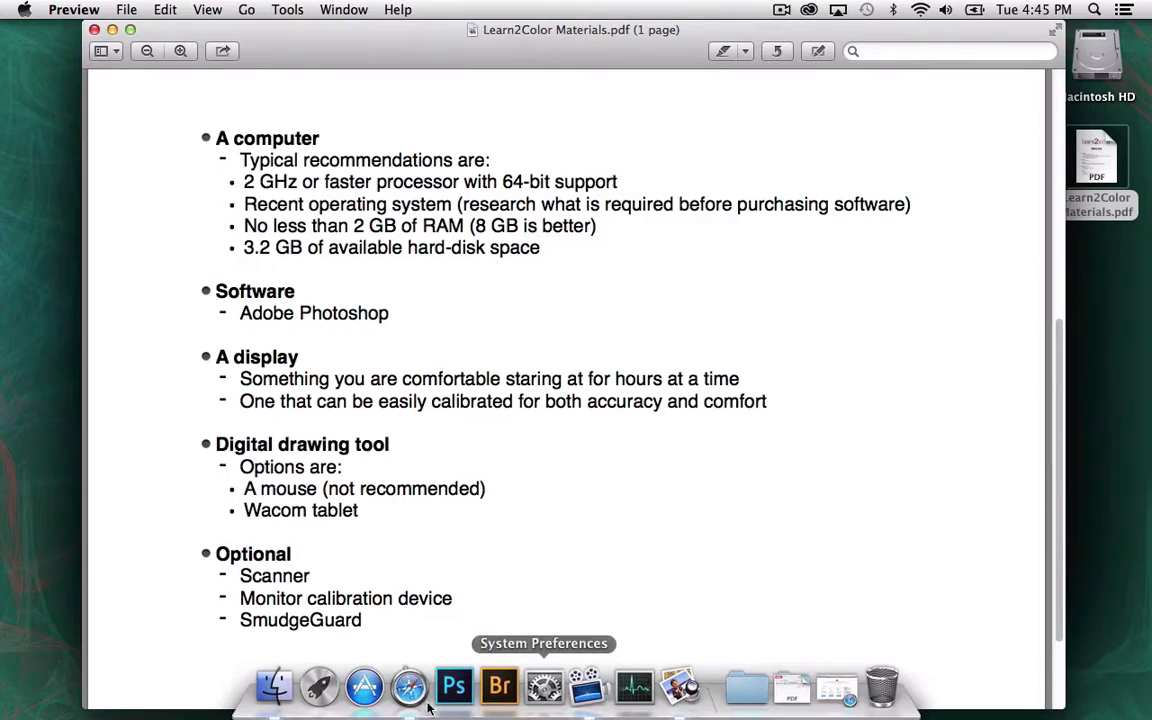
Return to Safari's Wacom Store tab and scroll to the Our Products grid of pen displays and tablets.
{"action": "left_click", "coordinate": [410, 688]}
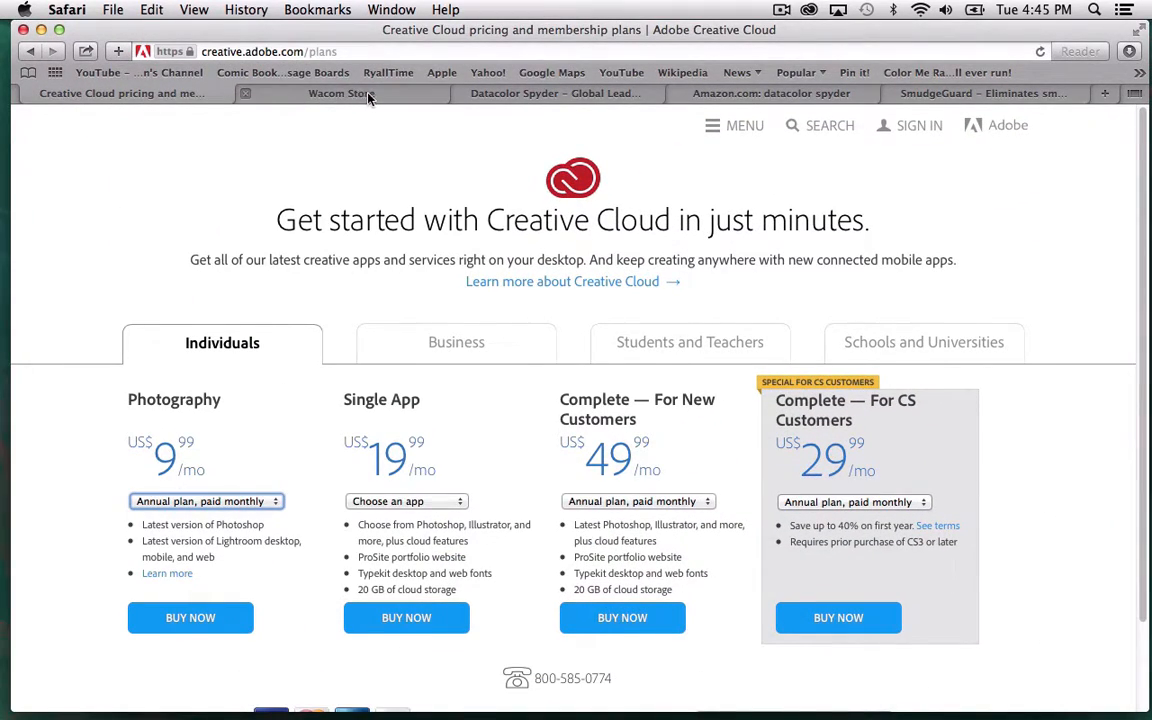
{"action": "left_click", "coordinate": [340, 94]}
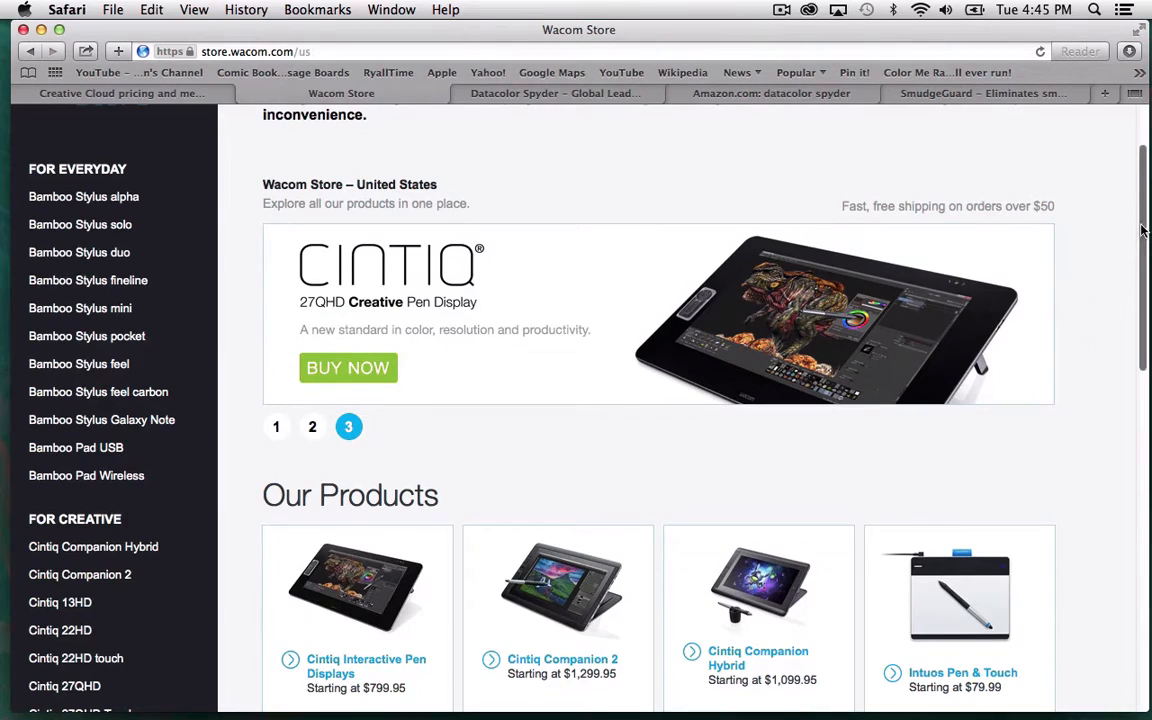
{"action": "scroll", "scroll_direction": "down", "scroll_amount": 3}
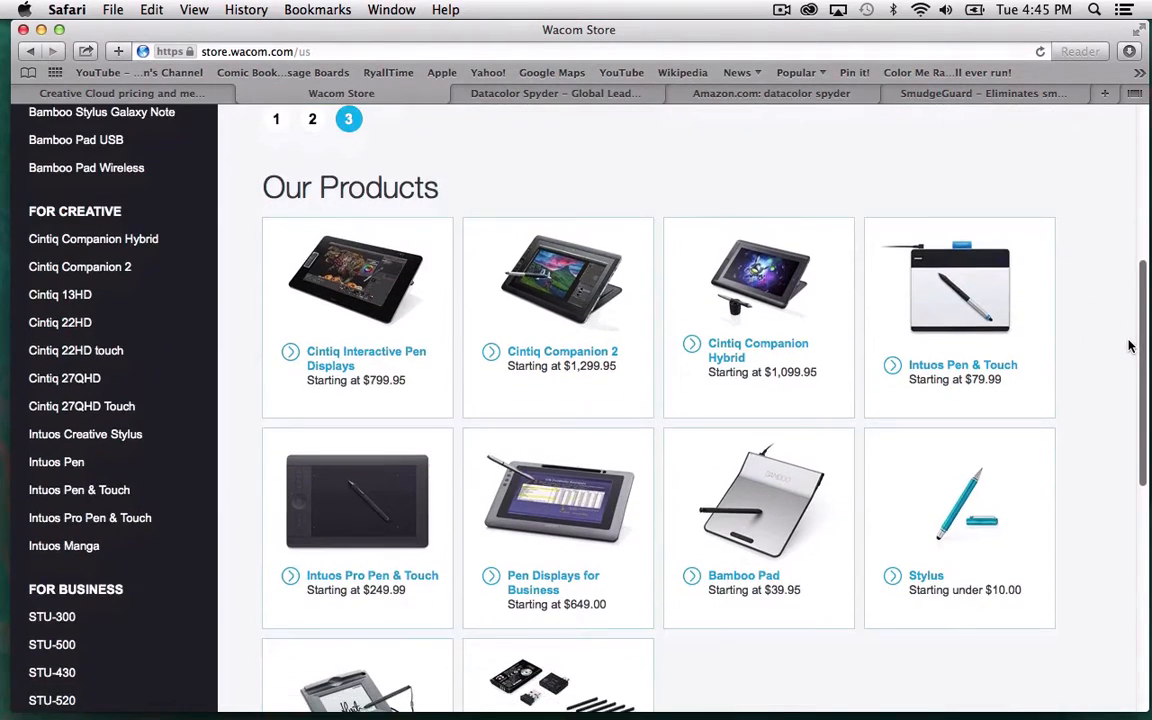
{"action": "scroll", "scroll_direction": "down", "scroll_amount": 3}
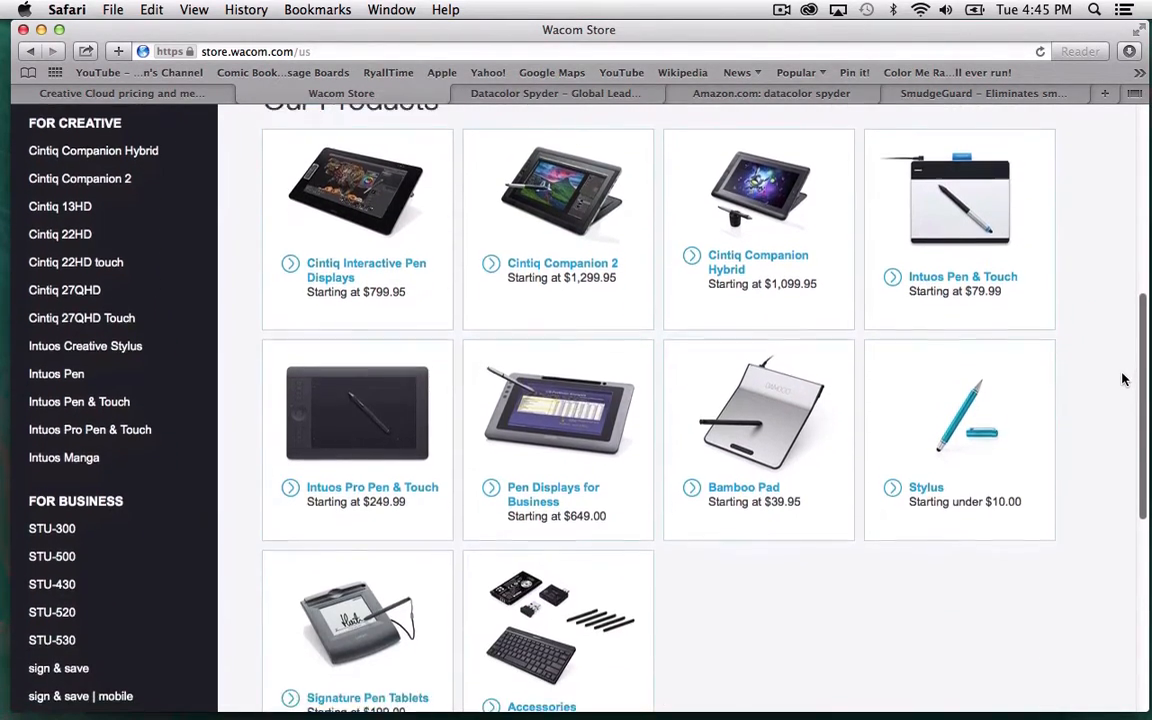
{"action": "scroll", "scroll_direction": "down", "scroll_amount": 3}
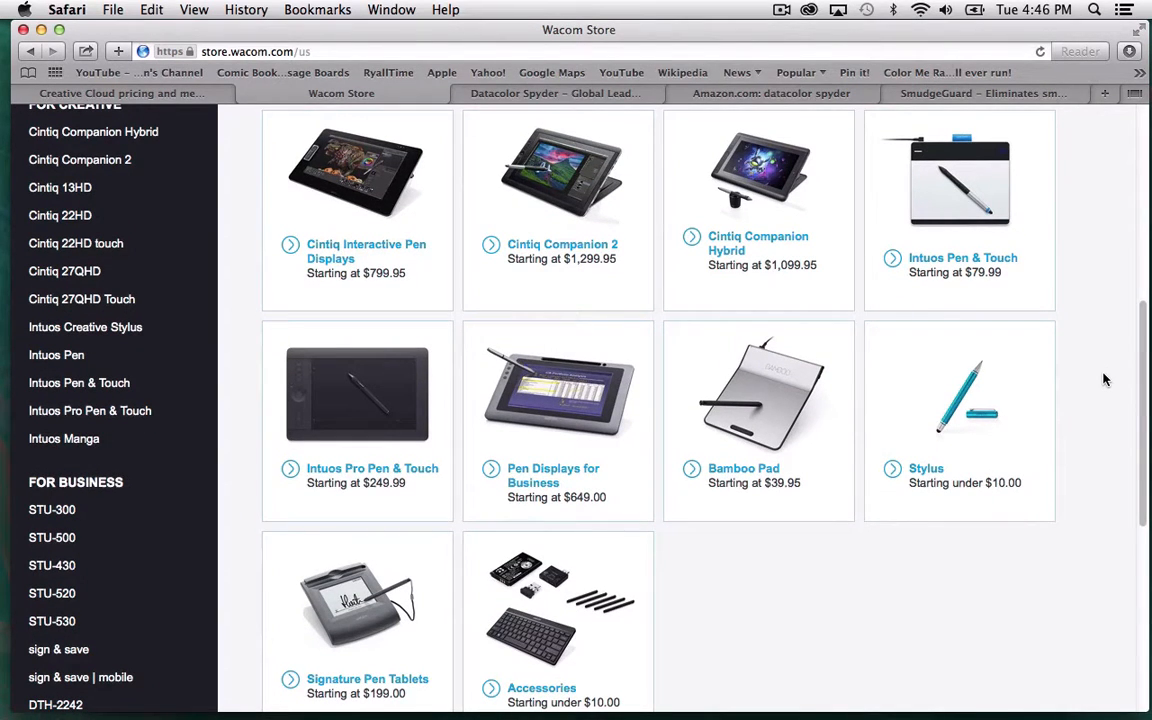
{"action": "mouse_move", "coordinate": [790, 410]}
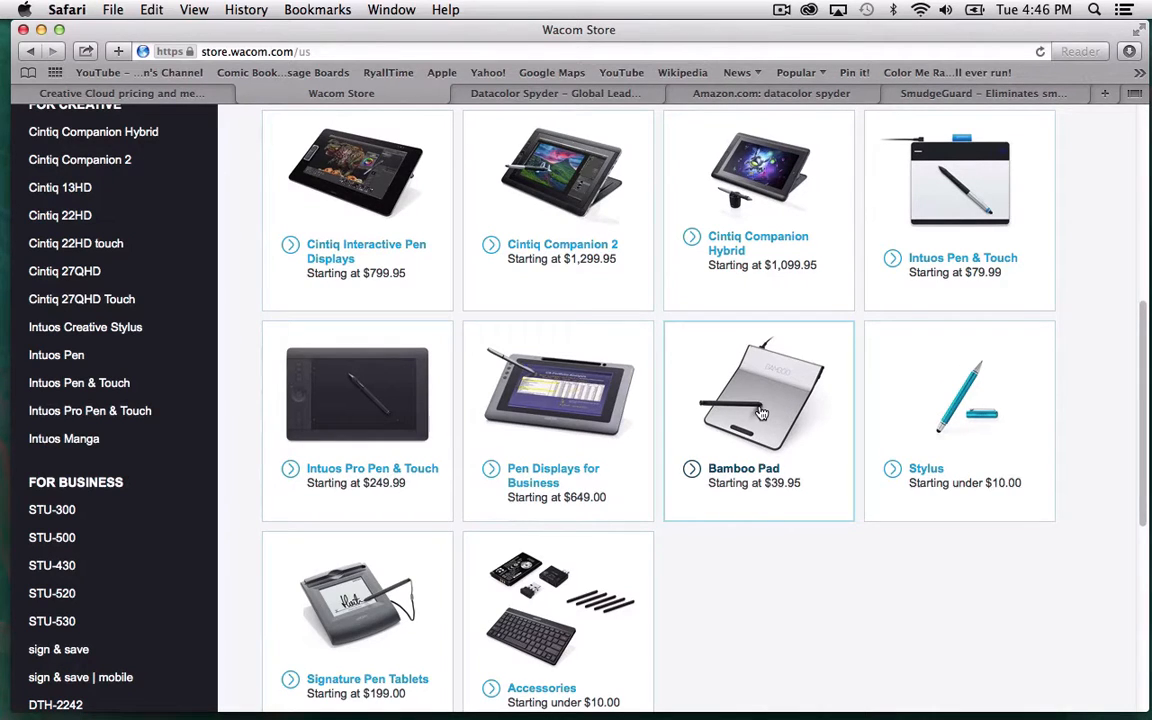
{"action": "mouse_move", "coordinate": [784, 374]}
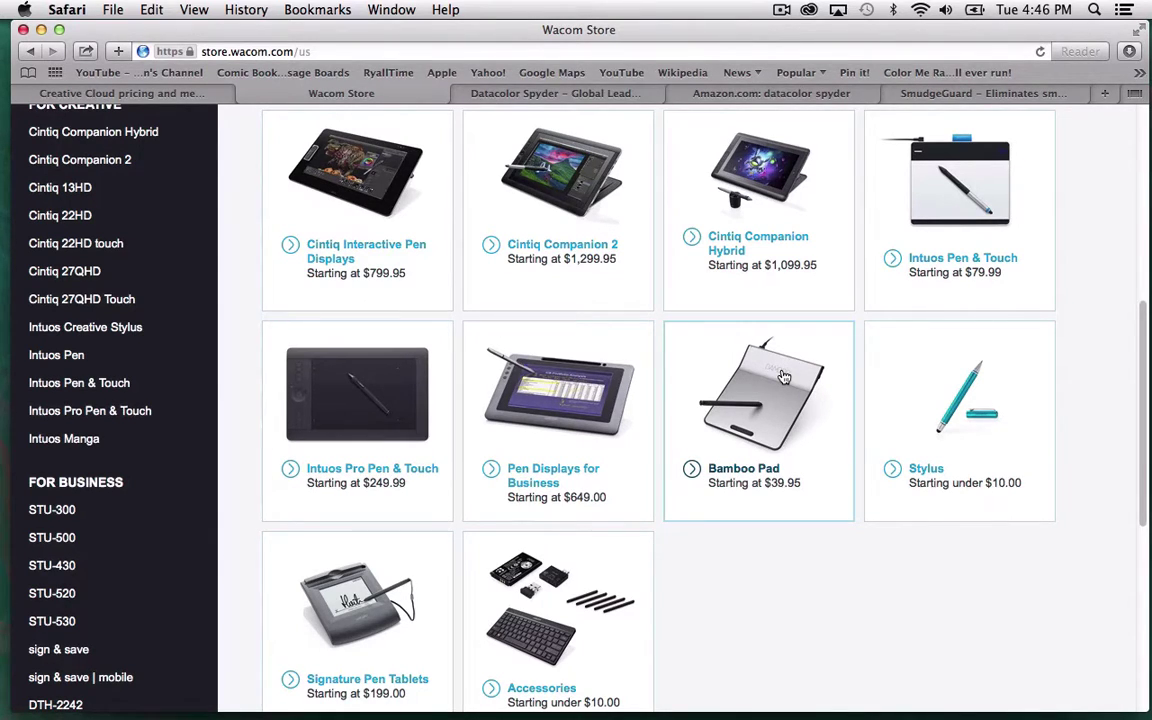
{"action": "mouse_move", "coordinate": [992, 192]}
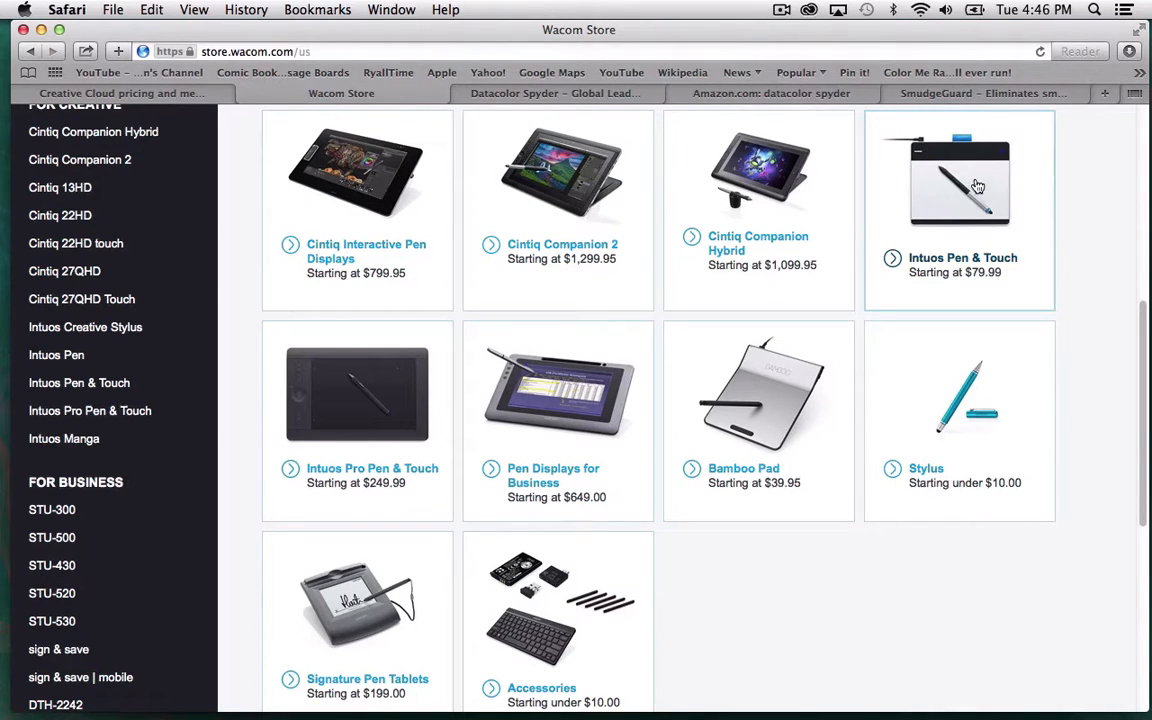
{"action": "mouse_move", "coordinate": [992, 130]}
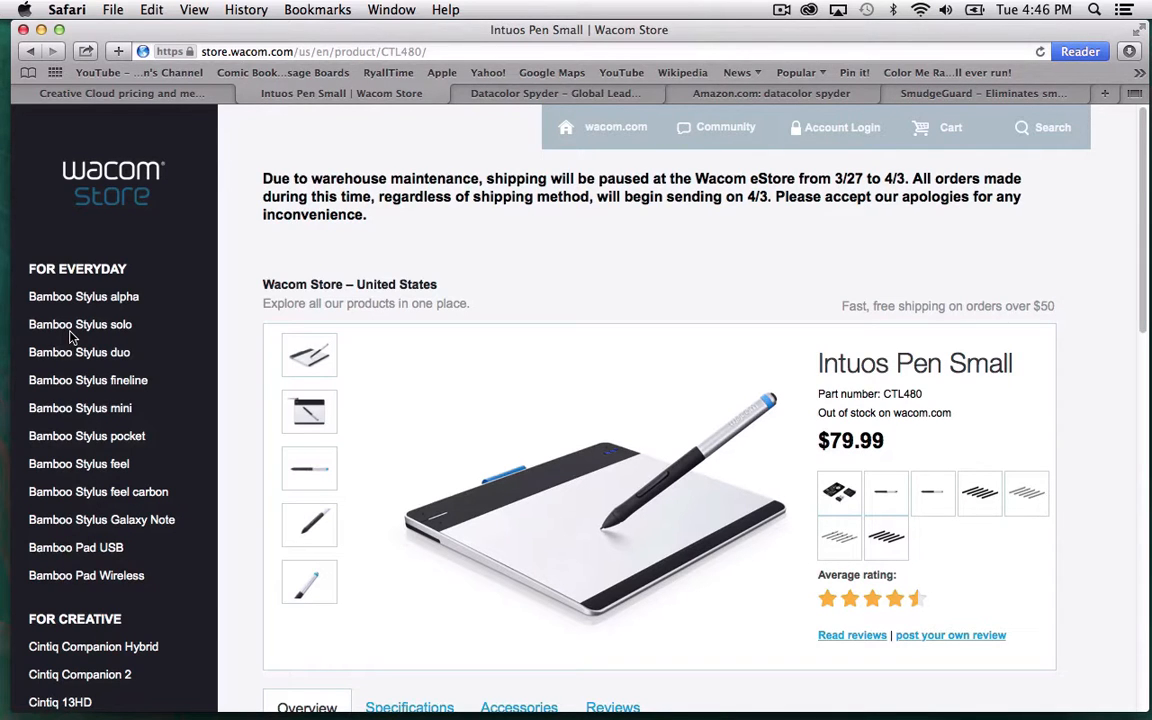
Browse the Intuos Pen & Touch listing and switch to the Small size model, reviewing its details.
{"action": "scroll", "scroll_direction": "down", "scroll_amount": 3}
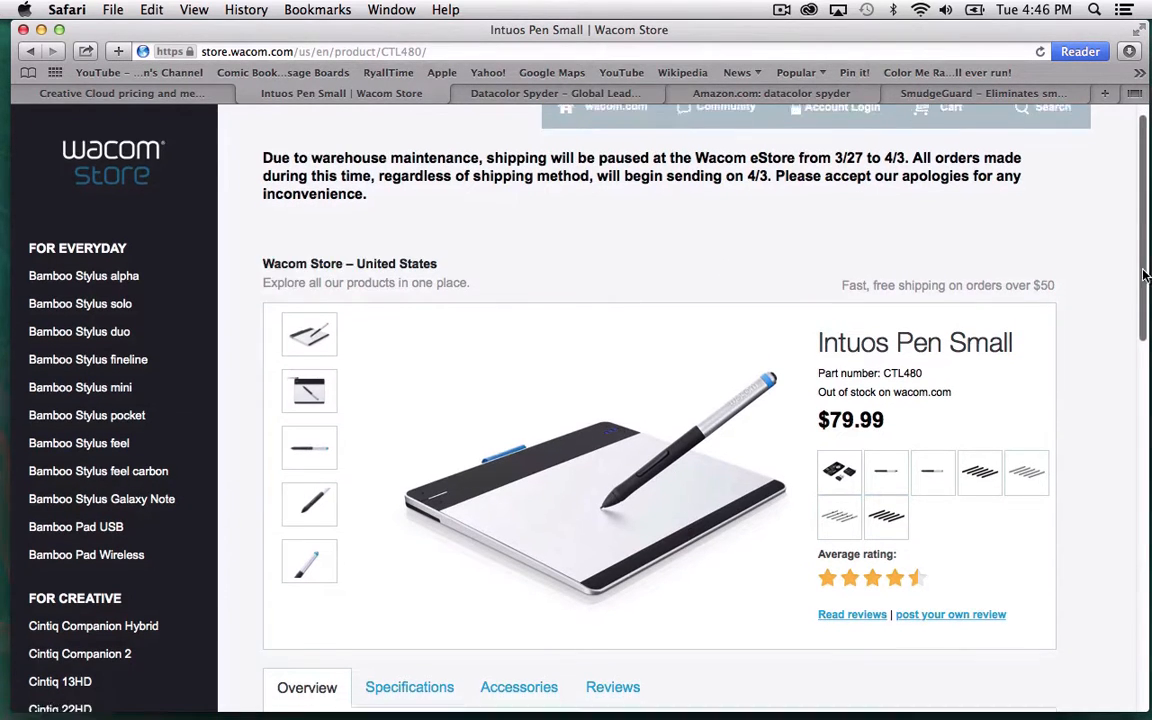
{"action": "scroll", "scroll_direction": "down", "scroll_amount": 3}
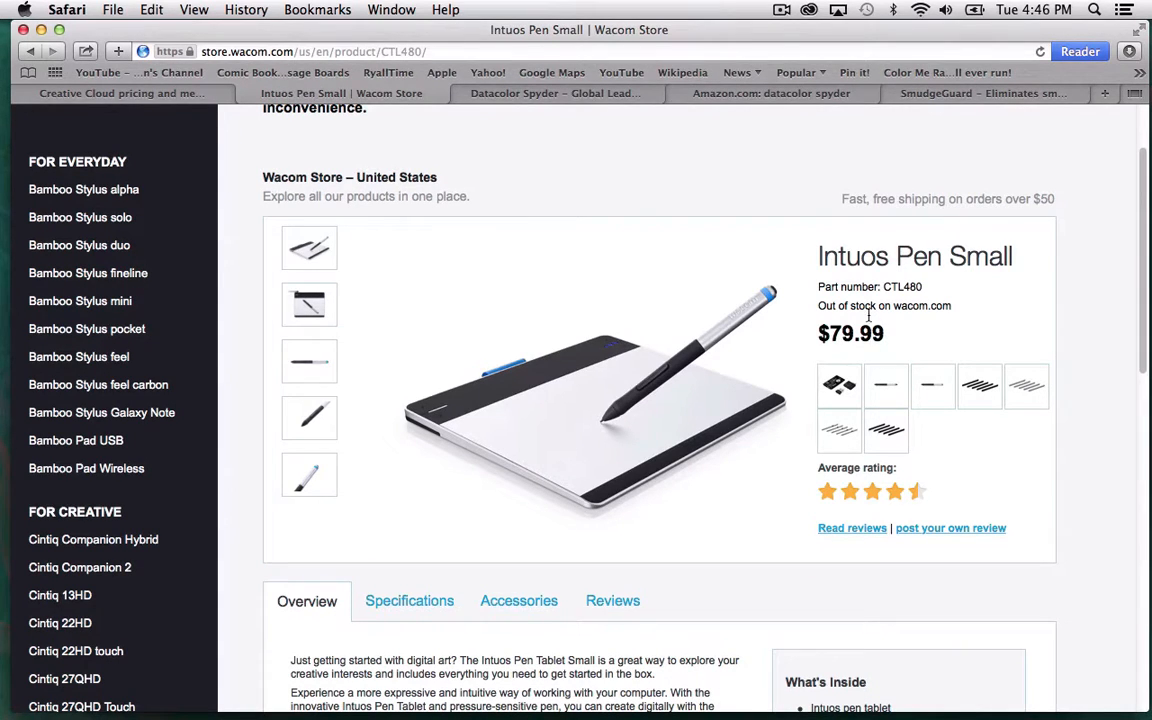
{"action": "mouse_move", "coordinate": [820, 188]}
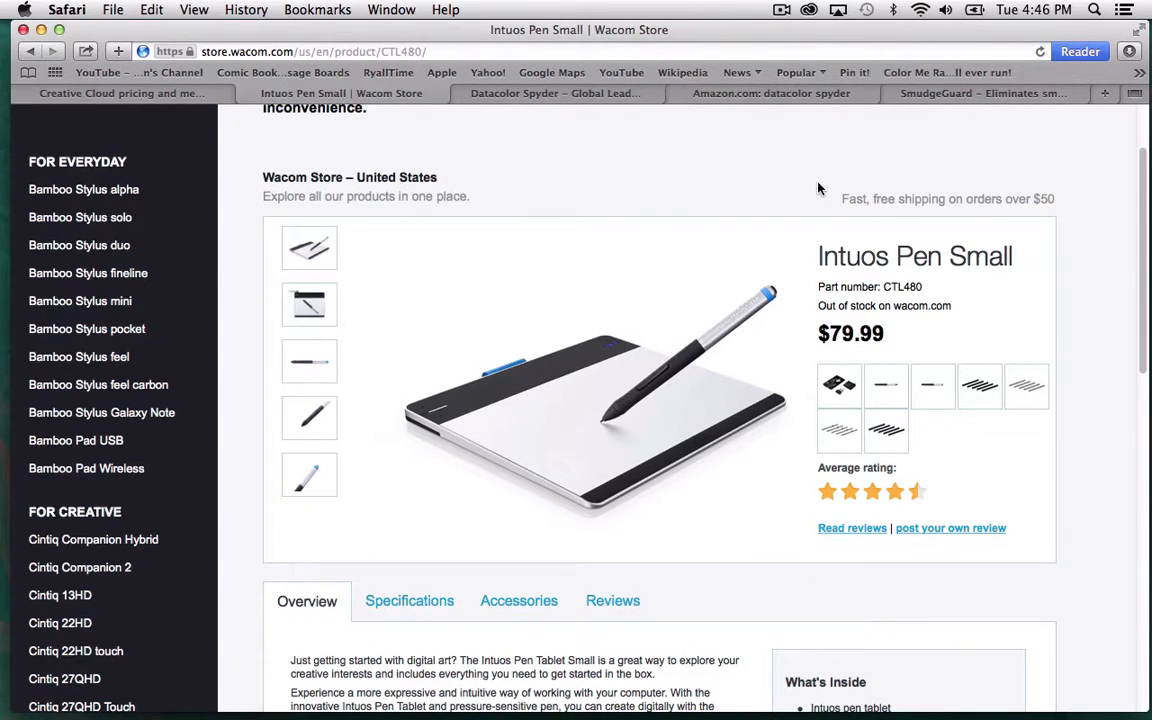
{"action": "scroll", "scroll_direction": "down", "scroll_amount": 3}
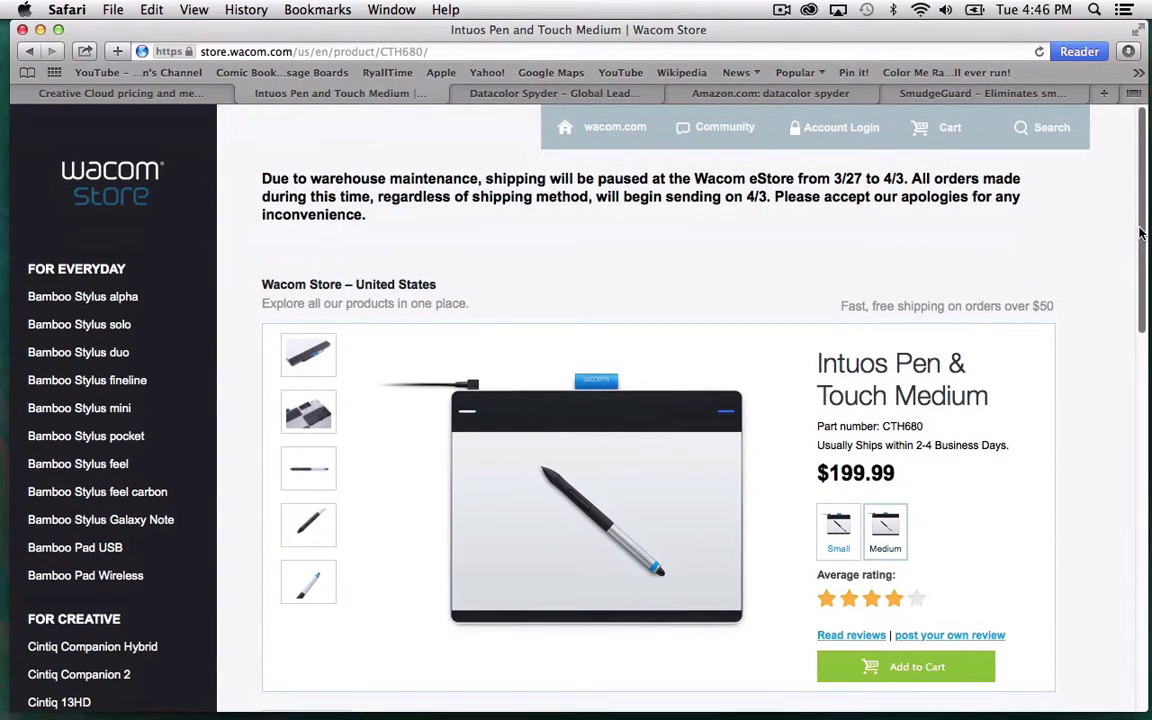
{"action": "scroll", "scroll_direction": "down", "scroll_amount": 3}
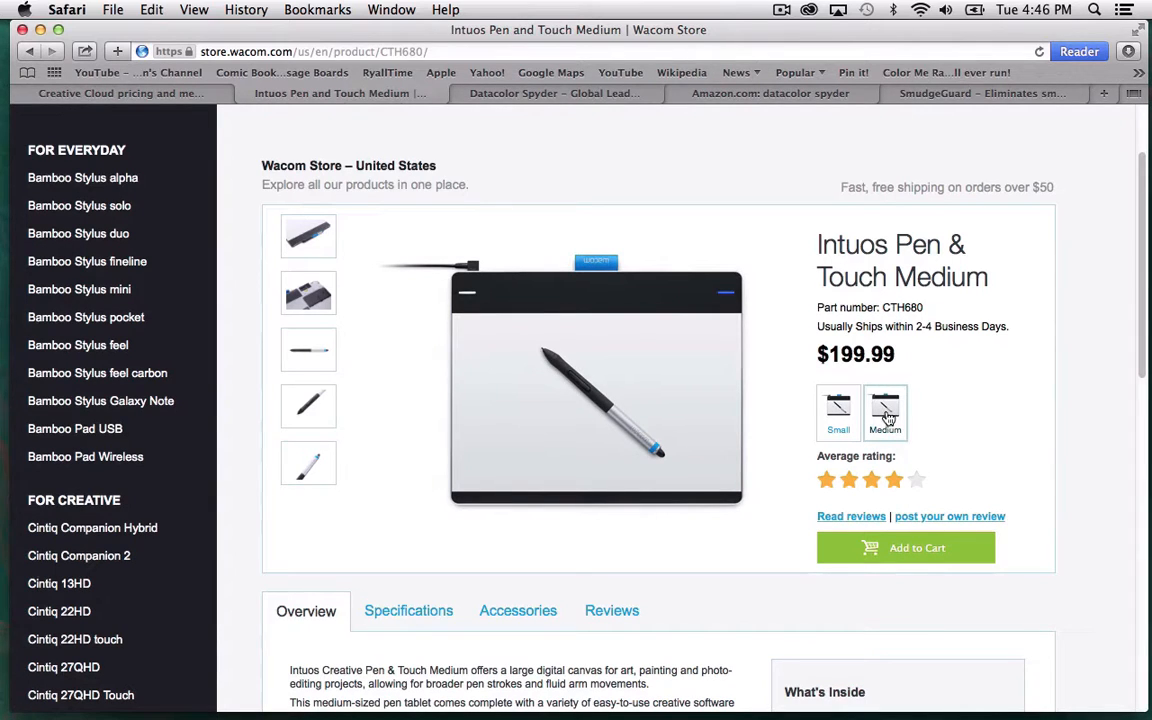
{"action": "left_click", "coordinate": [836, 414]}
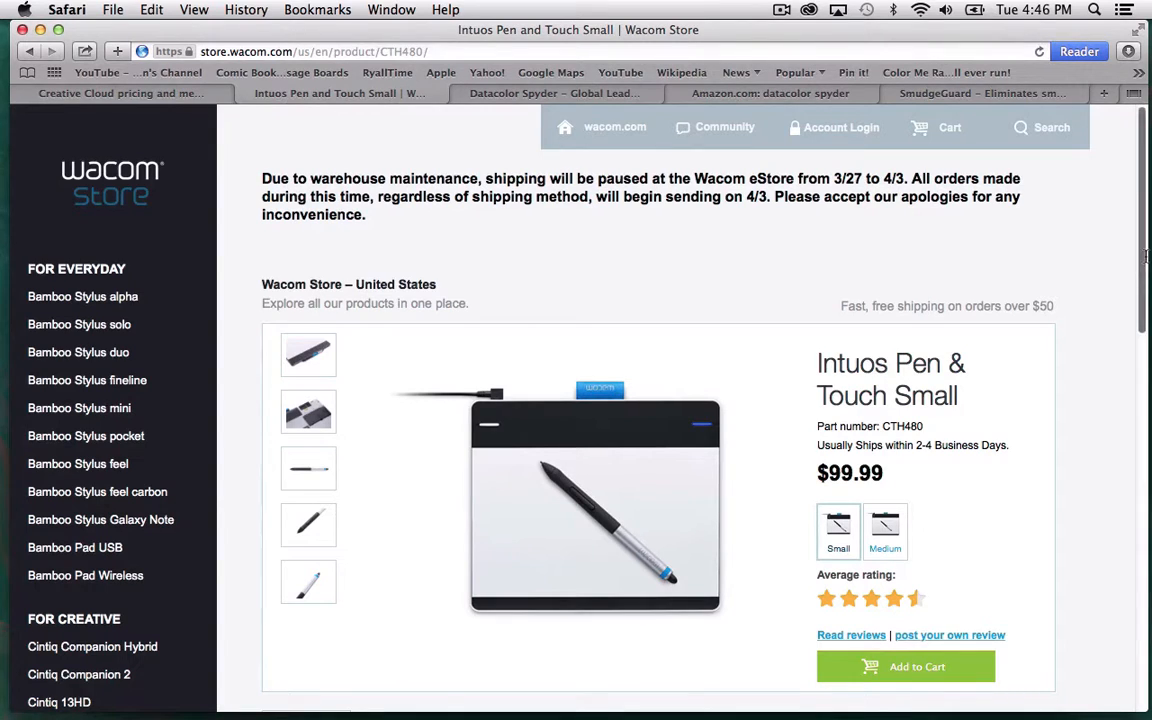
{"action": "scroll", "scroll_direction": "down", "scroll_amount": 3}
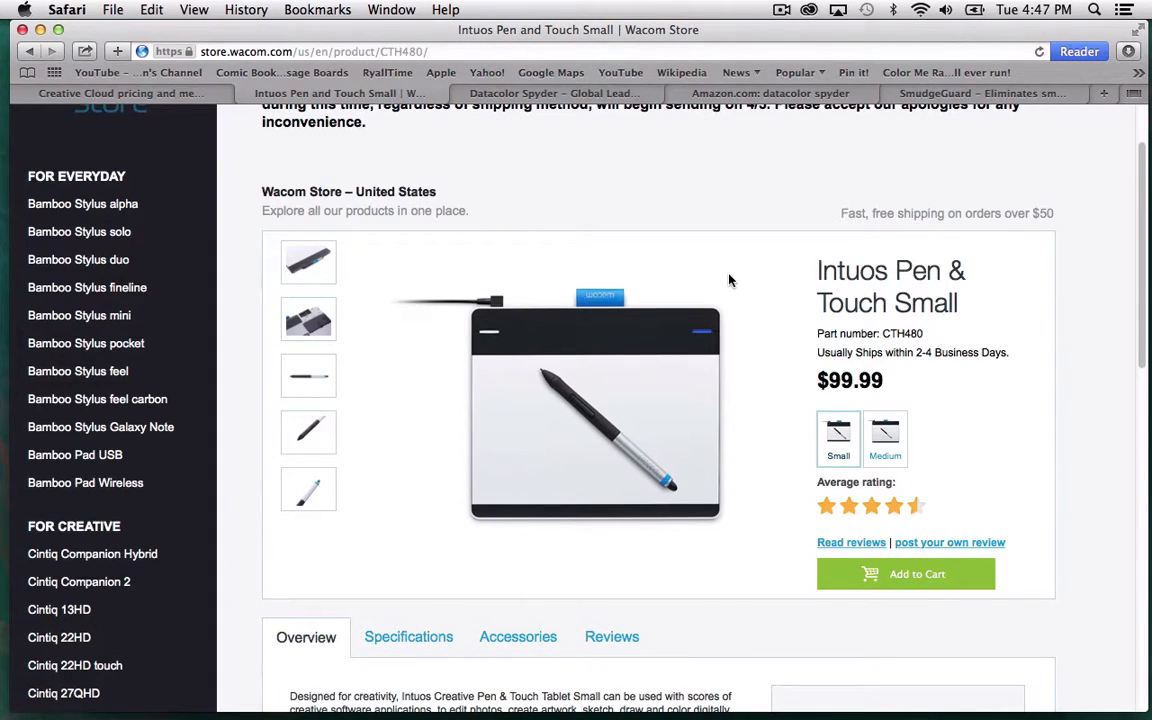
{"action": "mouse_move", "coordinate": [616, 424]}
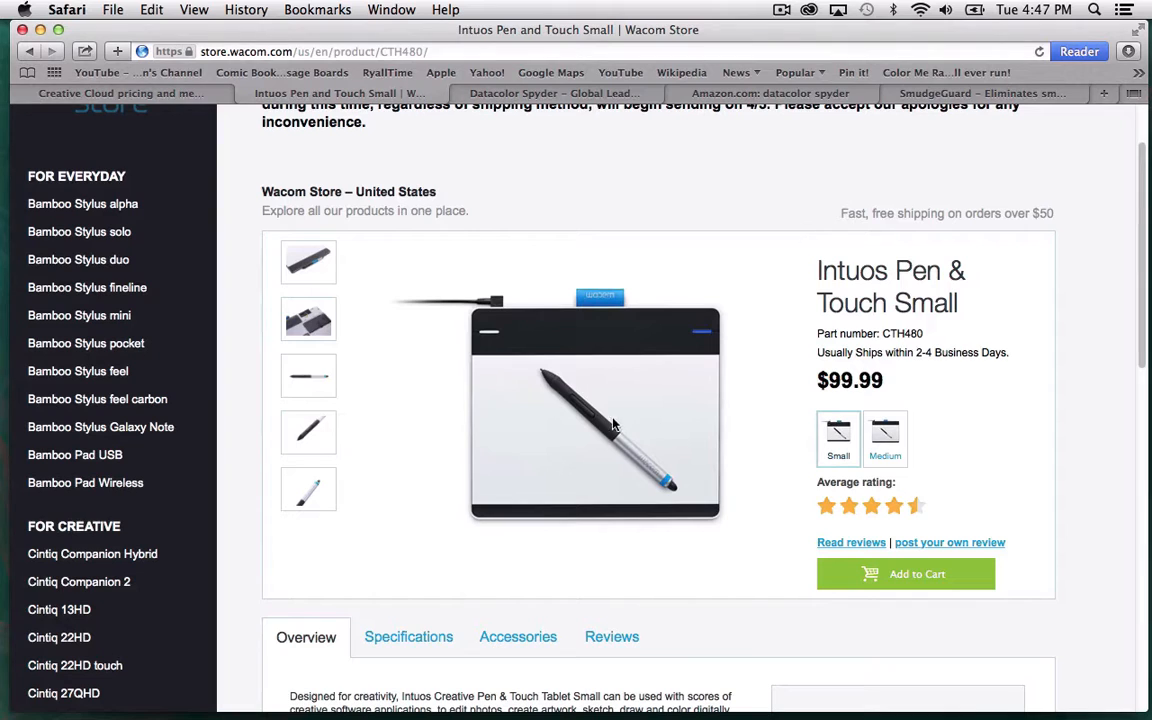
{"action": "scroll", "scroll_direction": "down", "scroll_amount": 3}
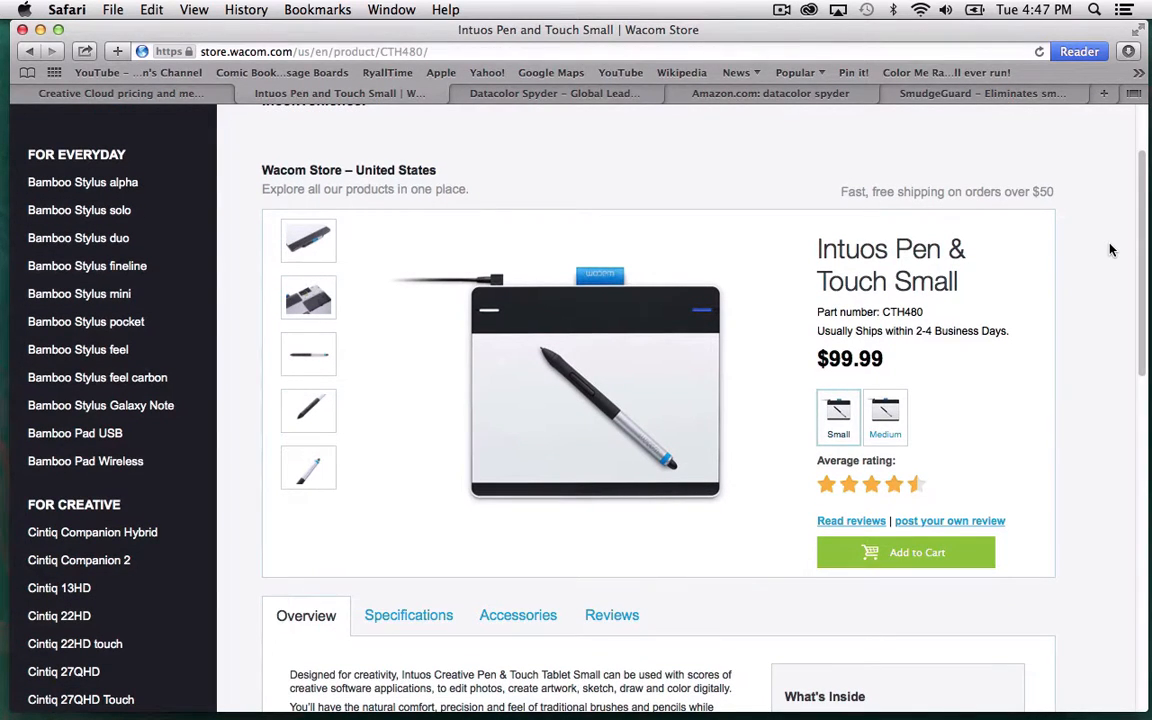
{"action": "scroll", "scroll_direction": "down", "scroll_amount": 3}
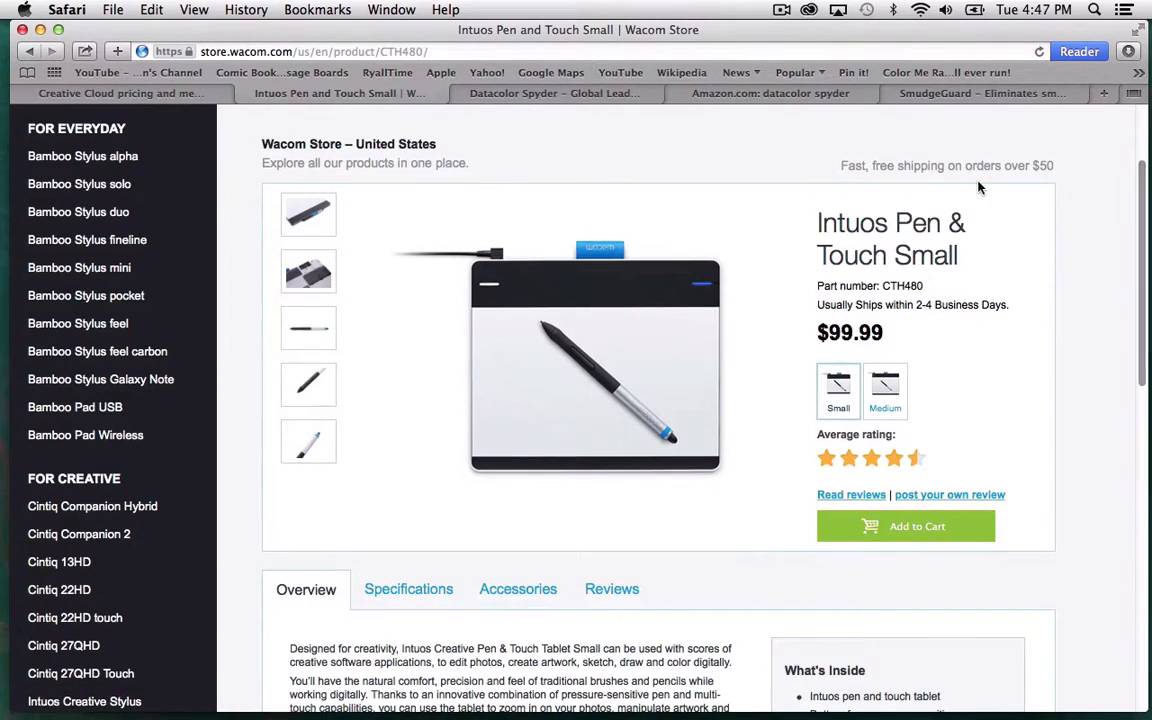
{"action": "mouse_move", "coordinate": [1084, 124]}
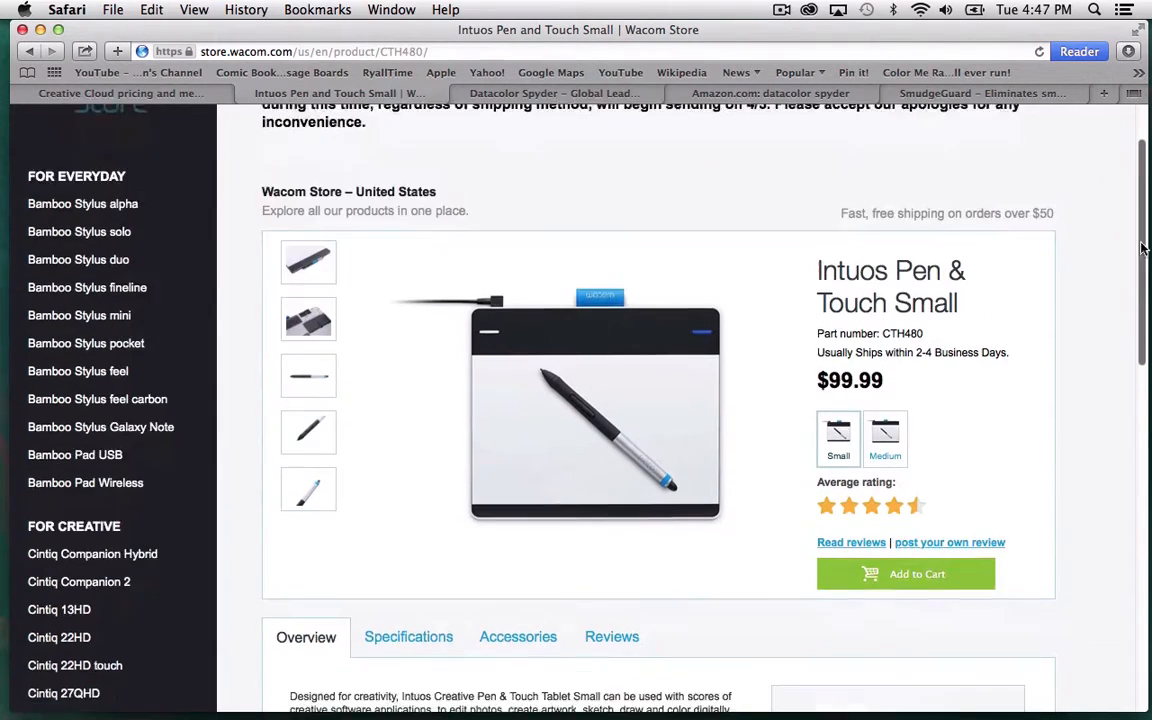
{"action": "scroll", "scroll_direction": "down", "scroll_amount": 3}
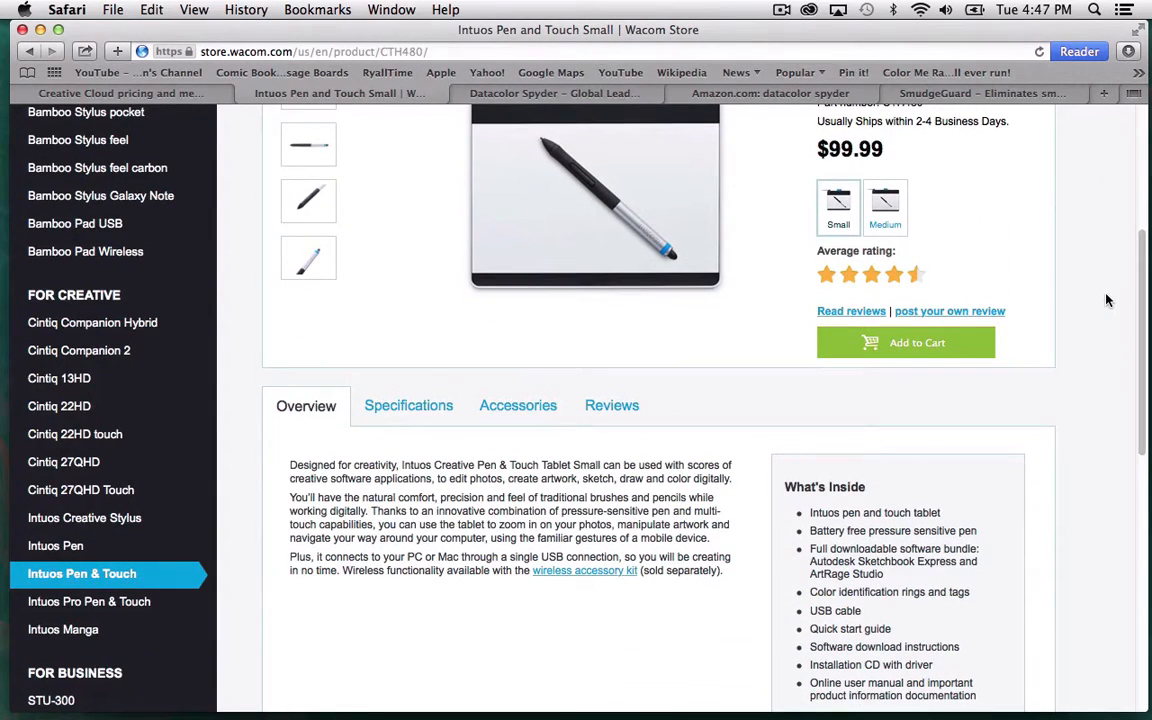
{"action": "mouse_move", "coordinate": [90, 604]}
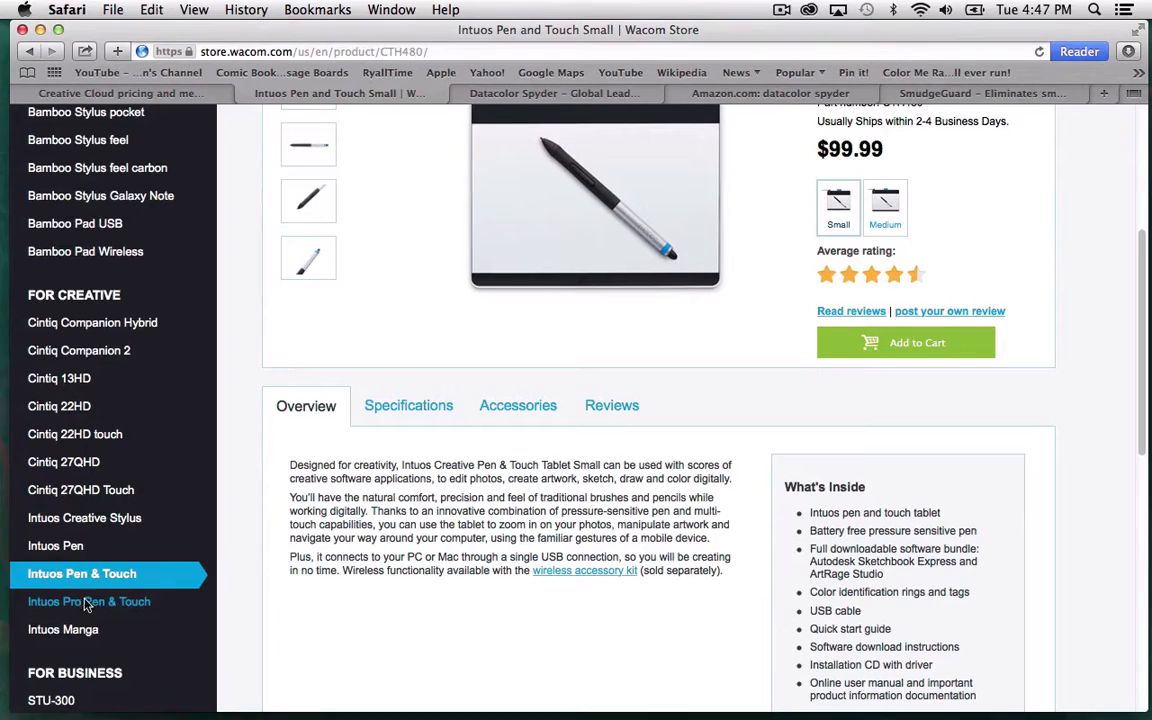
Show the Intuos Pro Pen & Touch Medium page at $349.99 with its overview and included items.
{"action": "left_click", "coordinate": [90, 602]}
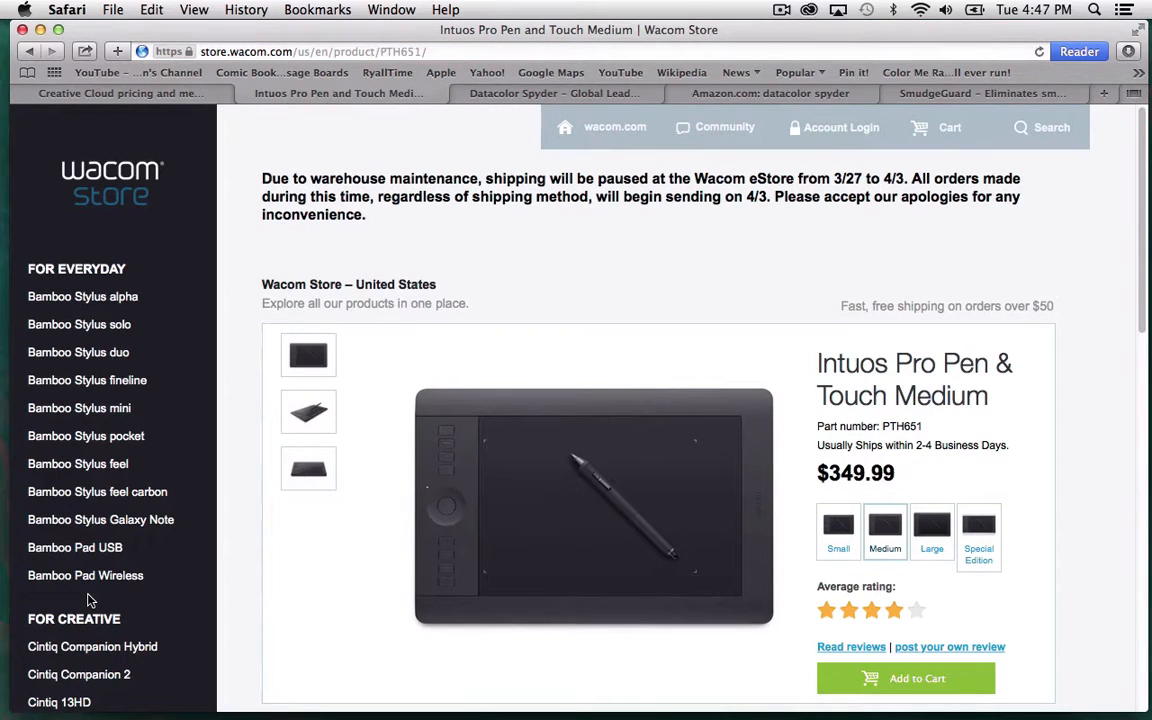
{"action": "mouse_move", "coordinate": [1146, 256]}
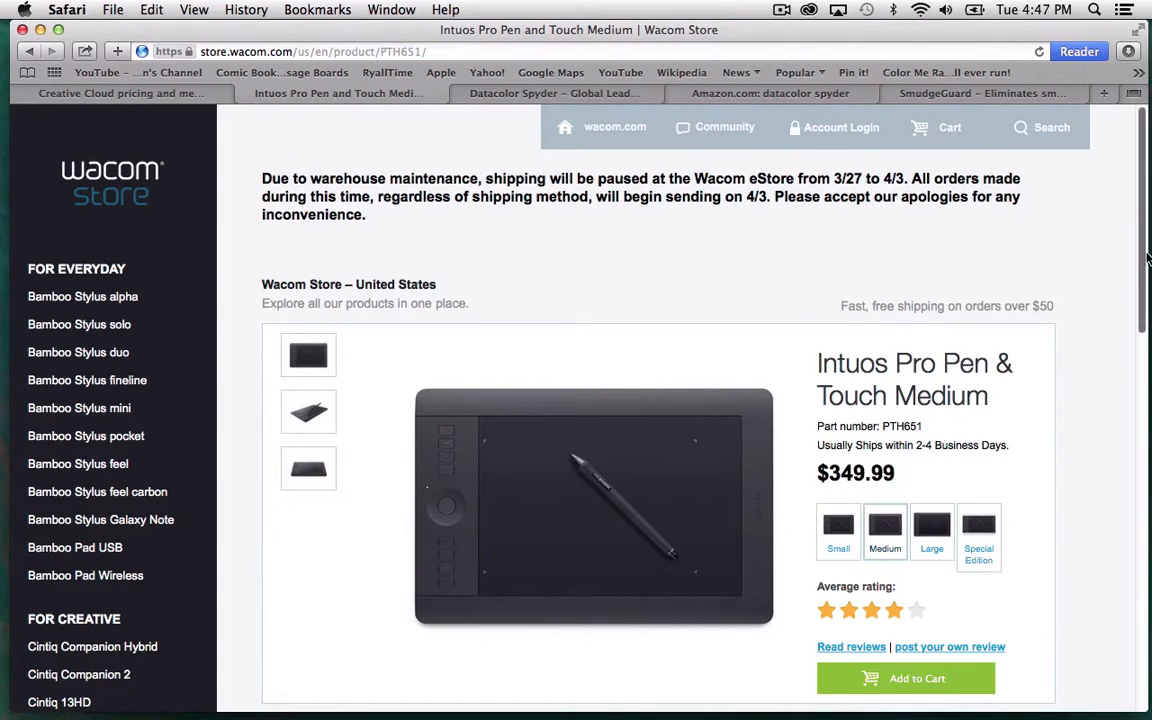
{"action": "scroll", "scroll_direction": "down", "scroll_amount": 3}
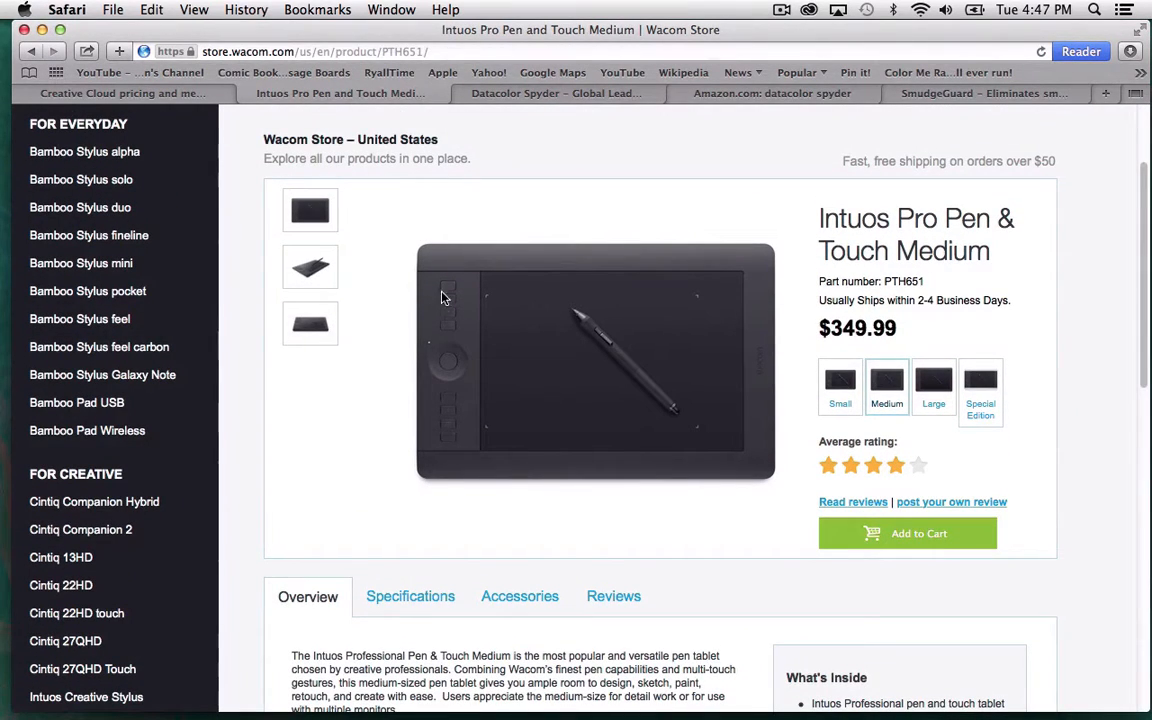
{"action": "mouse_move", "coordinate": [672, 146]}
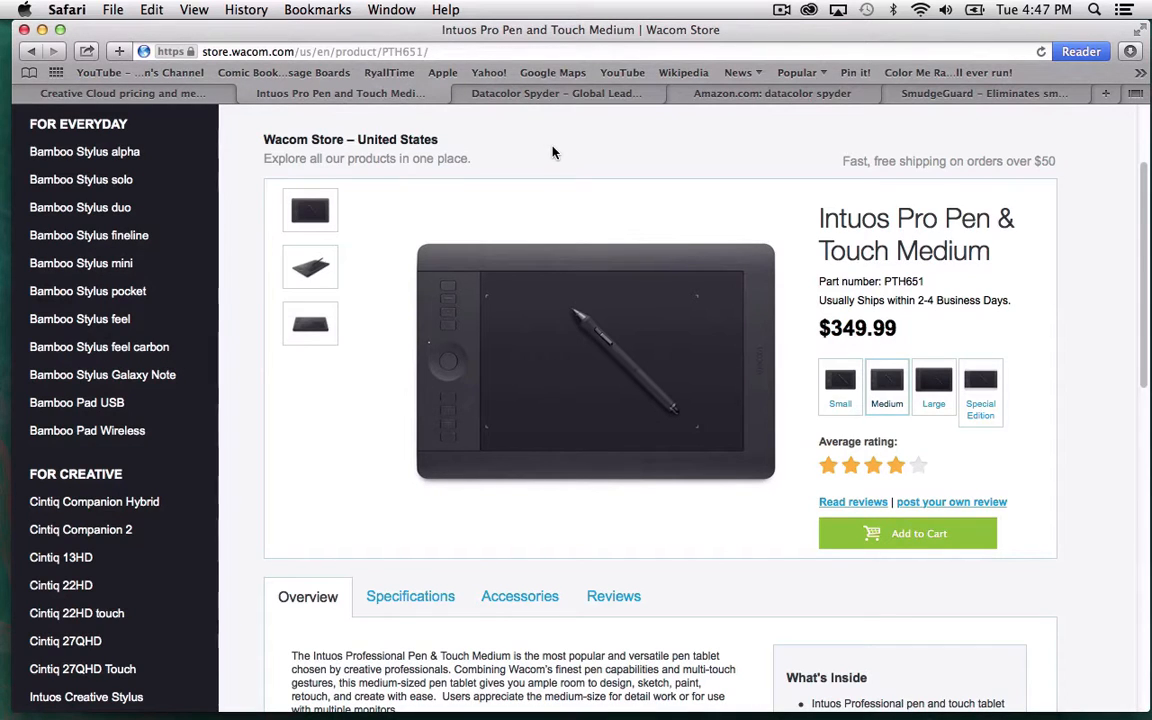
{"action": "mouse_move", "coordinate": [448, 336]}
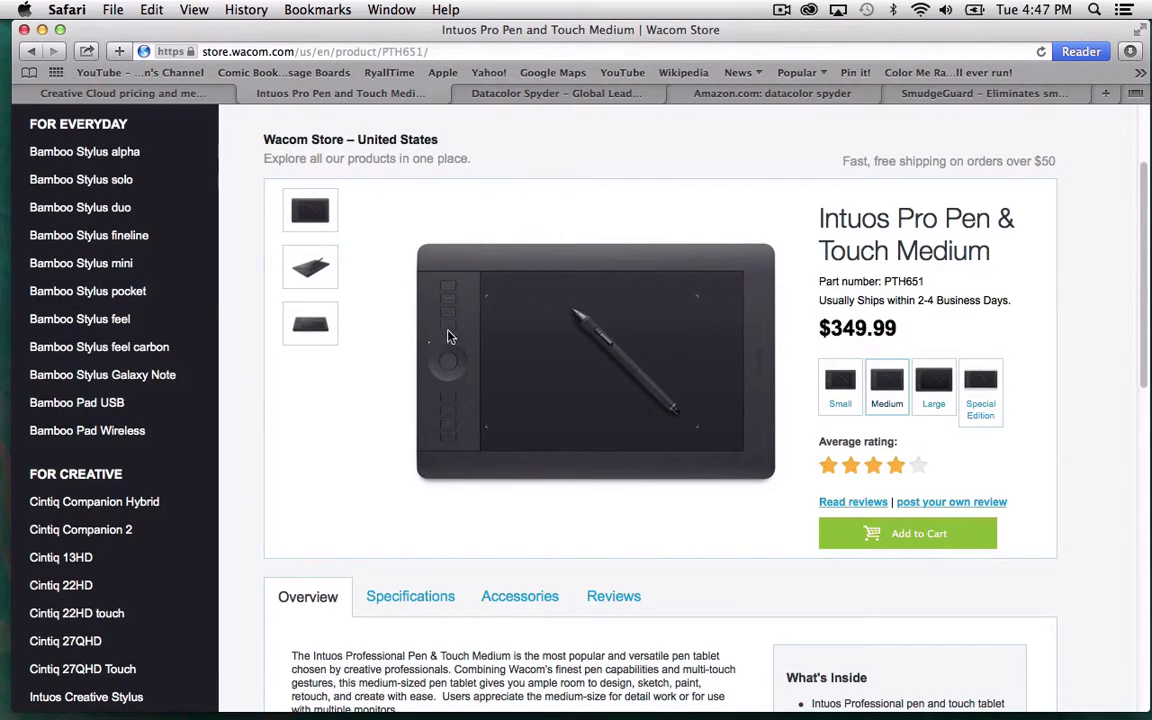
{"action": "mouse_move", "coordinate": [664, 146]}
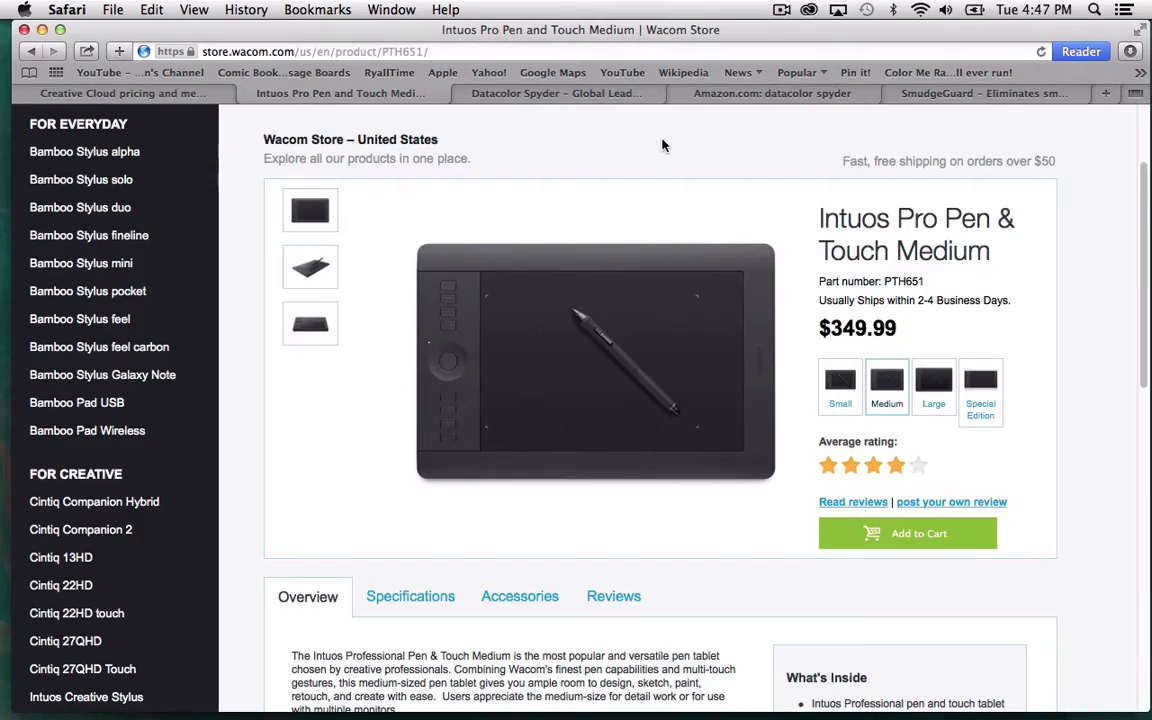
{"action": "scroll", "scroll_direction": "down", "scroll_amount": 3}
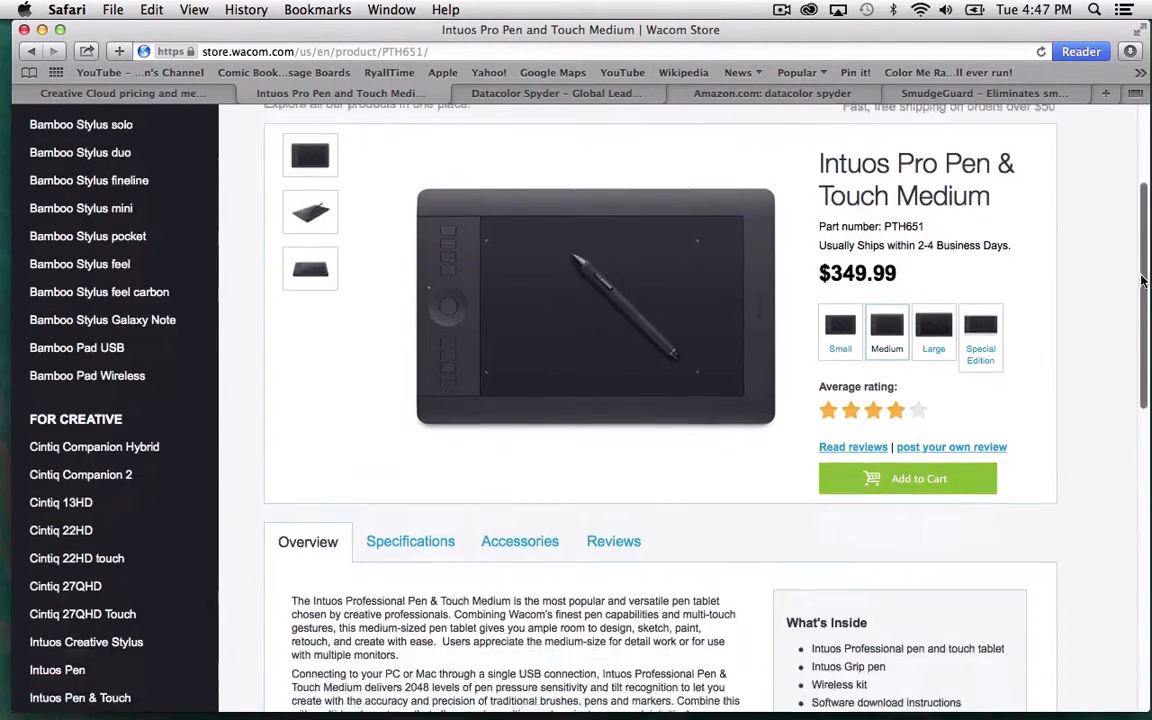
{"action": "scroll", "scroll_direction": "down", "scroll_amount": 3}
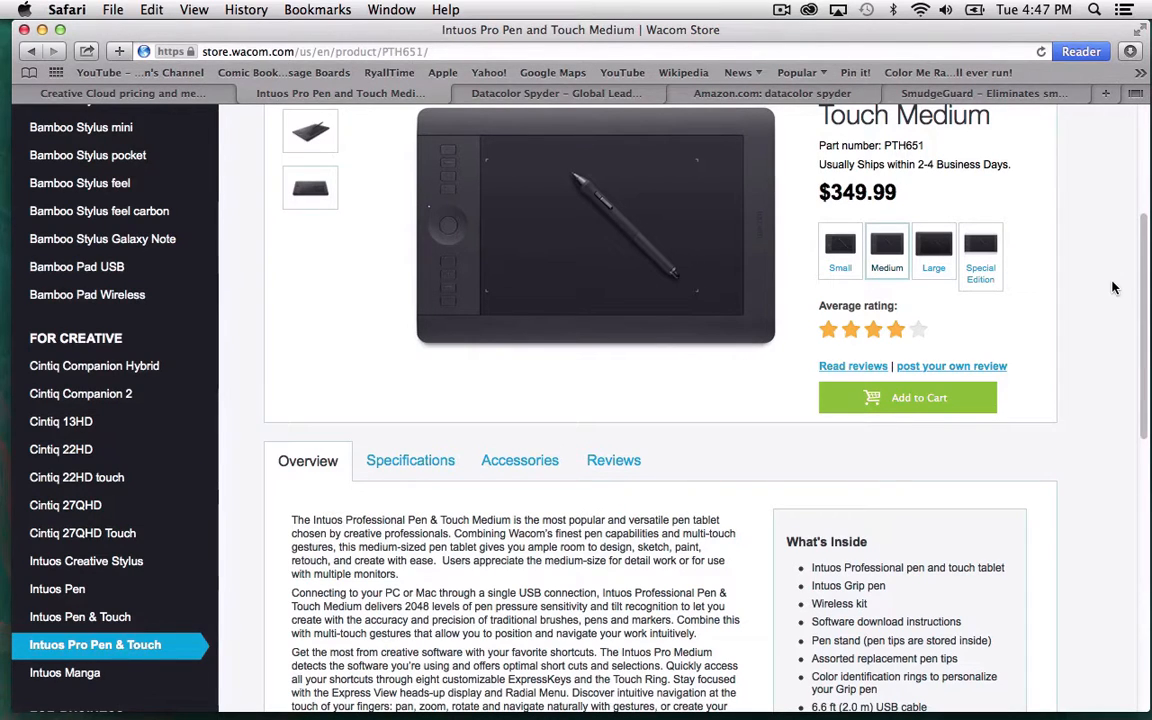
{"action": "mouse_move", "coordinate": [70, 422]}
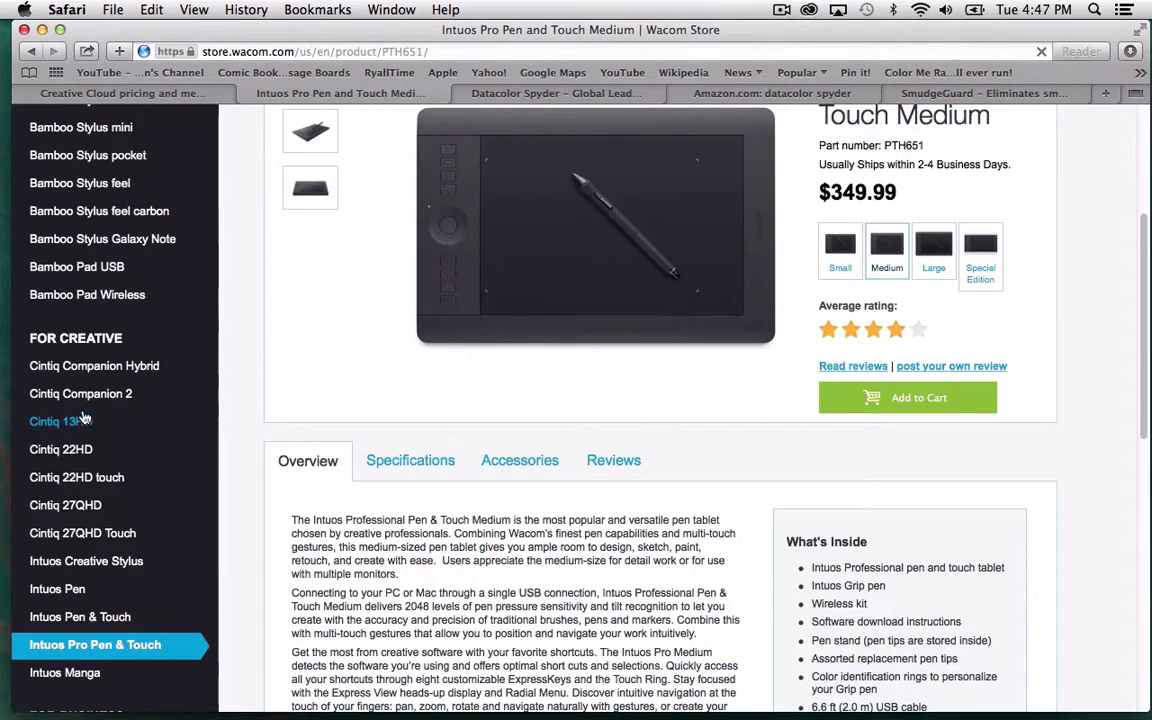
Show the Cintiq 13HD pen display page at $799.95, scrolled to its overview and included items.
{"action": "left_click", "coordinate": [54, 420]}
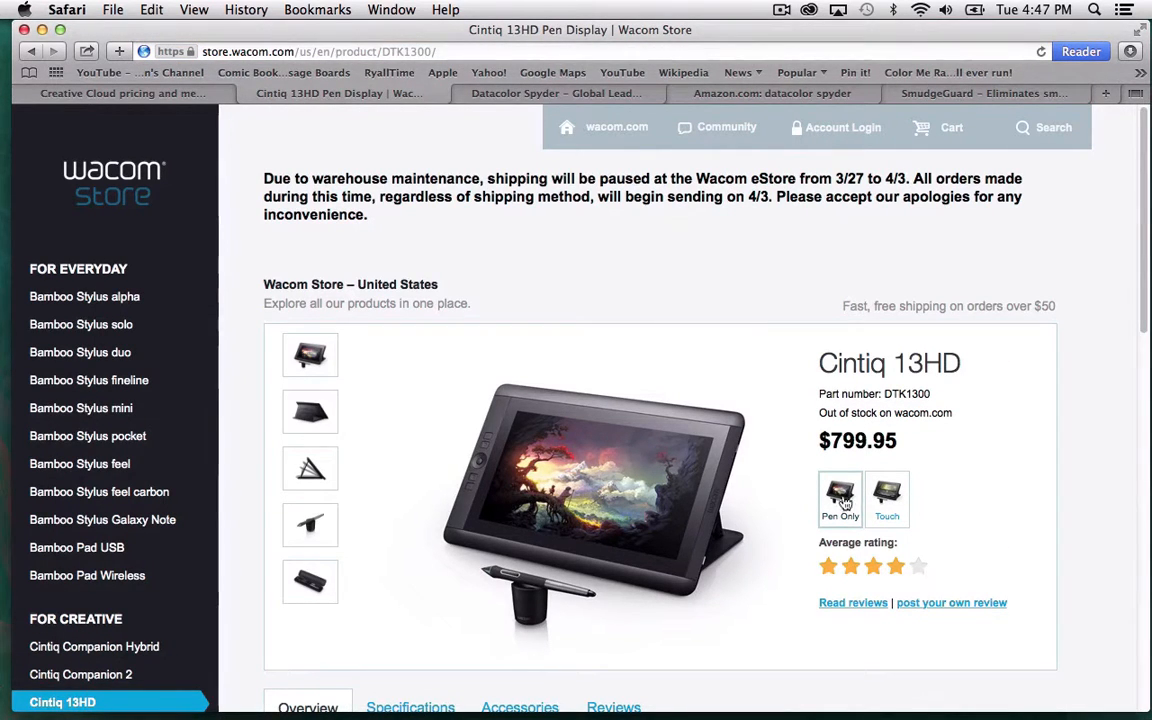
{"action": "scroll", "scroll_direction": "down", "scroll_amount": 3}
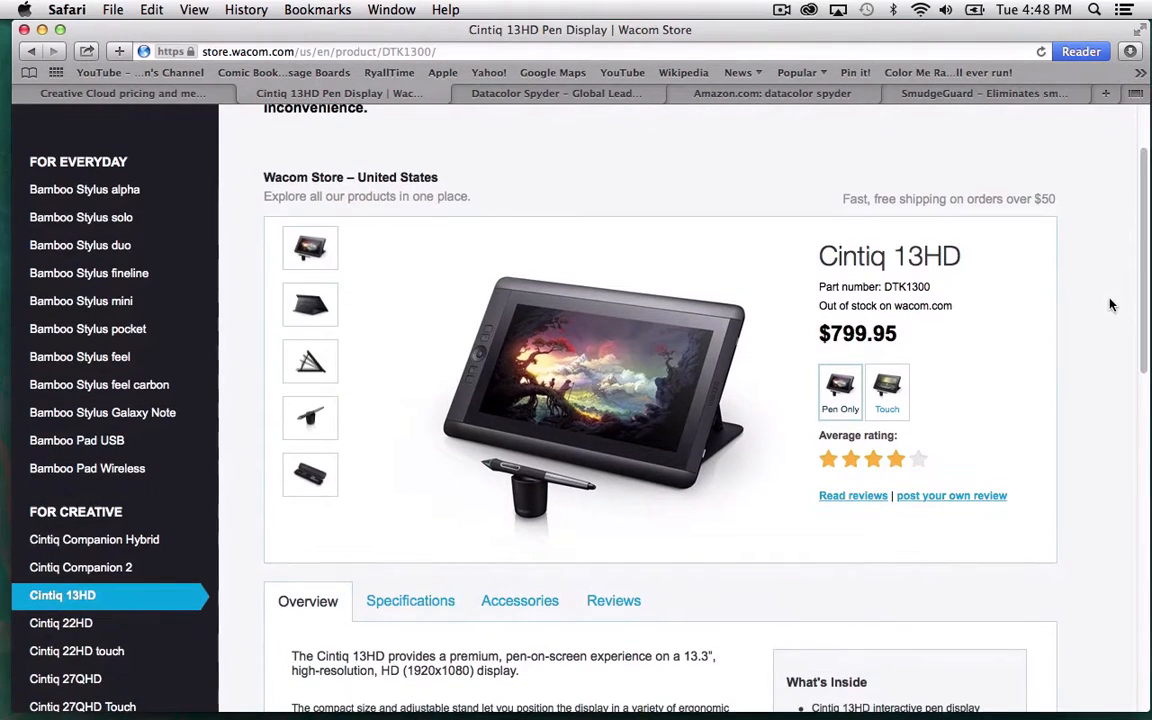
{"action": "mouse_move", "coordinate": [568, 346]}
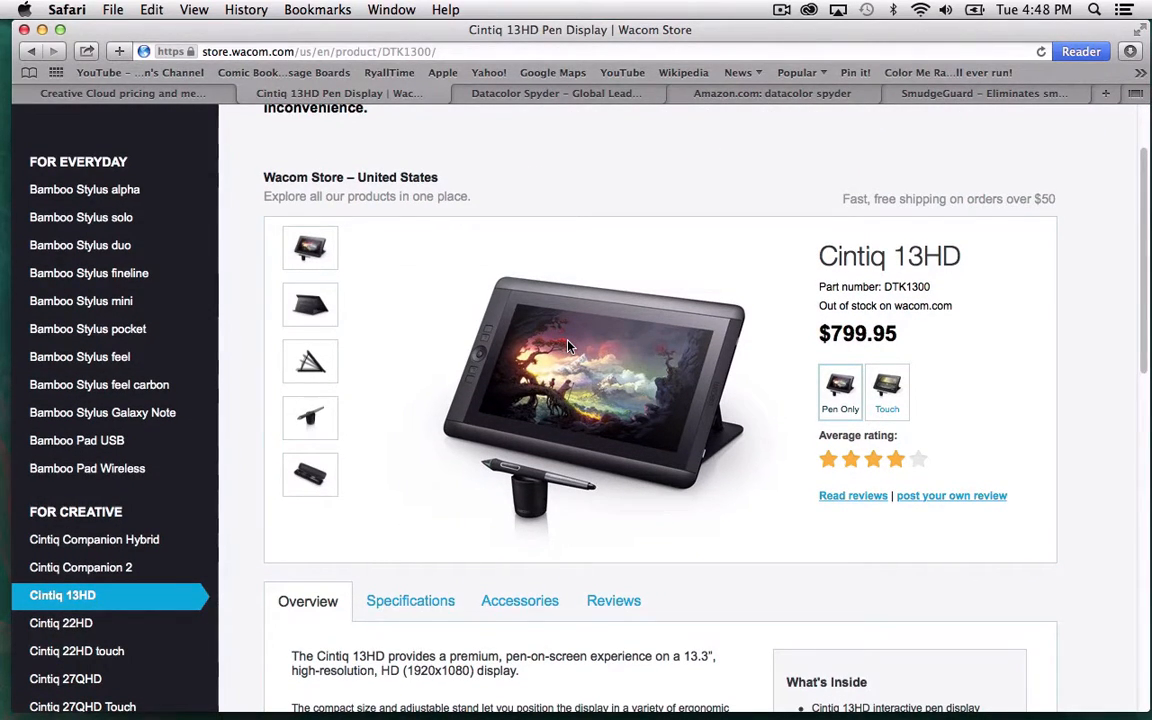
{"action": "mouse_move", "coordinate": [698, 222]}
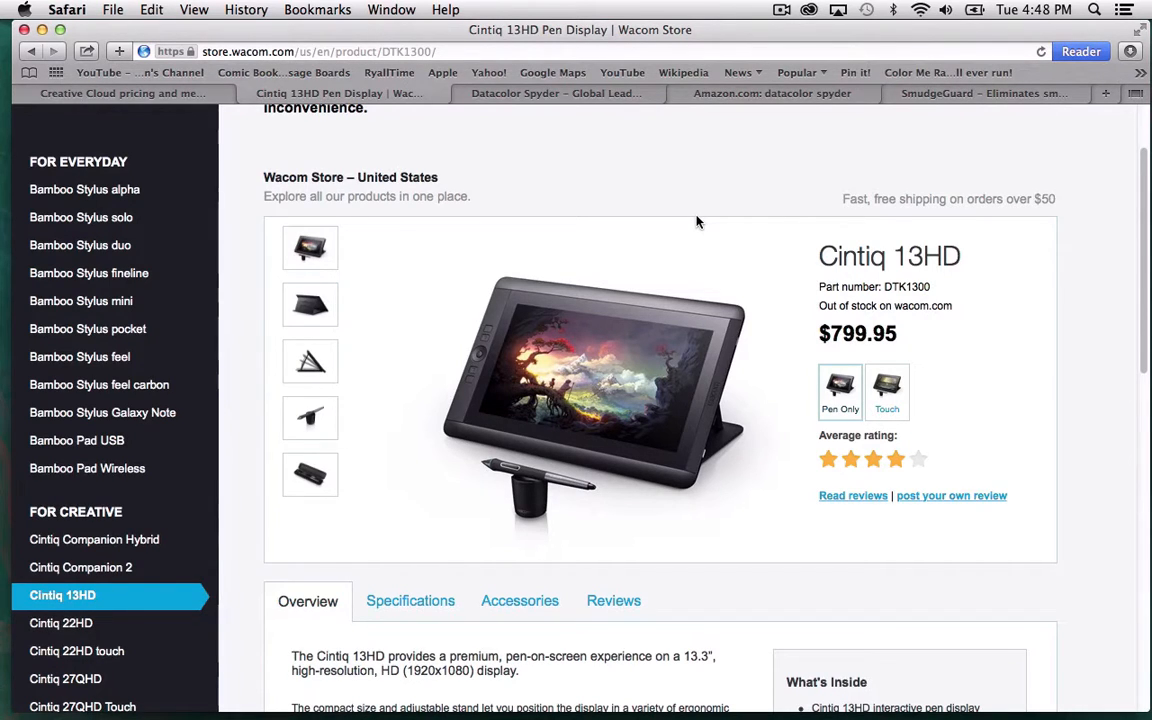
{"action": "mouse_move", "coordinate": [728, 272]}
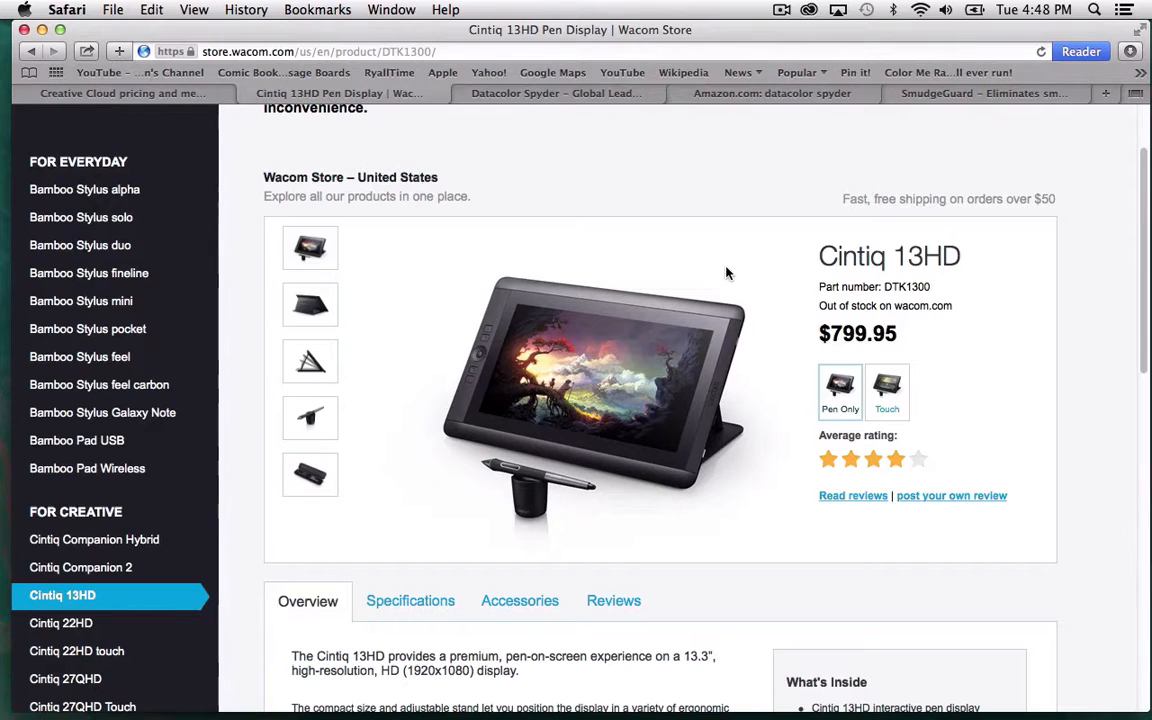
{"action": "scroll", "scroll_direction": "down", "scroll_amount": 3}
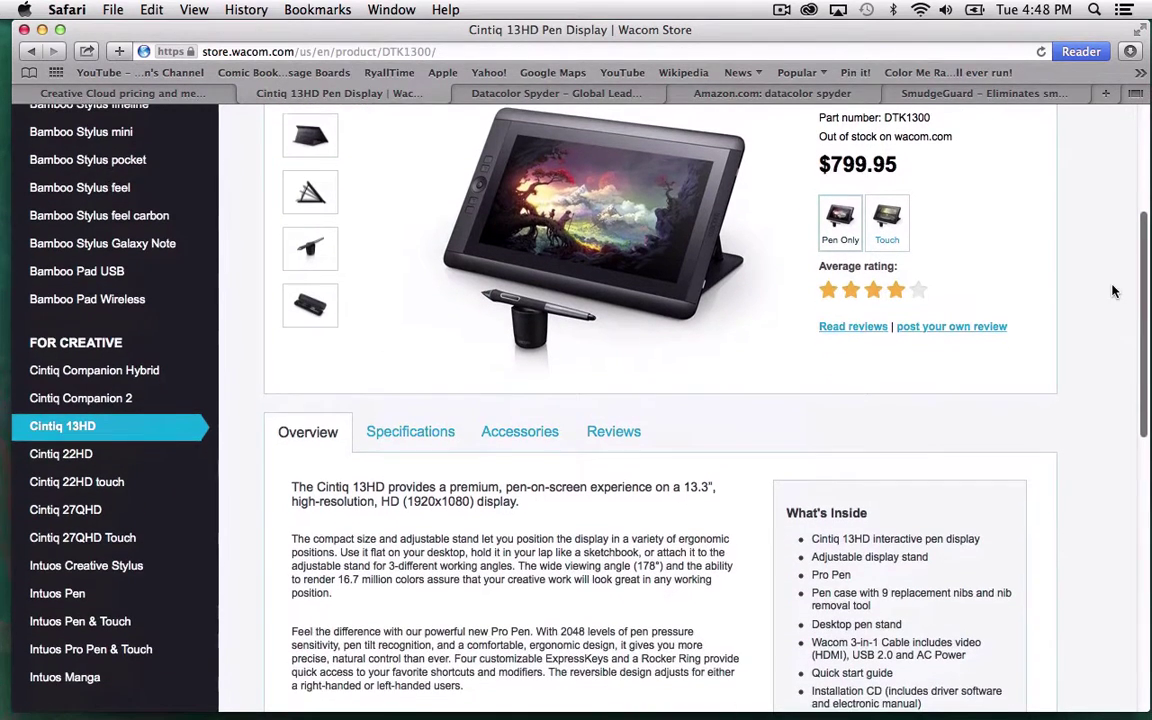
{"action": "mouse_move", "coordinate": [108, 402]}
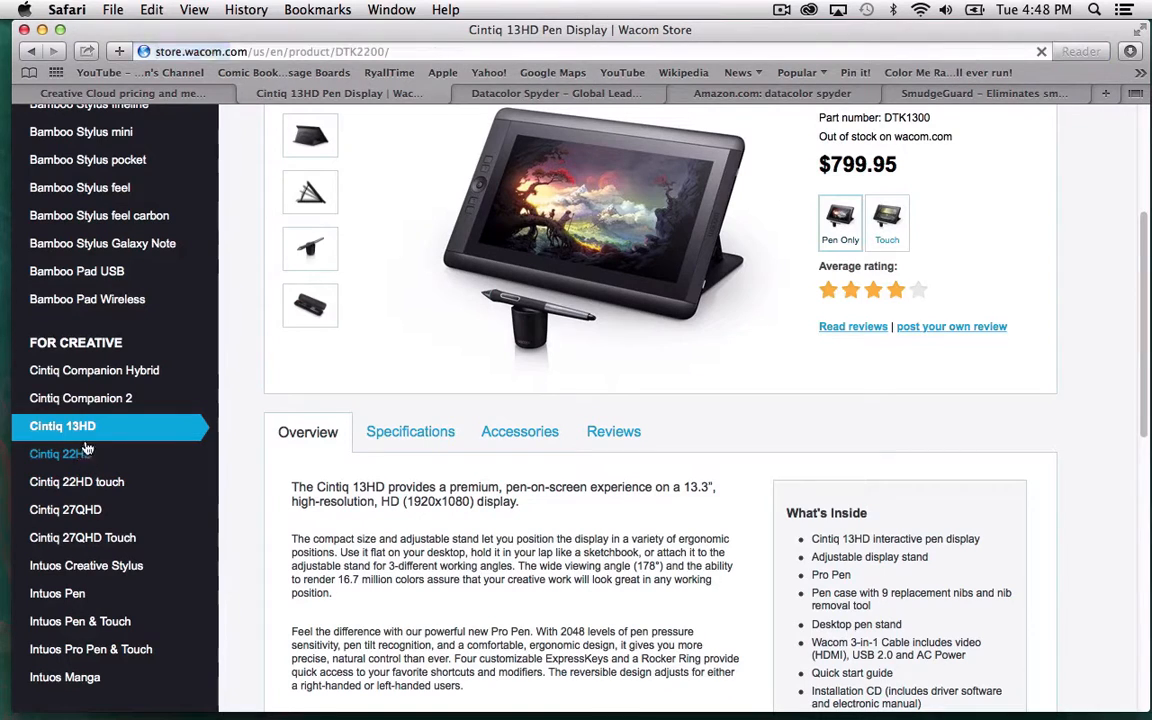
Review the Cintiq 22HD page, then the Cintiq 22HD touch page from the store sidebar.
{"action": "left_click", "coordinate": [54, 452]}
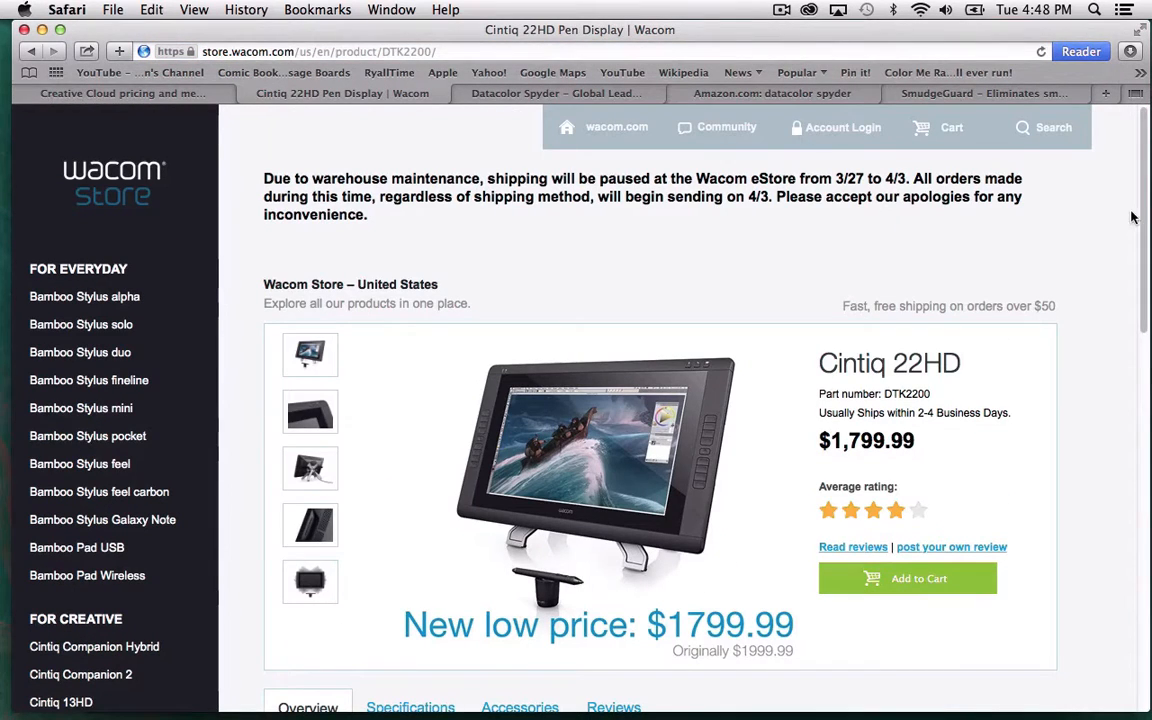
{"action": "mouse_move", "coordinate": [1134, 276]}
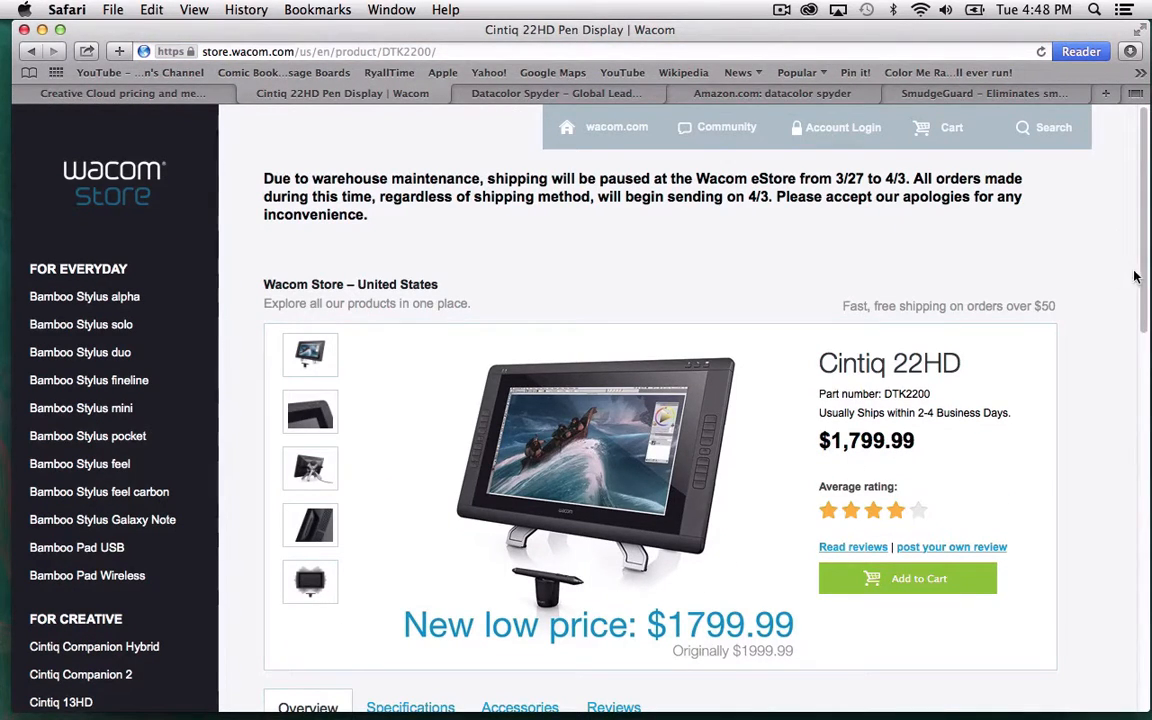
{"action": "scroll", "scroll_direction": "down", "scroll_amount": 3}
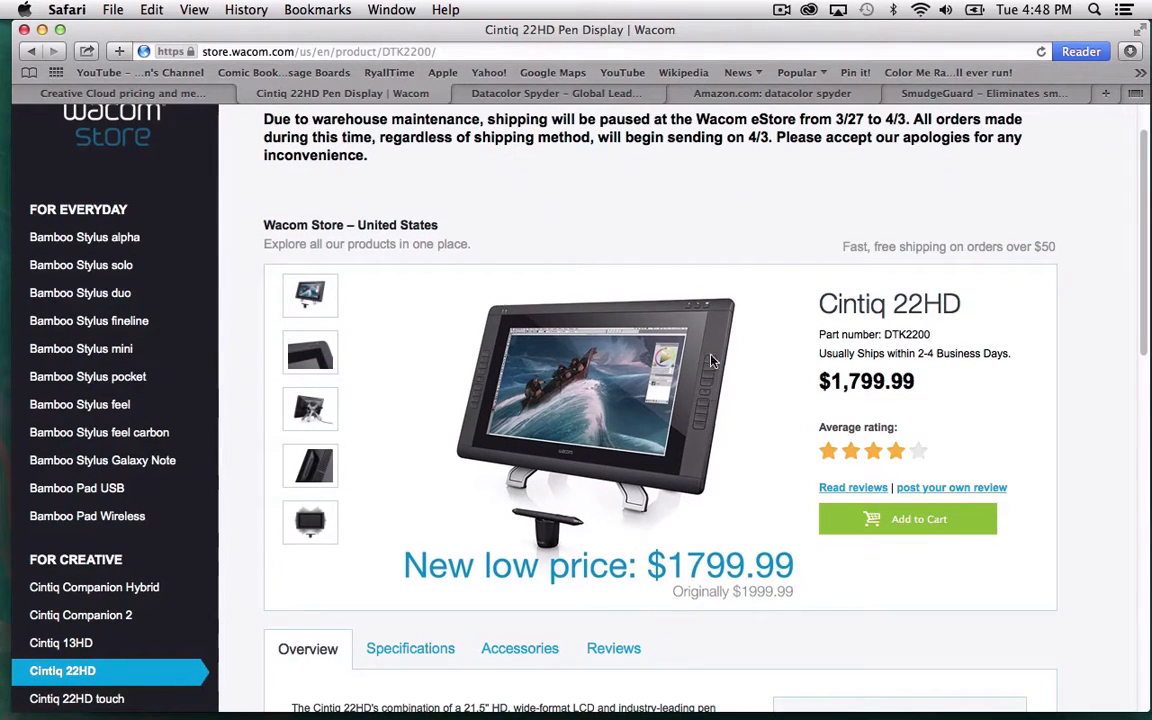
{"action": "scroll", "scroll_direction": "down", "scroll_amount": 3}
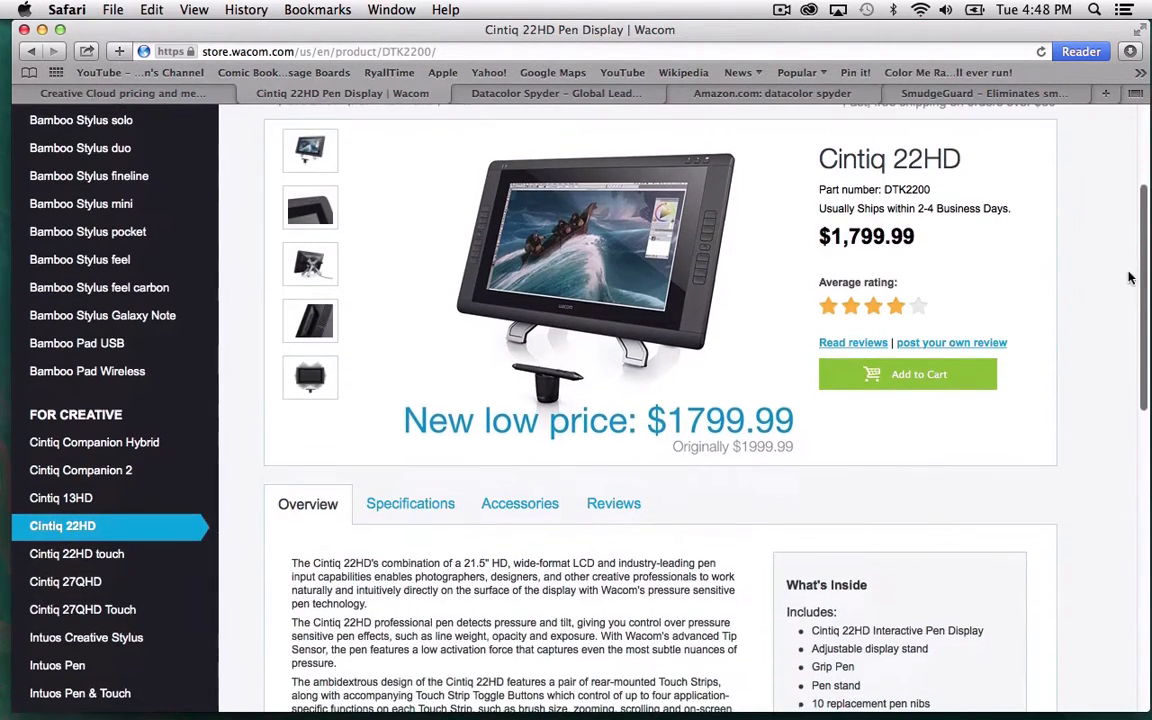
{"action": "mouse_move", "coordinate": [92, 554]}
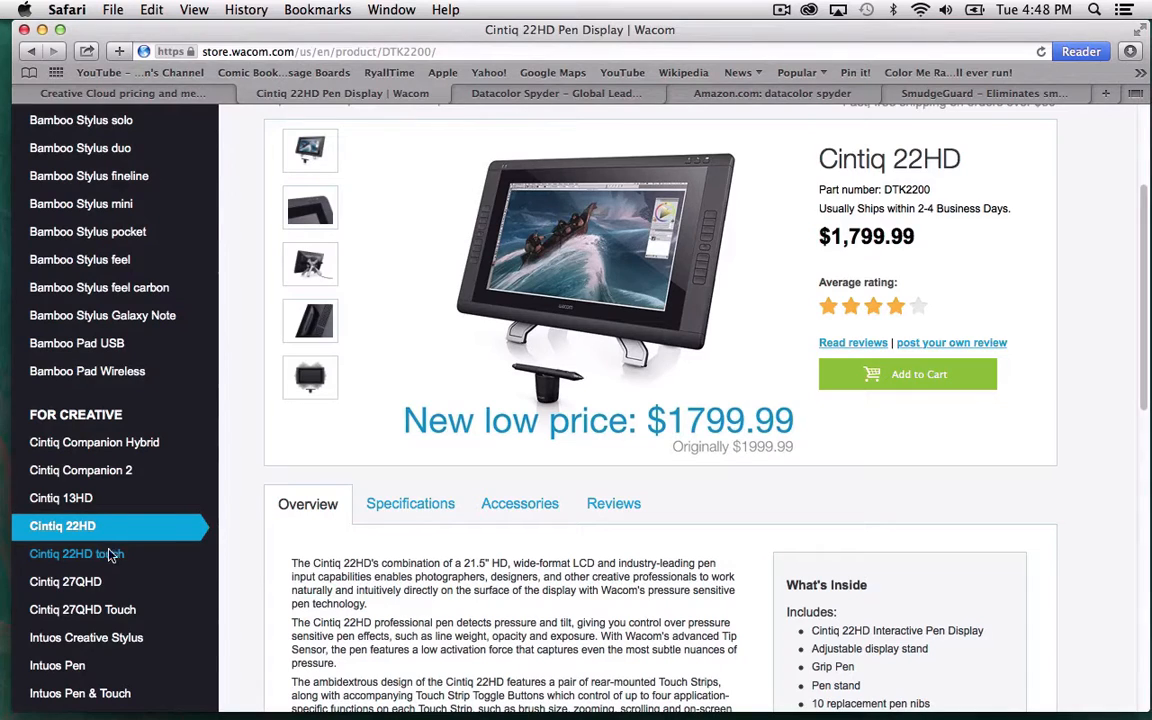
{"action": "left_click", "coordinate": [68, 554]}
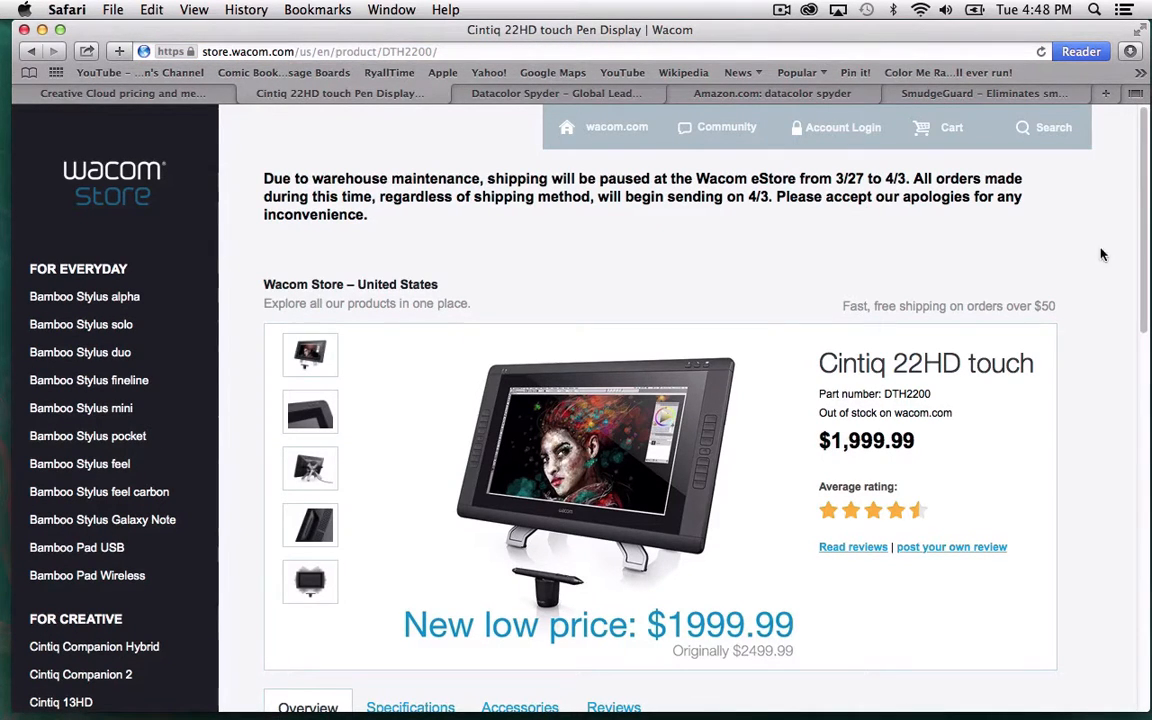
{"action": "scroll", "scroll_direction": "down", "scroll_amount": 3}
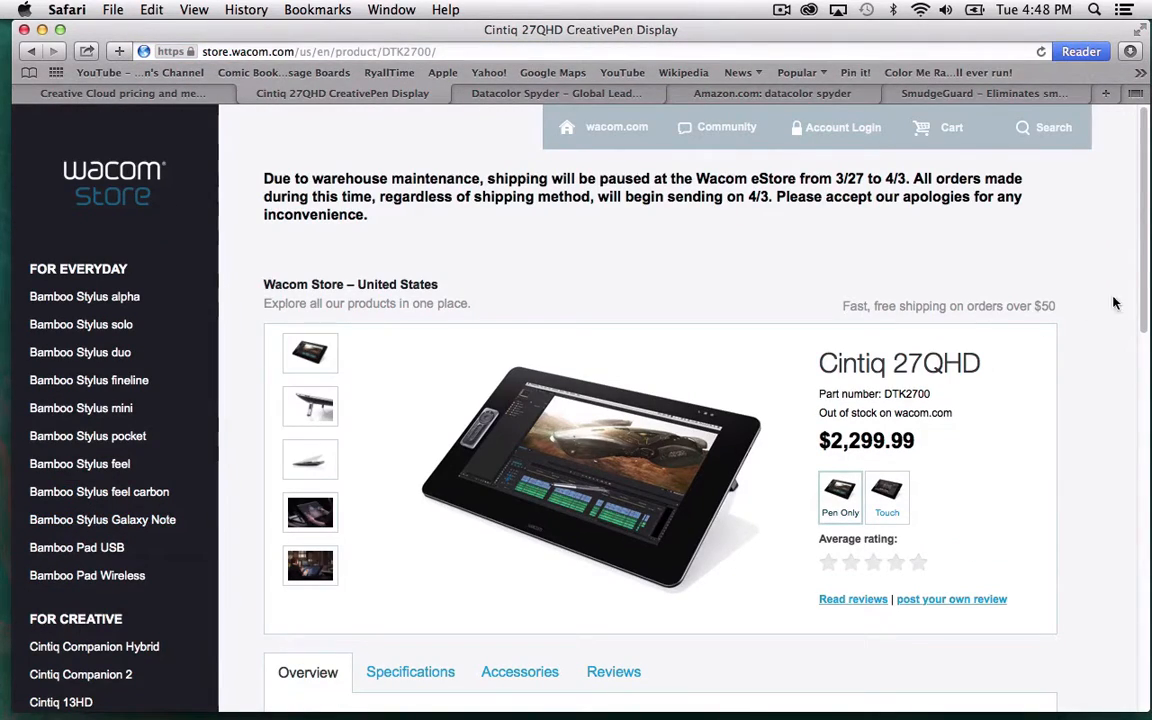
Show the photo of an artist drawing on the Cintiq 27QHD and scroll its page.
{"action": "scroll", "scroll_direction": "down", "scroll_amount": 3}
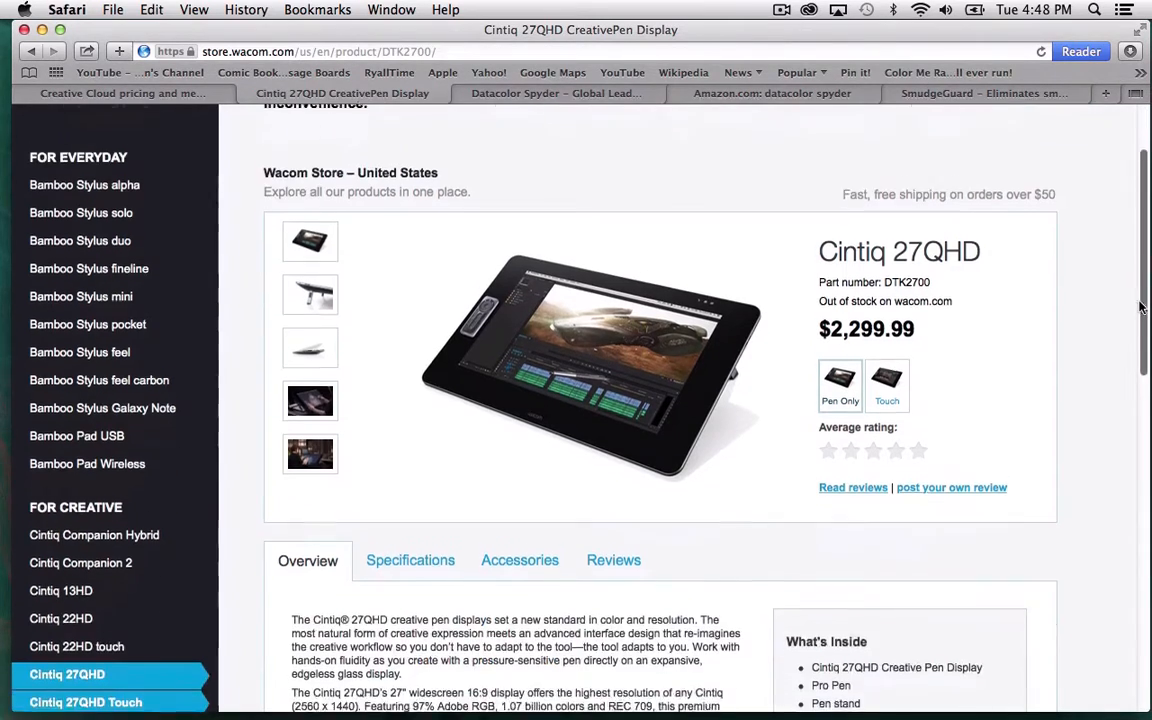
{"action": "mouse_move", "coordinate": [1126, 302]}
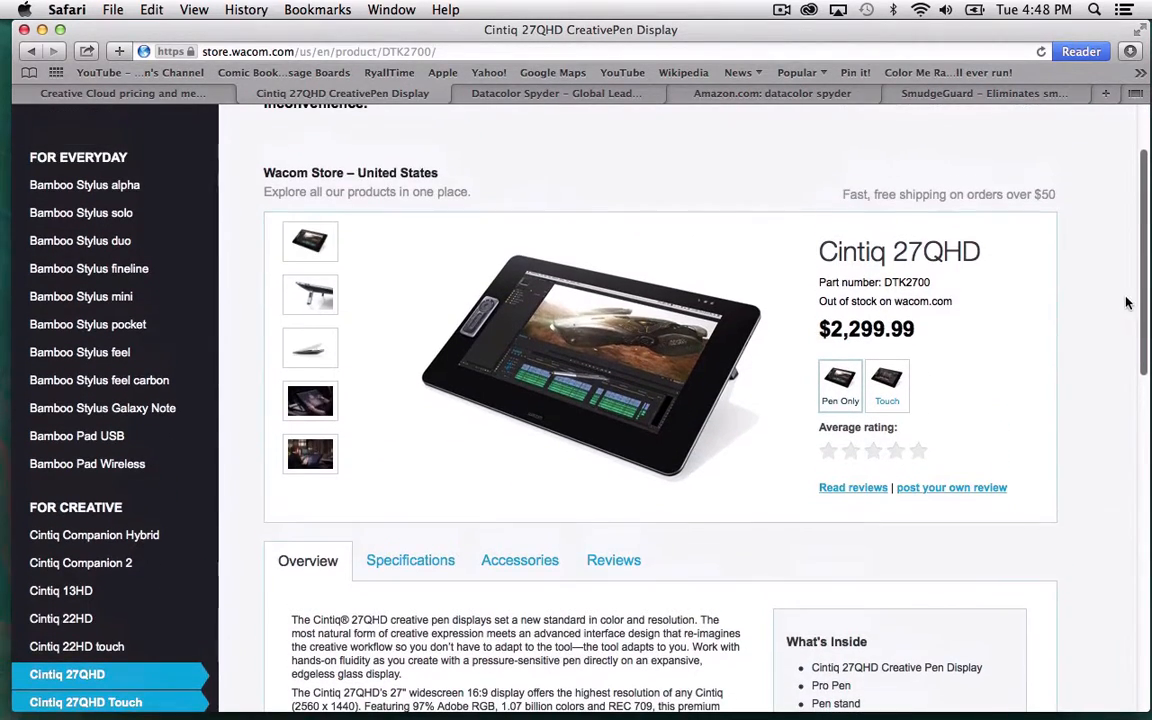
{"action": "mouse_move", "coordinate": [1116, 288]}
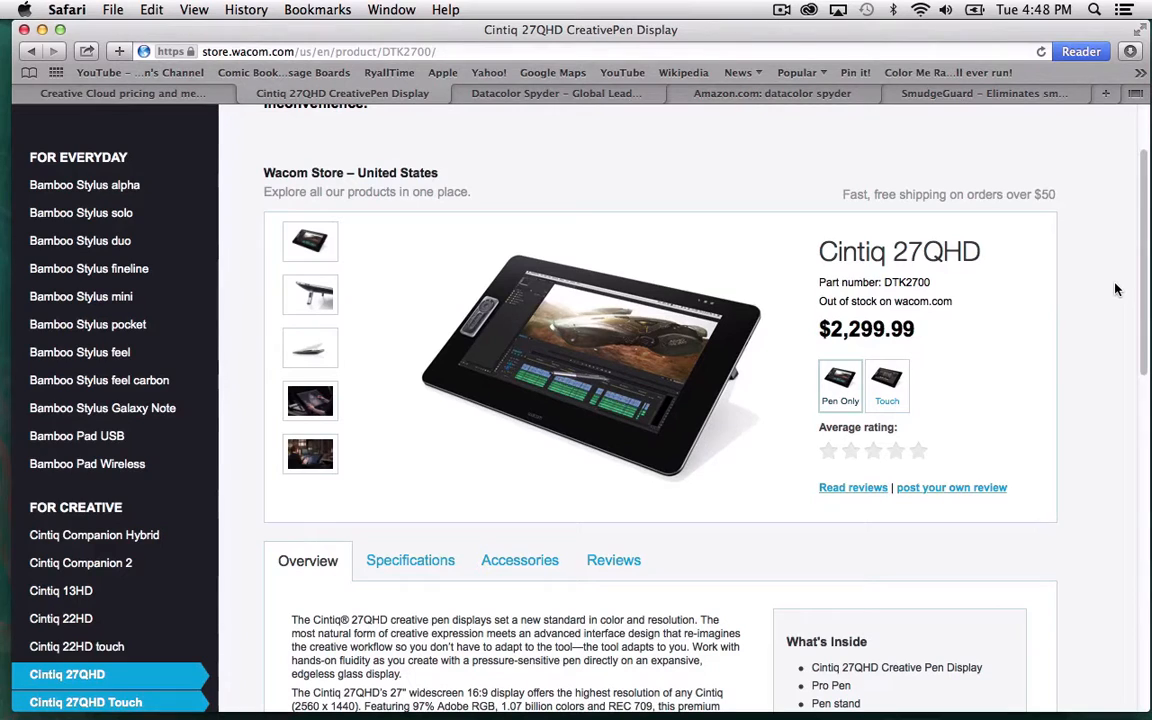
{"action": "mouse_move", "coordinate": [596, 408]}
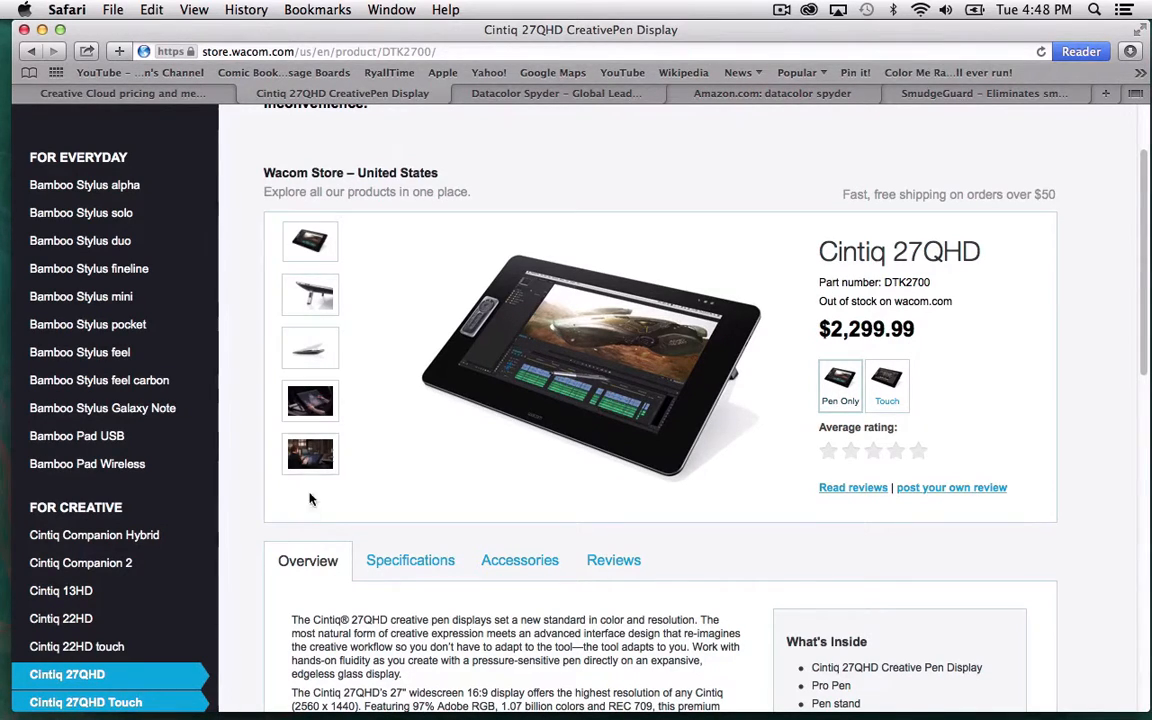
{"action": "left_click", "coordinate": [308, 452]}
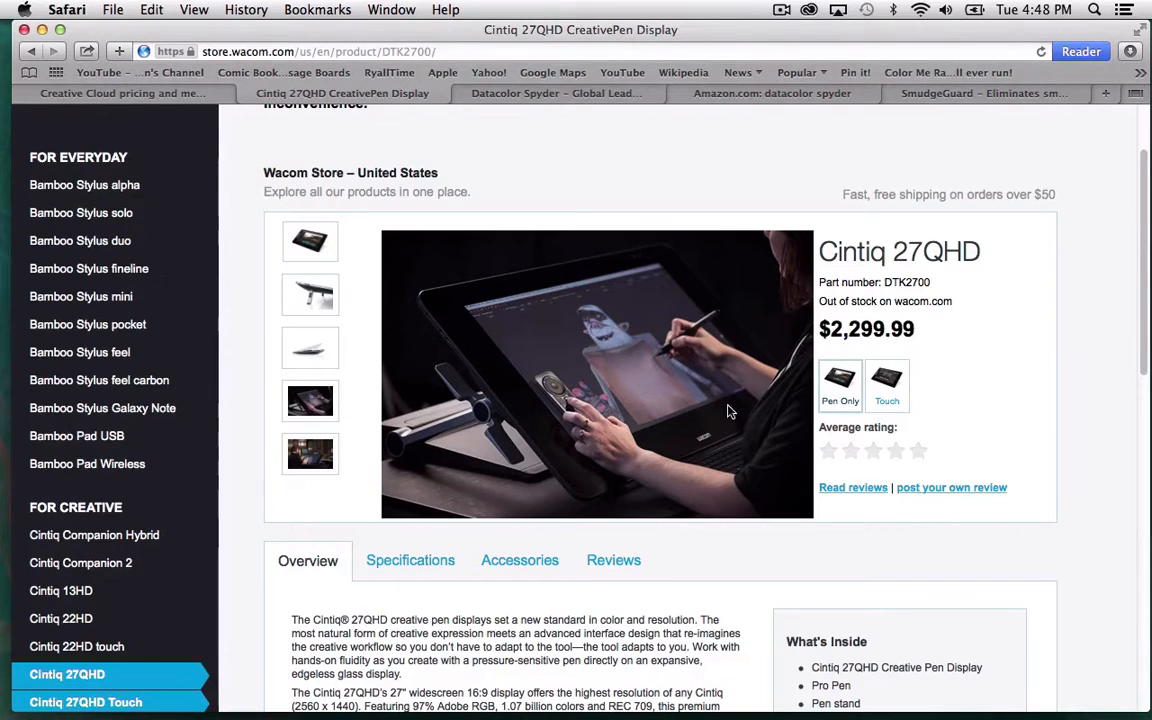
{"action": "mouse_move", "coordinate": [568, 322]}
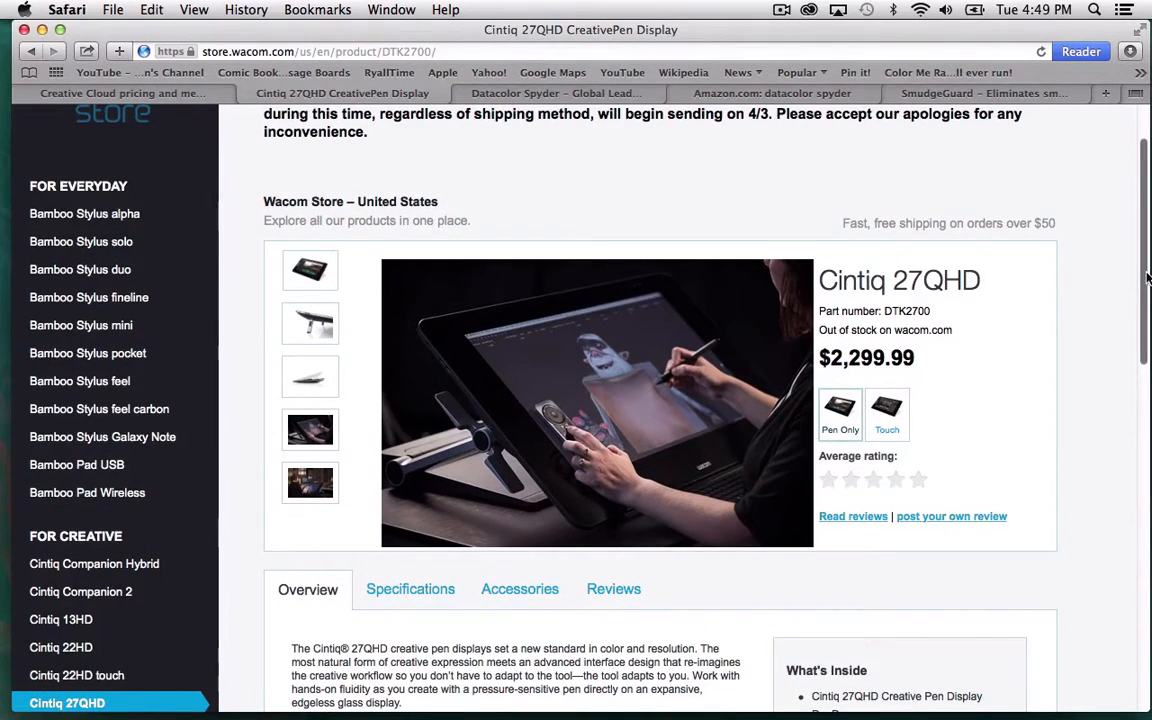
{"action": "scroll", "scroll_direction": "down", "scroll_amount": 3}
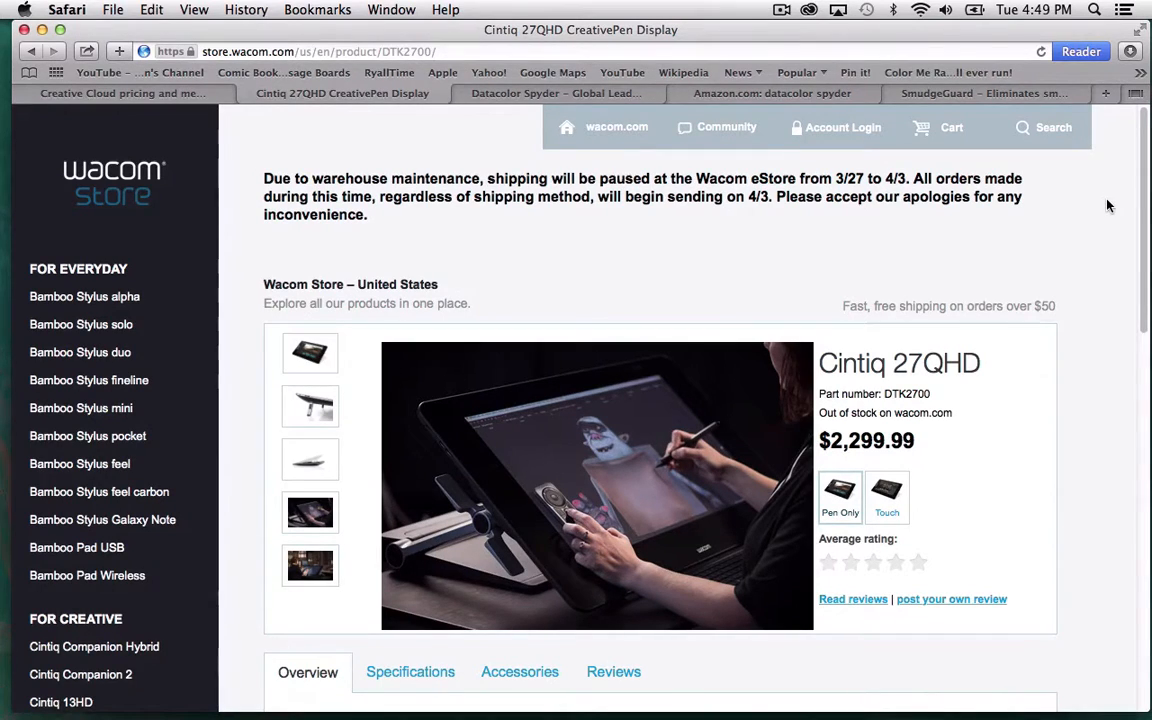
{"action": "scroll", "scroll_direction": "down", "scroll_amount": 3}
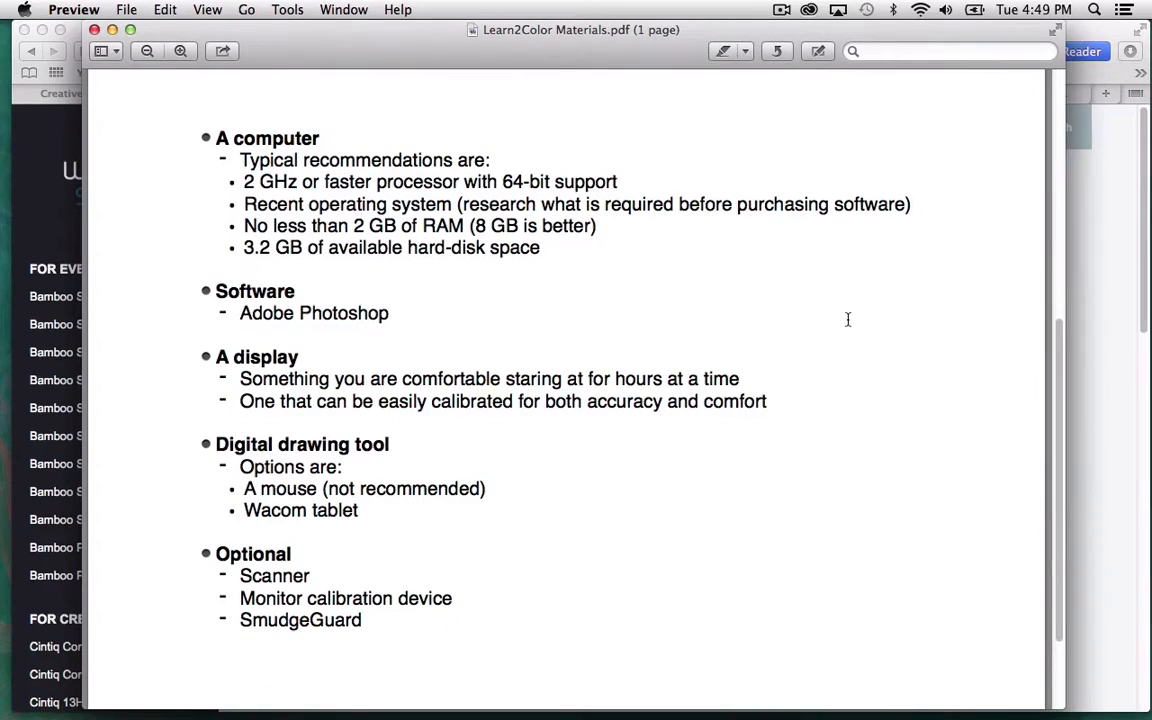
{"action": "scroll", "scroll_direction": "down", "scroll_amount": 3}
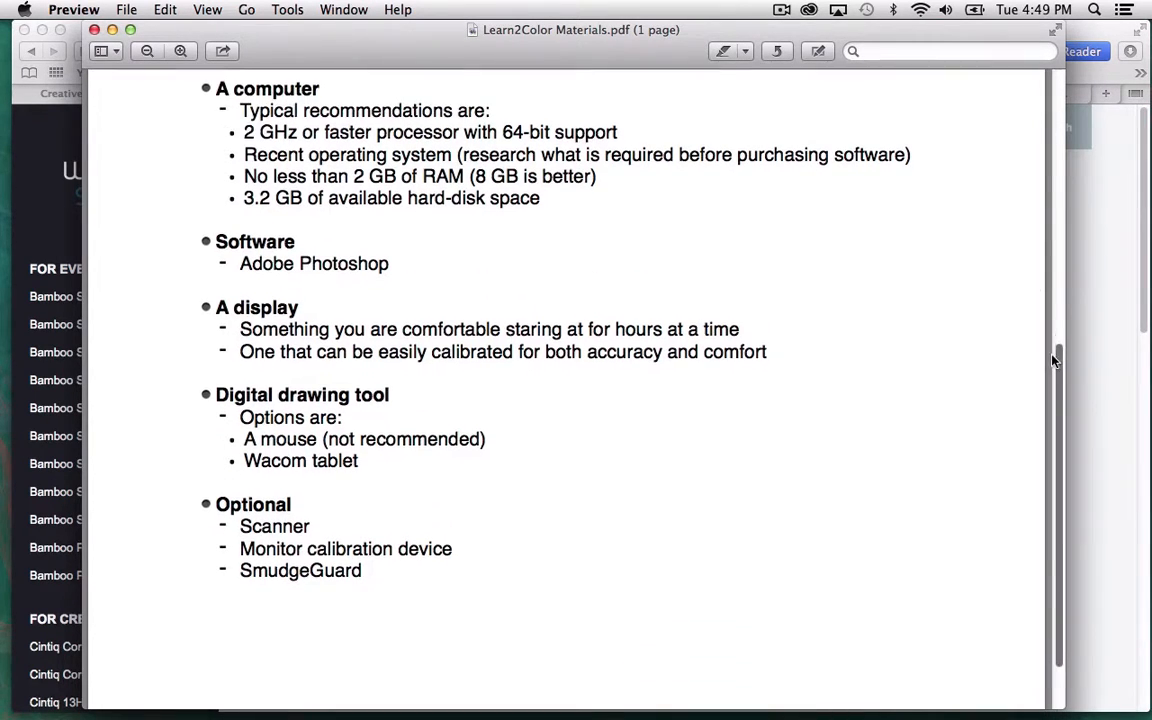
{"action": "scroll", "scroll_direction": "down", "scroll_amount": 3}
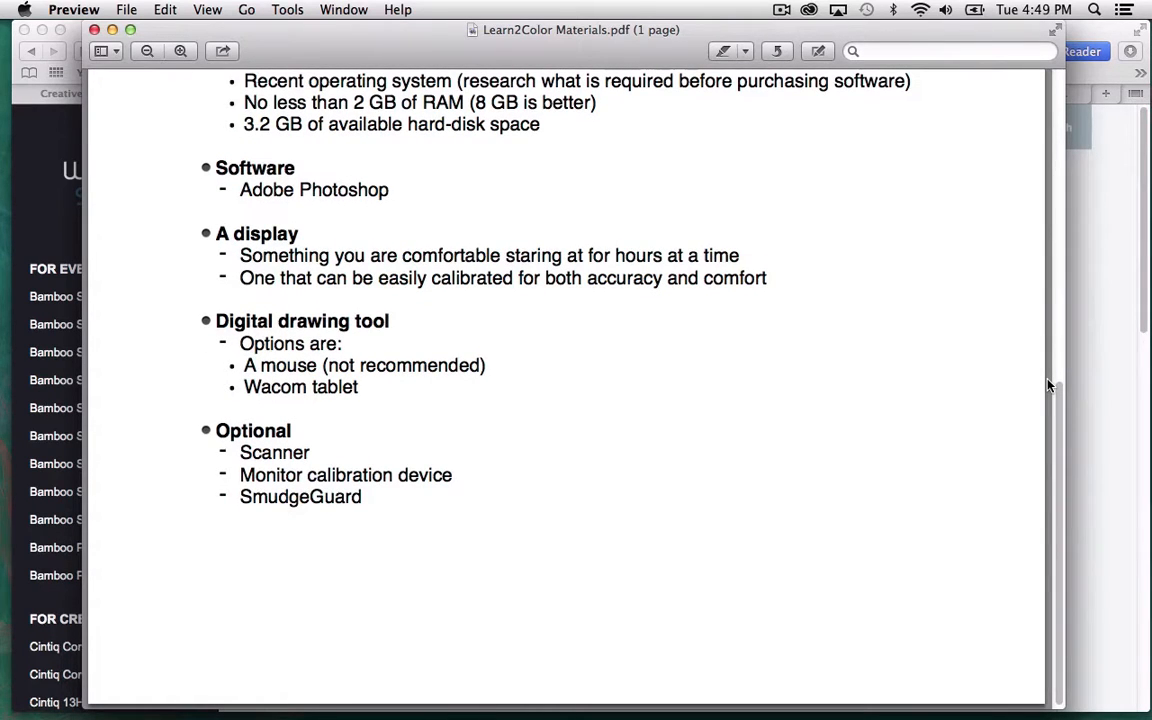
{"action": "mouse_move", "coordinate": [756, 240]}
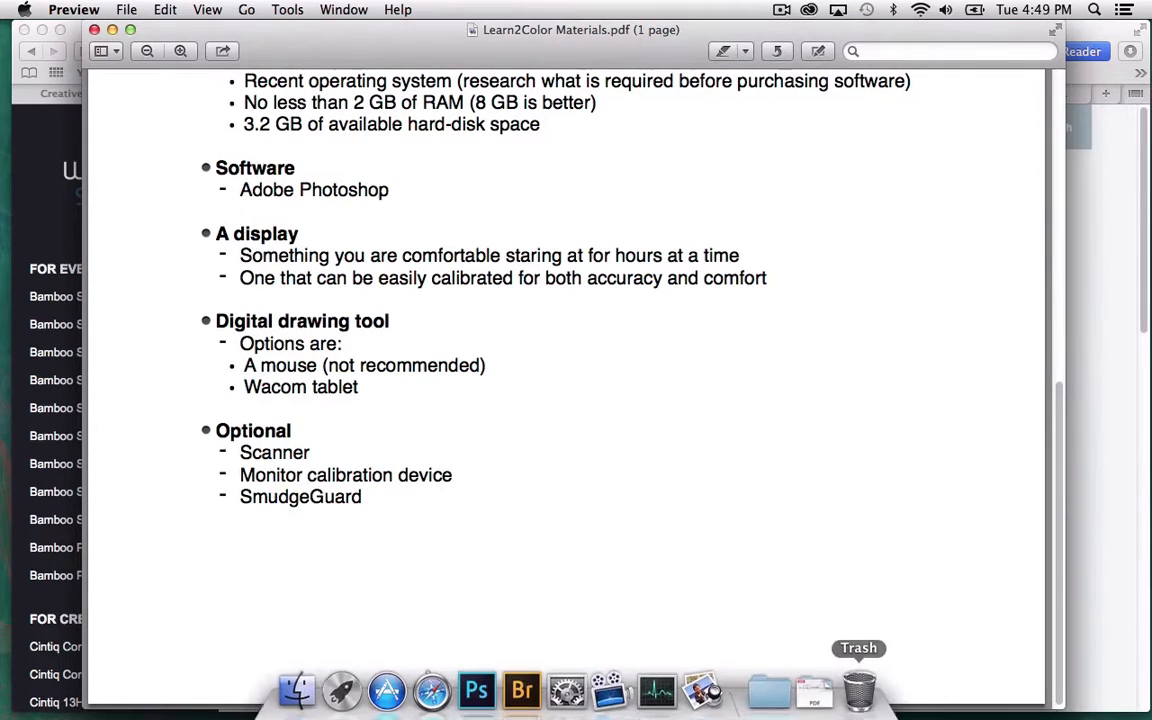
Bring up System Preferences at the Cintiq 12WX display's Color profile settings.
{"action": "left_click", "coordinate": [558, 688]}
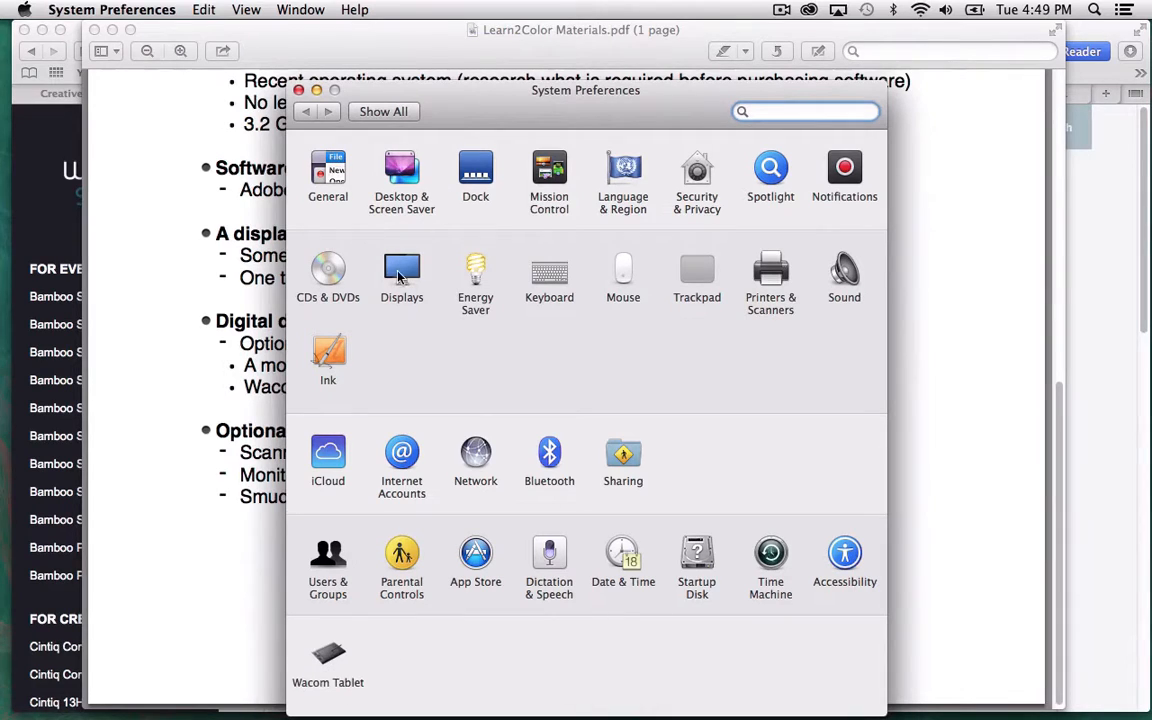
{"action": "left_click", "coordinate": [400, 270]}
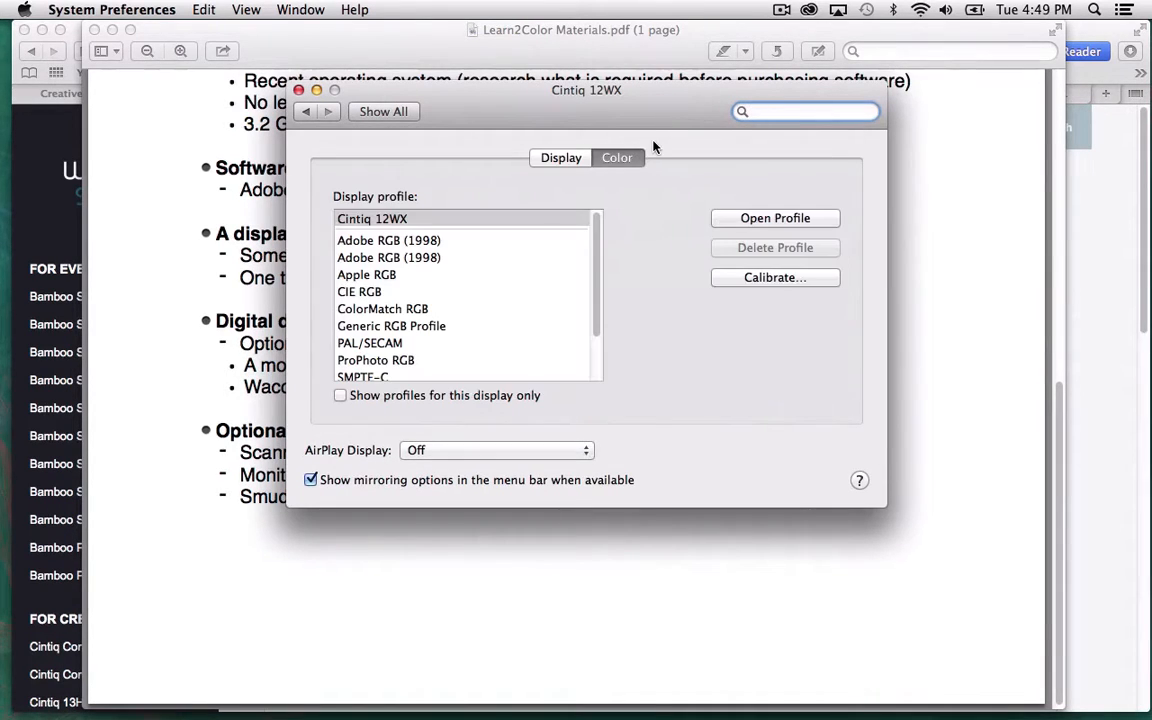
{"action": "mouse_move", "coordinate": [800, 268]}
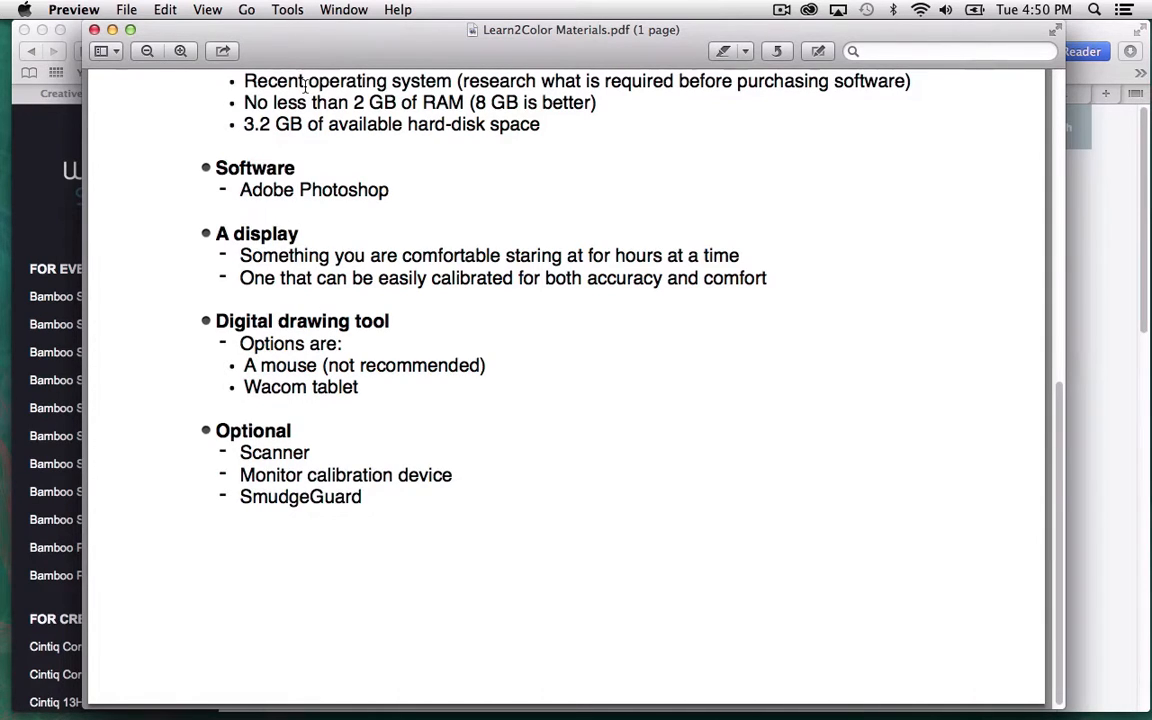
{"action": "mouse_move", "coordinate": [468, 468]}
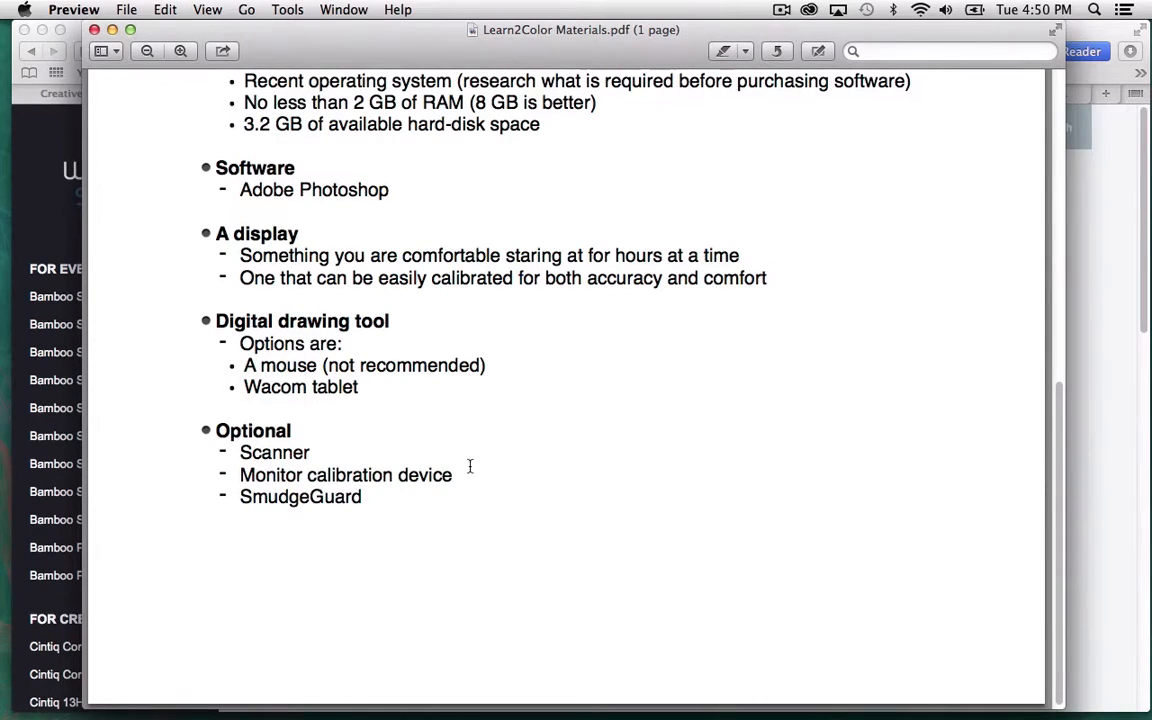
{"action": "mouse_move", "coordinate": [452, 406]}
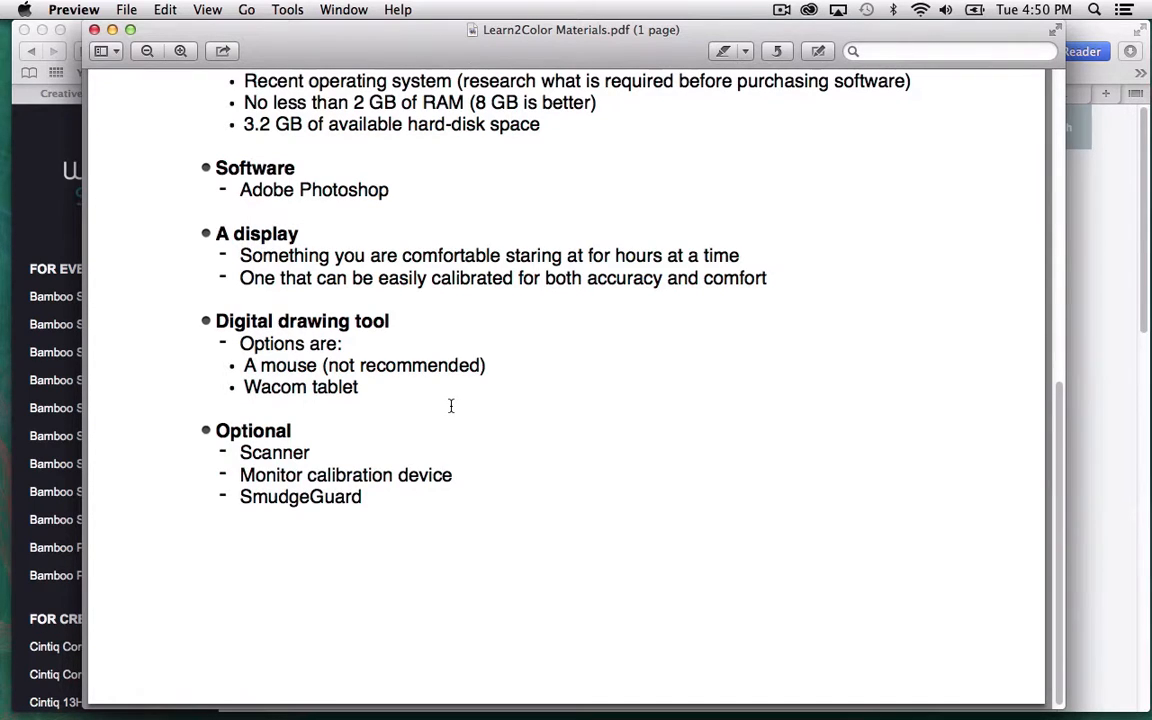
{"action": "mouse_move", "coordinate": [1108, 308]}
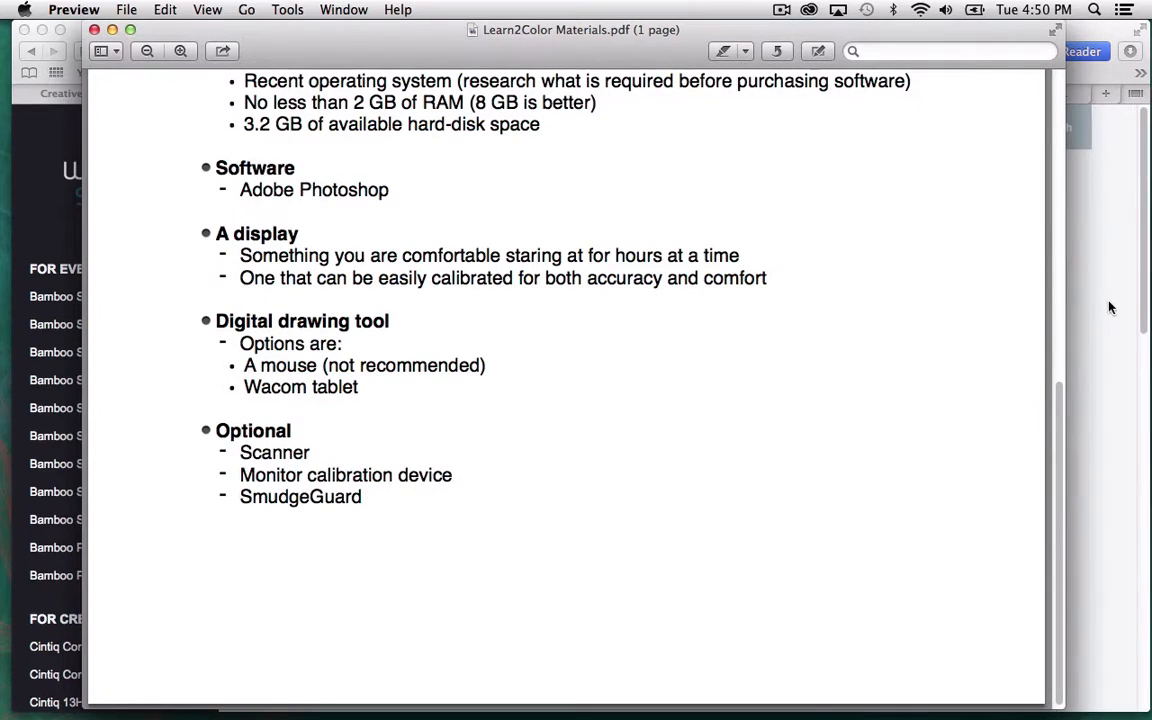
{"action": "mouse_move", "coordinate": [1104, 300]}
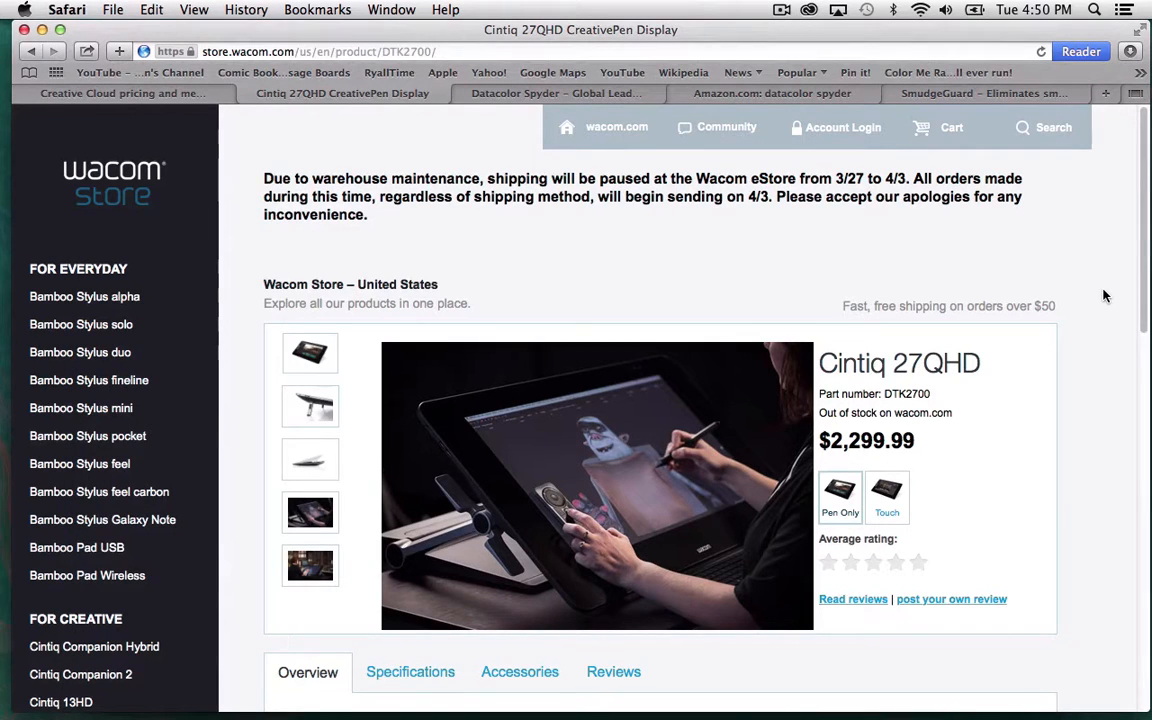
Browse Datacolor's Spyder4 calibration products, then show the Amazon results for datacolor spyder.
{"action": "left_click", "coordinate": [562, 94]}
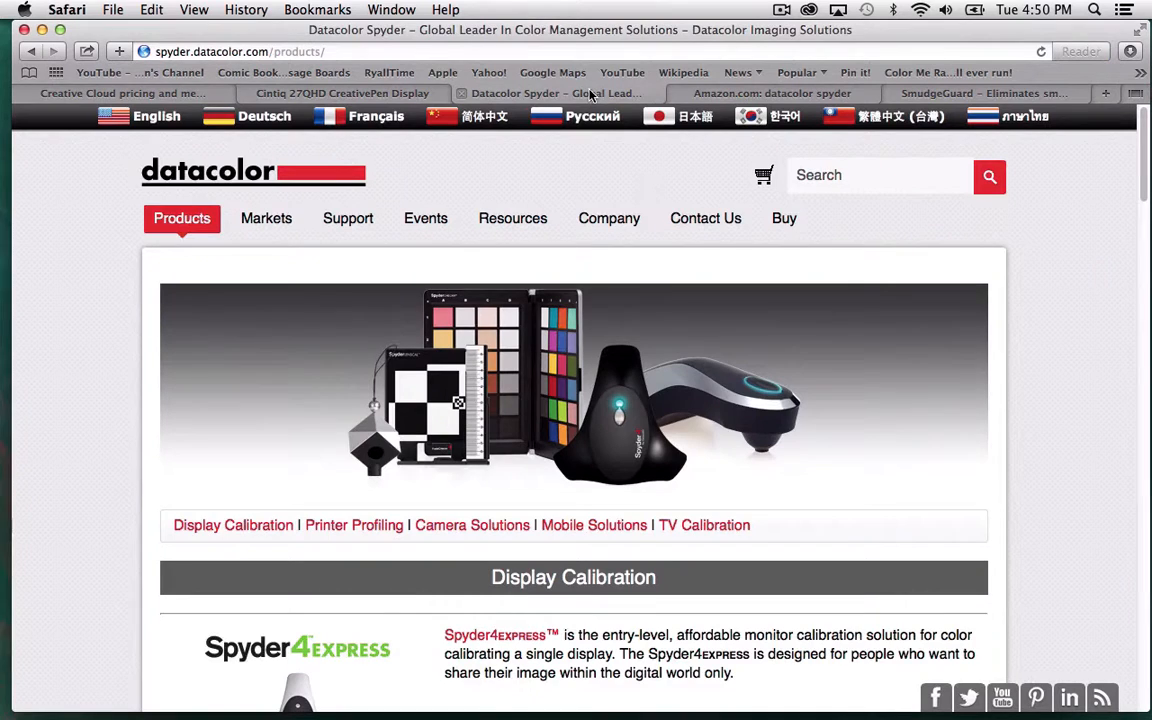
{"action": "scroll", "scroll_direction": "down", "scroll_amount": 3}
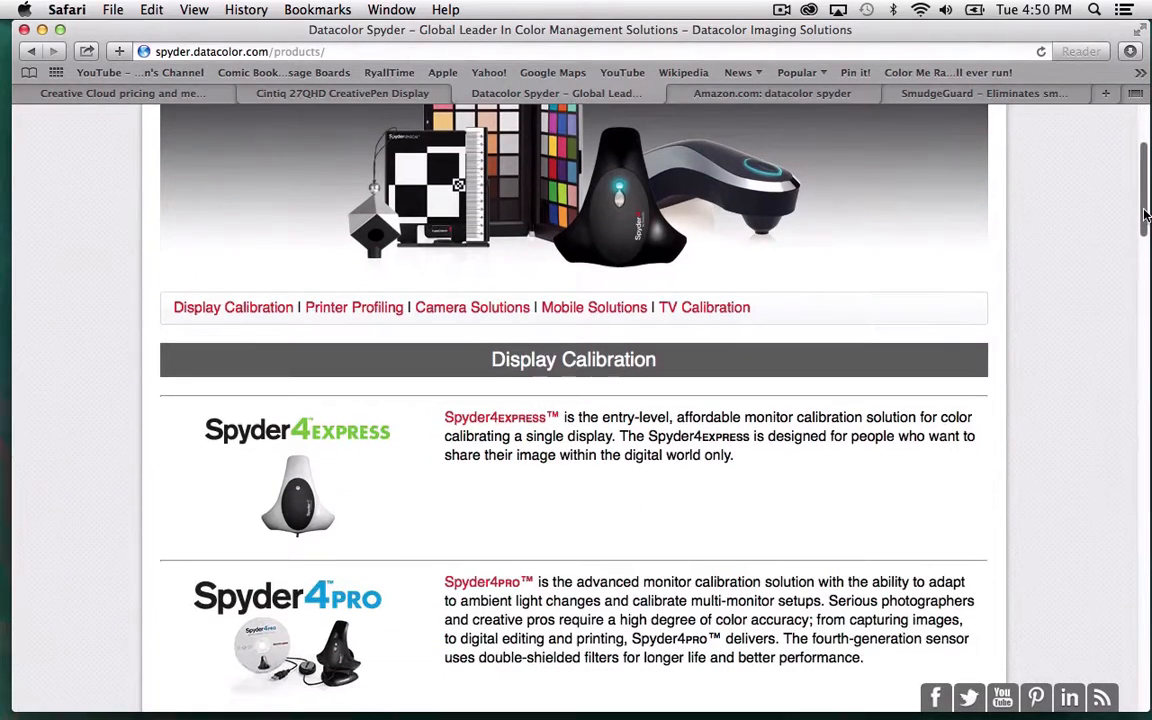
{"action": "scroll", "scroll_direction": "down", "scroll_amount": 3}
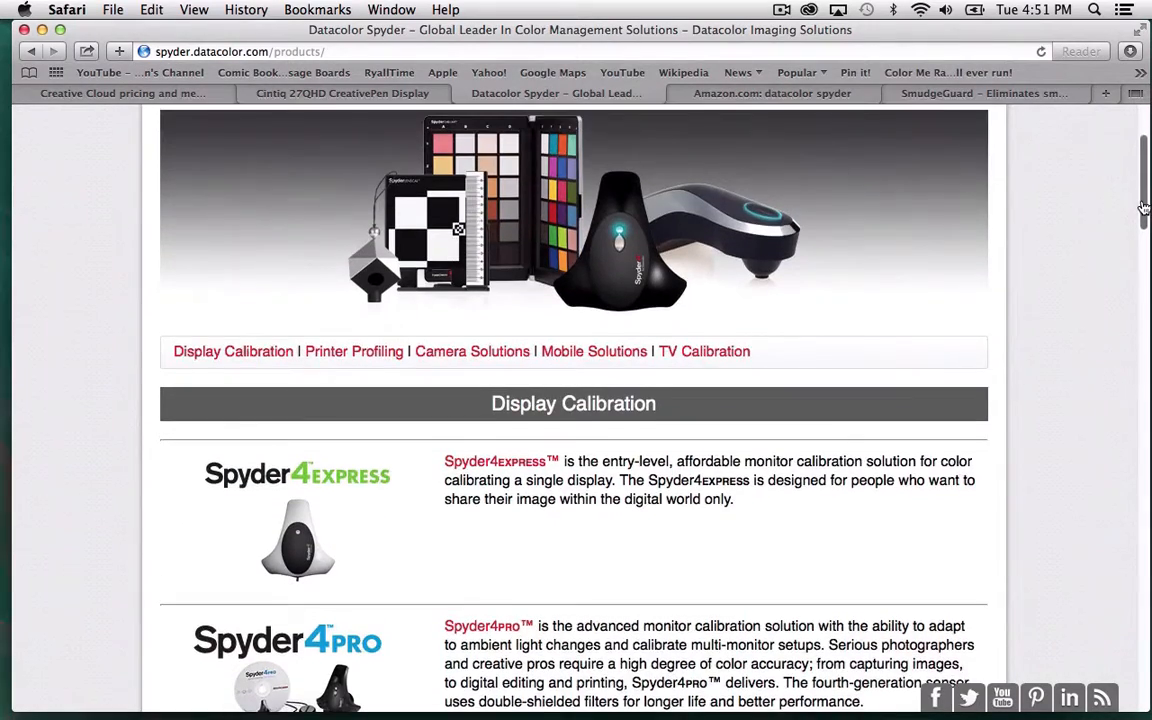
{"action": "scroll", "scroll_direction": "down", "scroll_amount": 3}
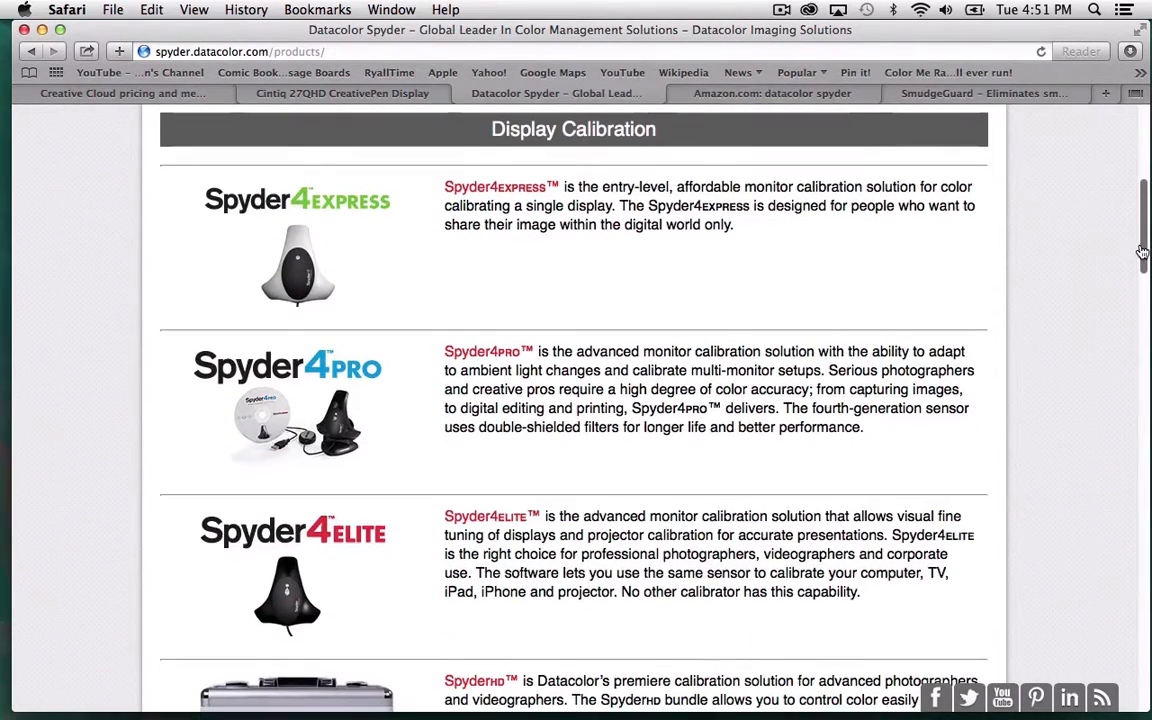
{"action": "scroll", "scroll_direction": "down", "scroll_amount": 3}
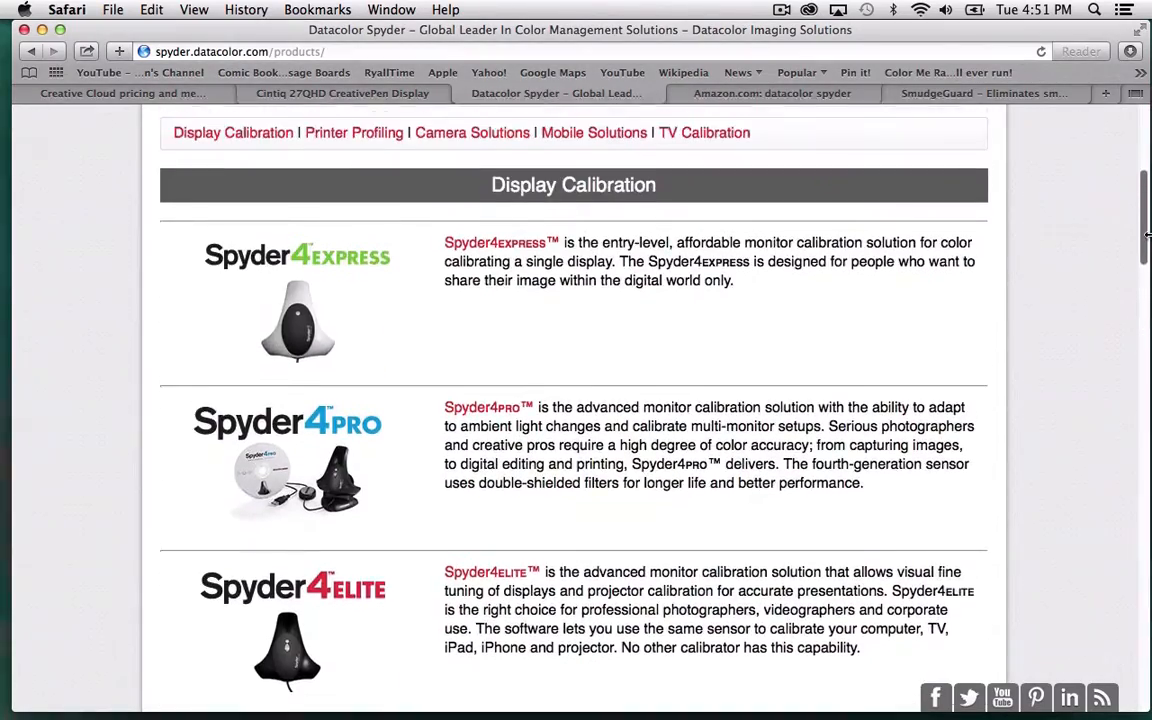
{"action": "scroll", "scroll_direction": "up", "scroll_amount": 3}
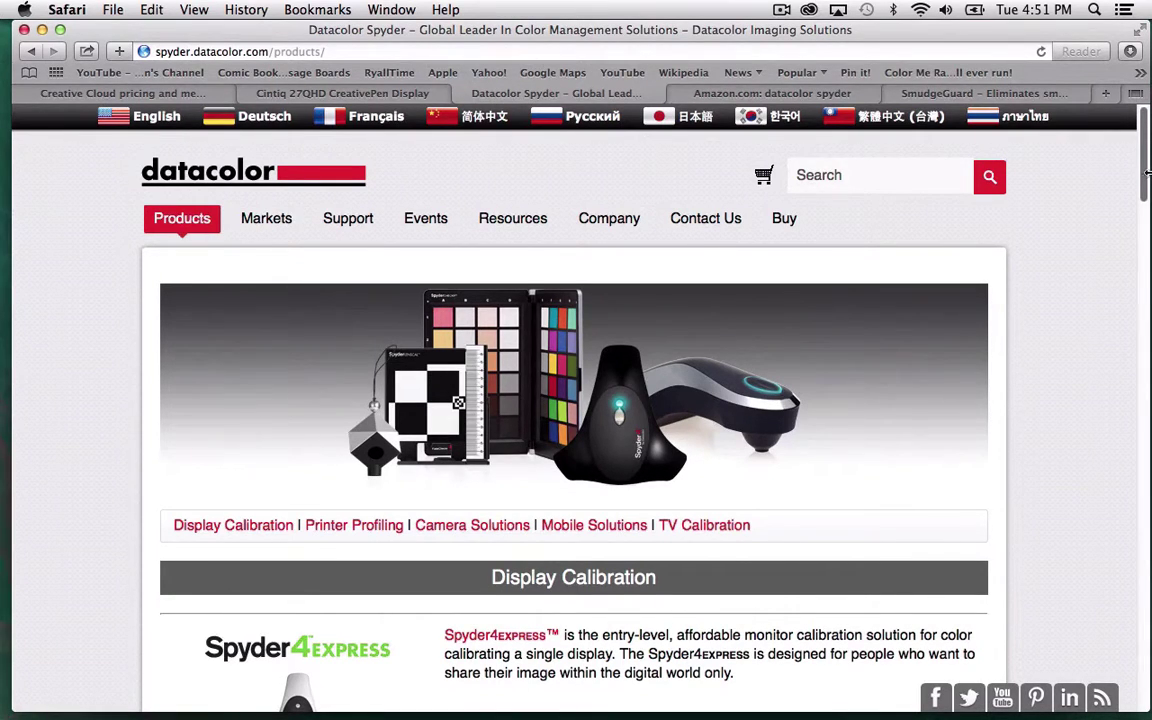
{"action": "scroll", "scroll_direction": "down", "scroll_amount": 3}
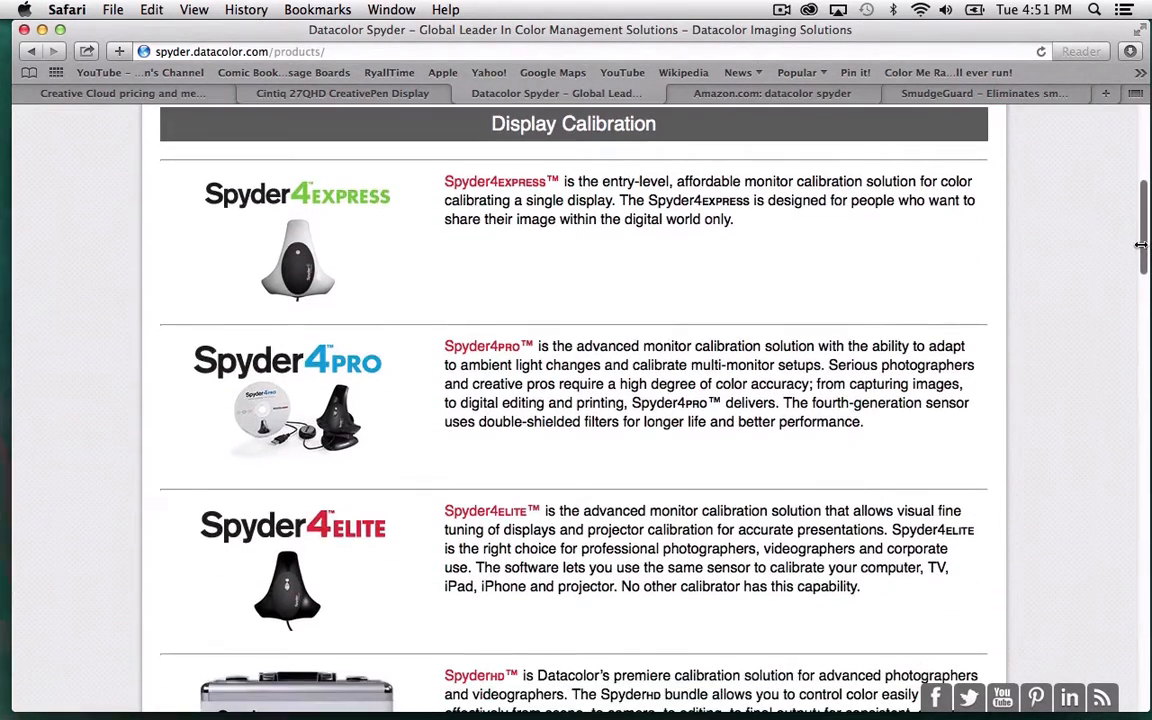
{"action": "left_click", "coordinate": [772, 96]}
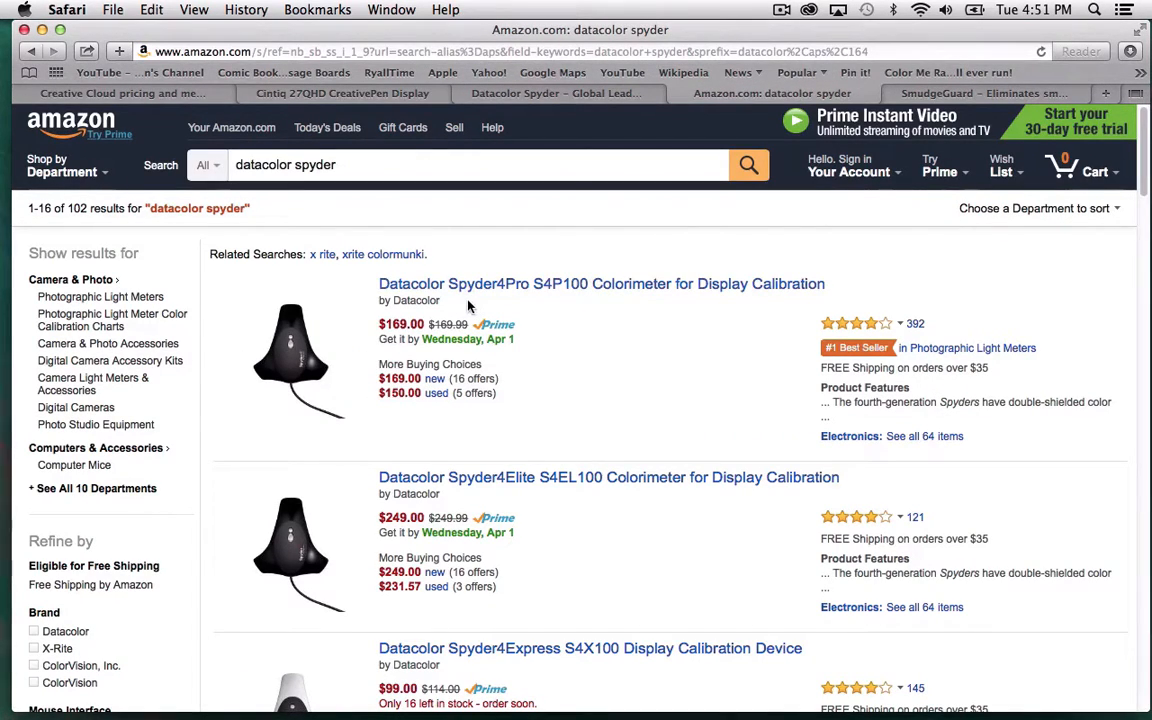
{"action": "mouse_move", "coordinate": [520, 296]}
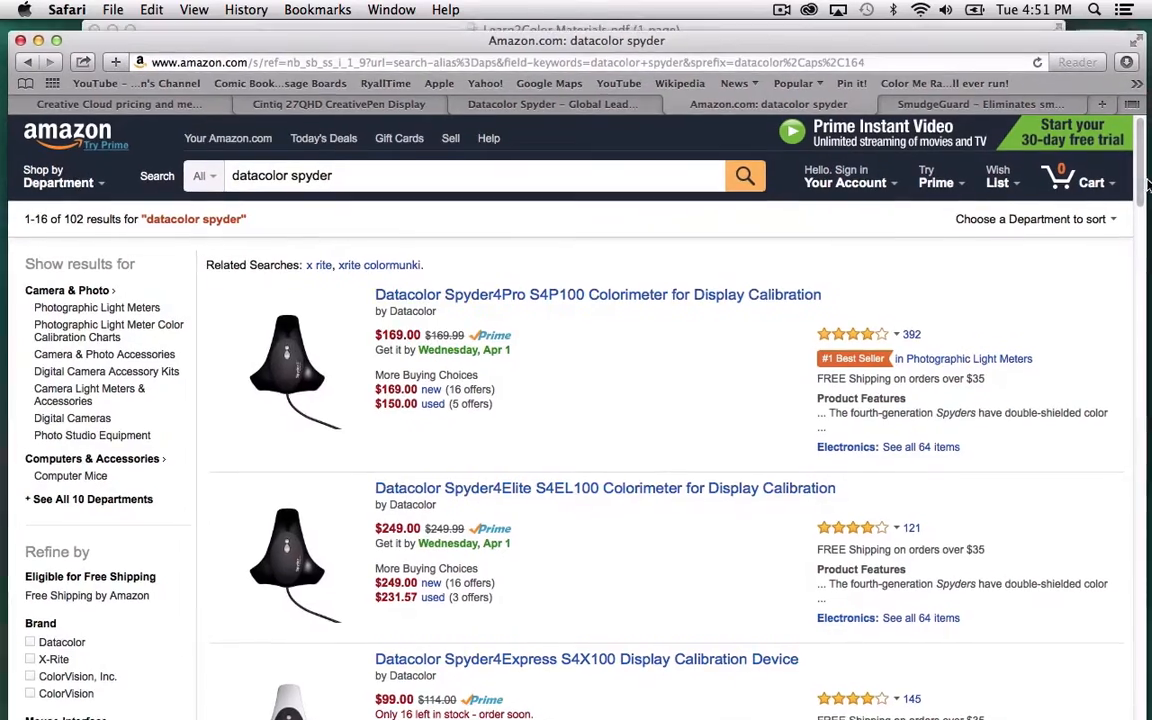
Skim the Amazon Datacolor Spyder listings and prices, then bring the Materials PDF back to front.
{"action": "scroll", "scroll_direction": "down", "scroll_amount": 3}
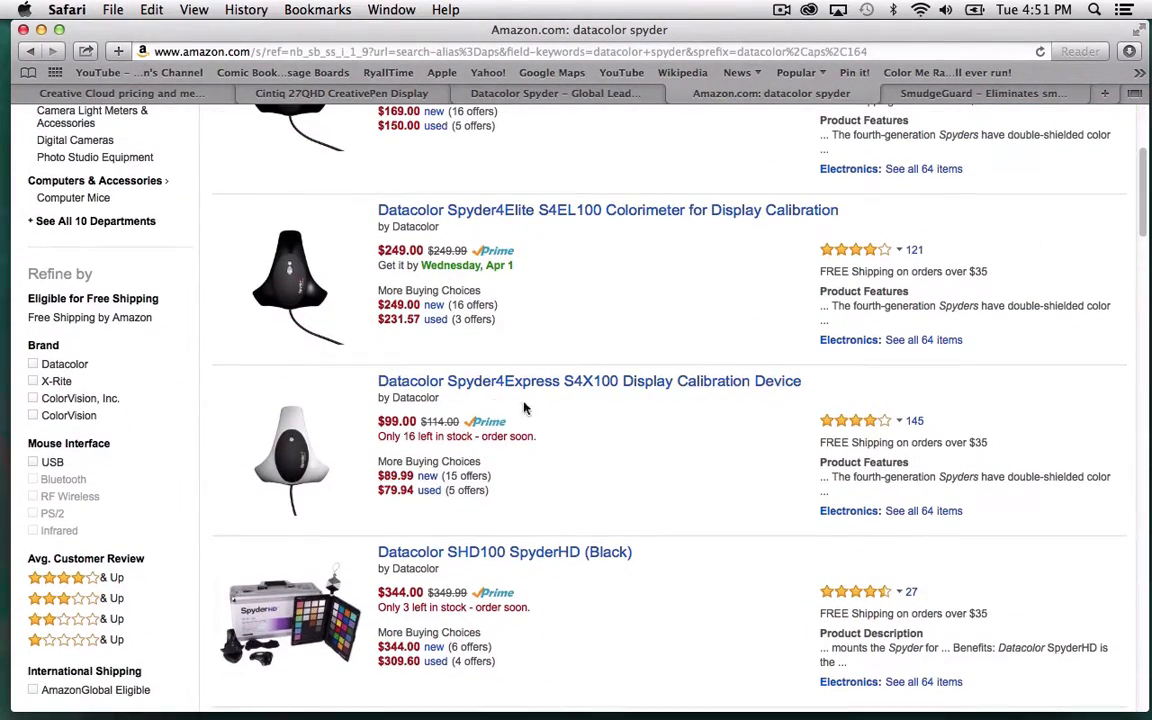
{"action": "mouse_move", "coordinate": [504, 408]}
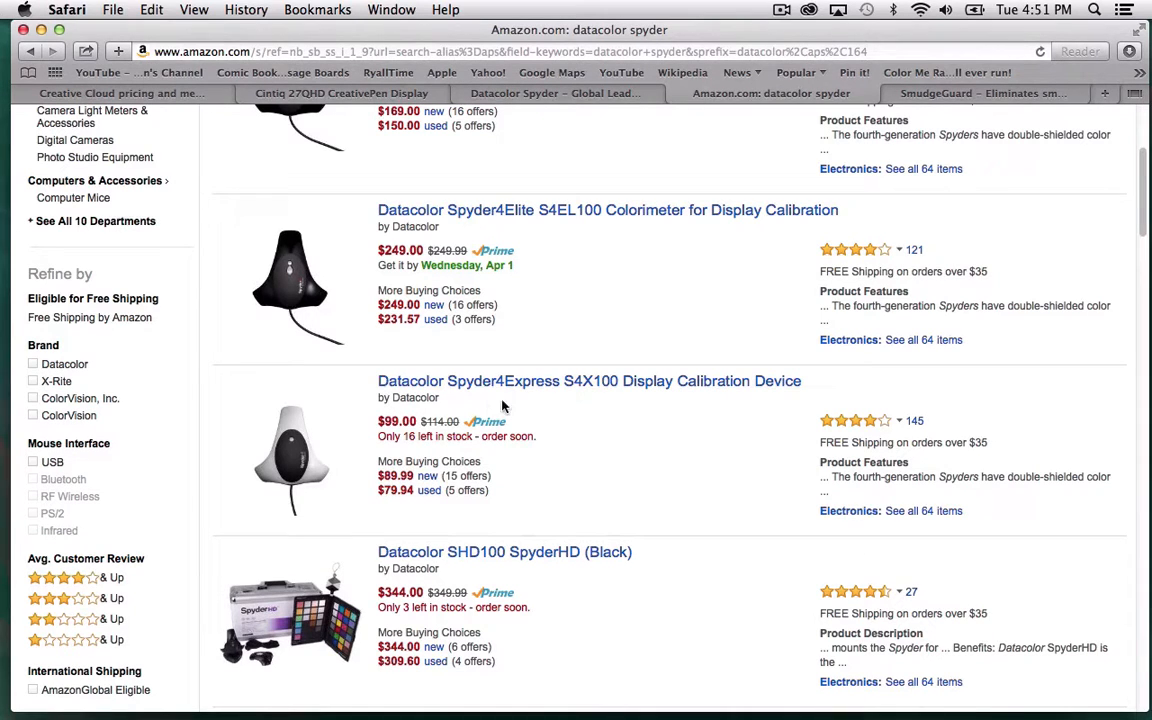
{"action": "mouse_move", "coordinate": [408, 428]}
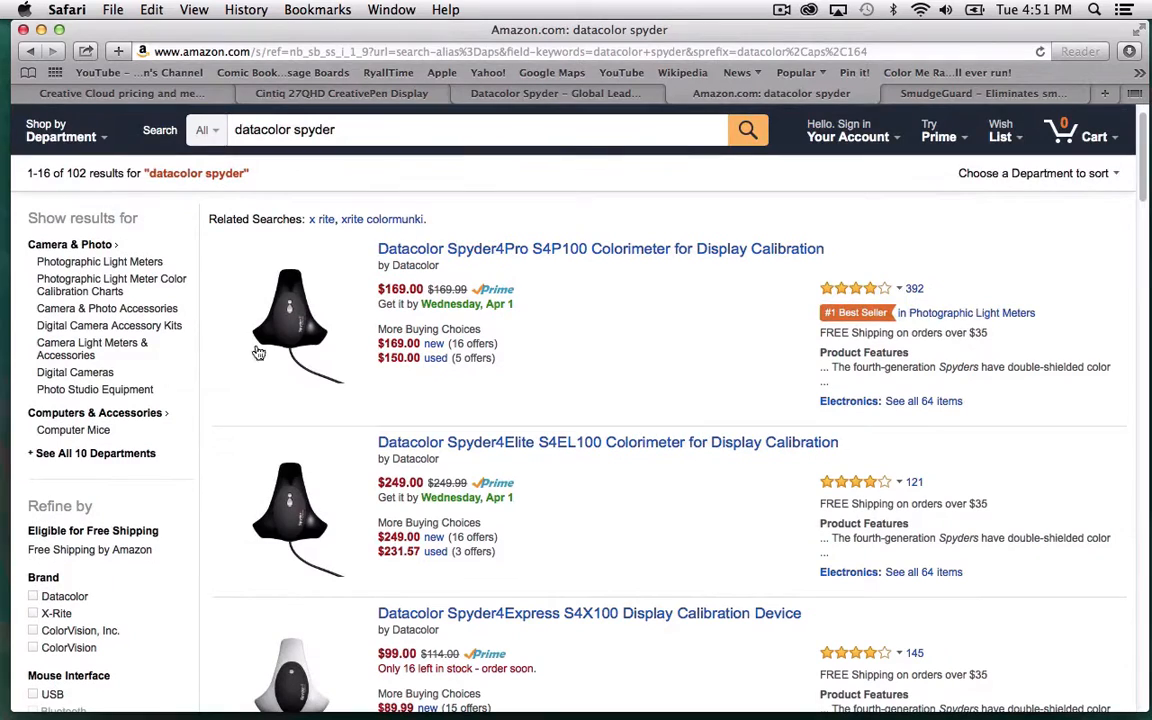
{"action": "mouse_move", "coordinate": [314, 288]}
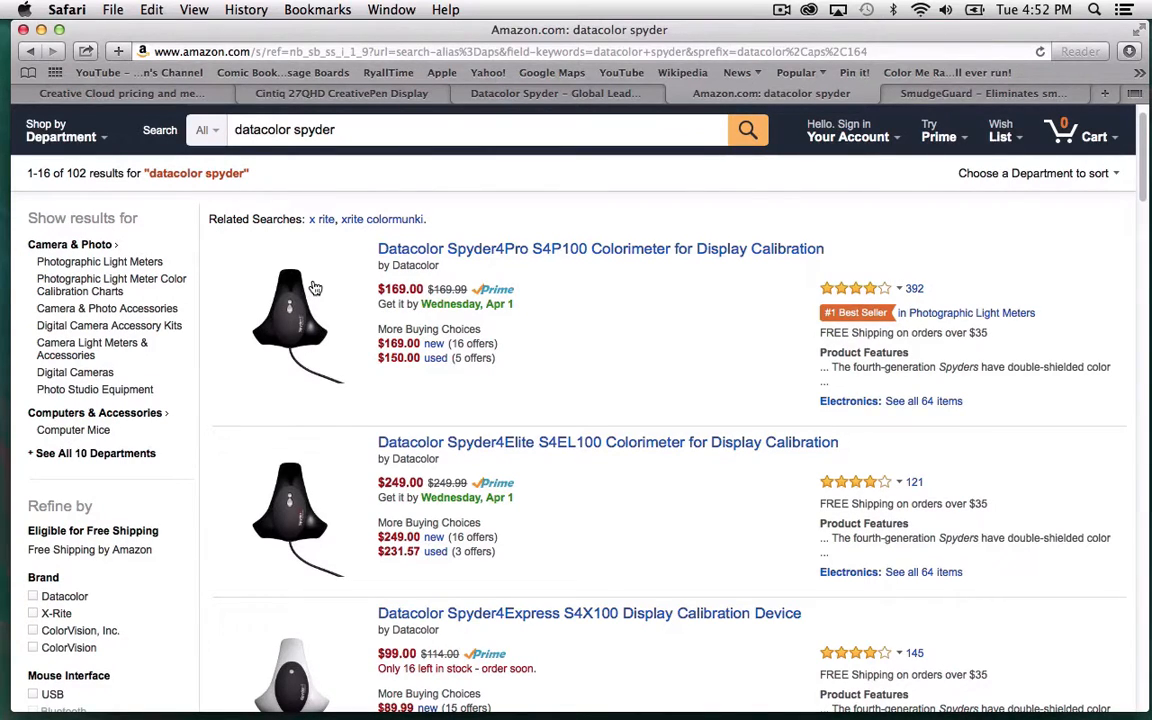
{"action": "mouse_move", "coordinate": [640, 716]}
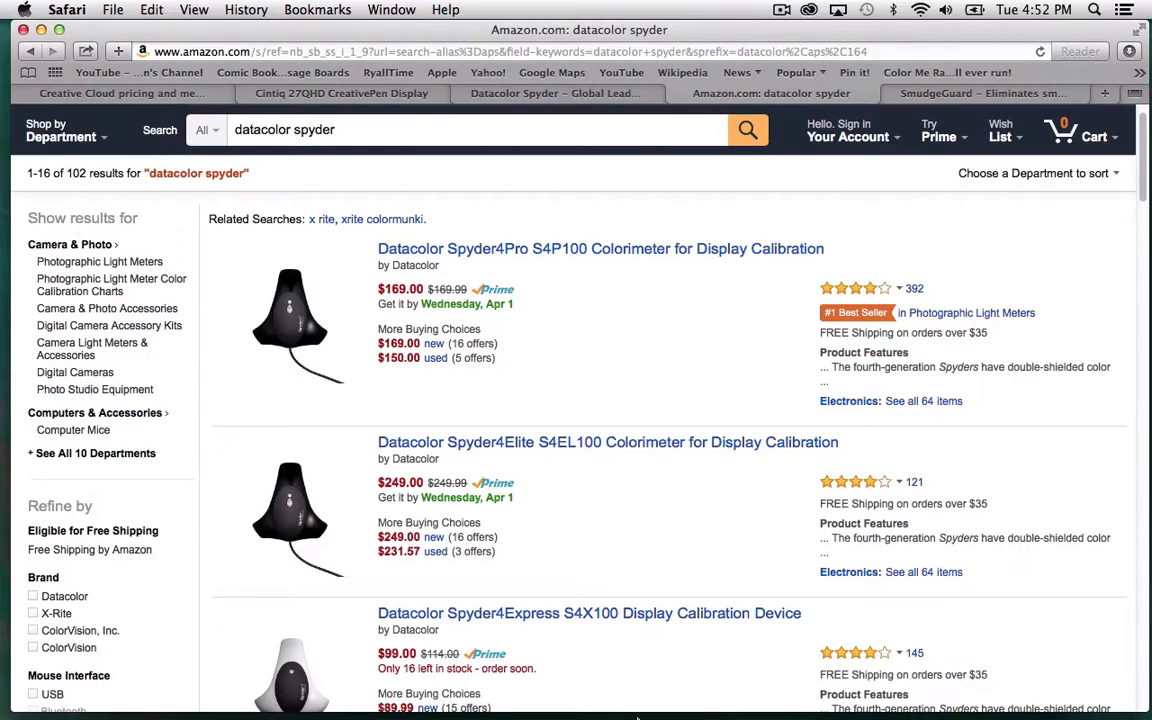
{"action": "mouse_move", "coordinate": [764, 680]}
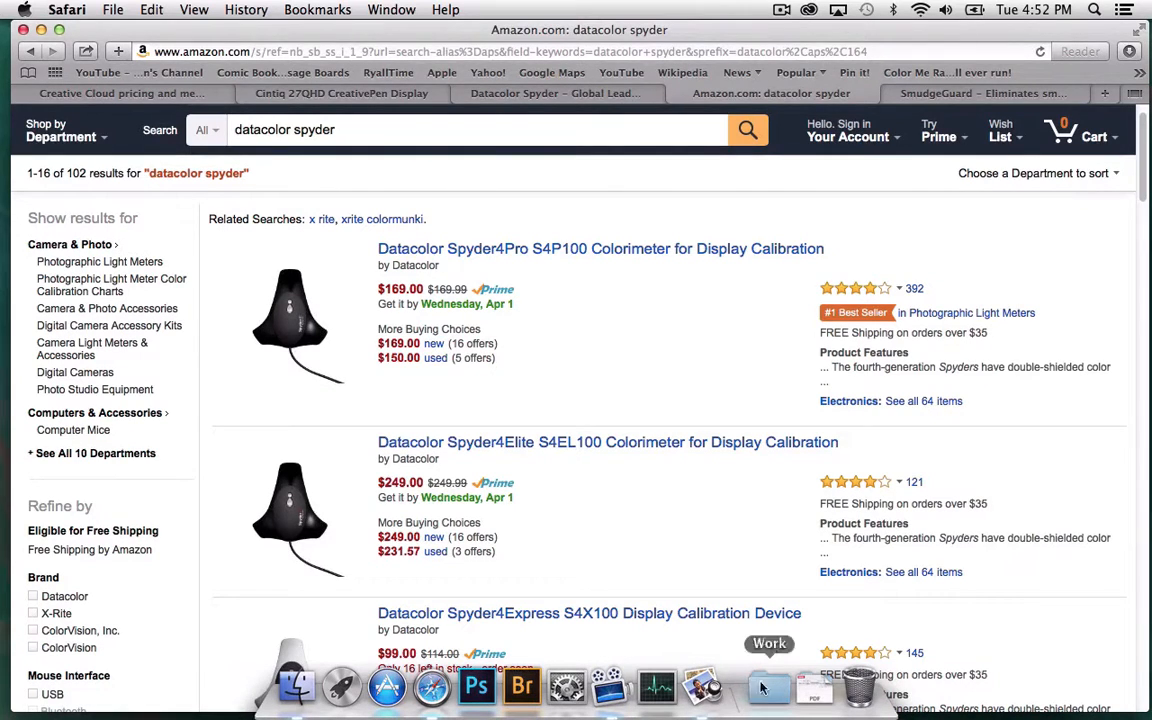
{"action": "left_click", "coordinate": [458, 692]}
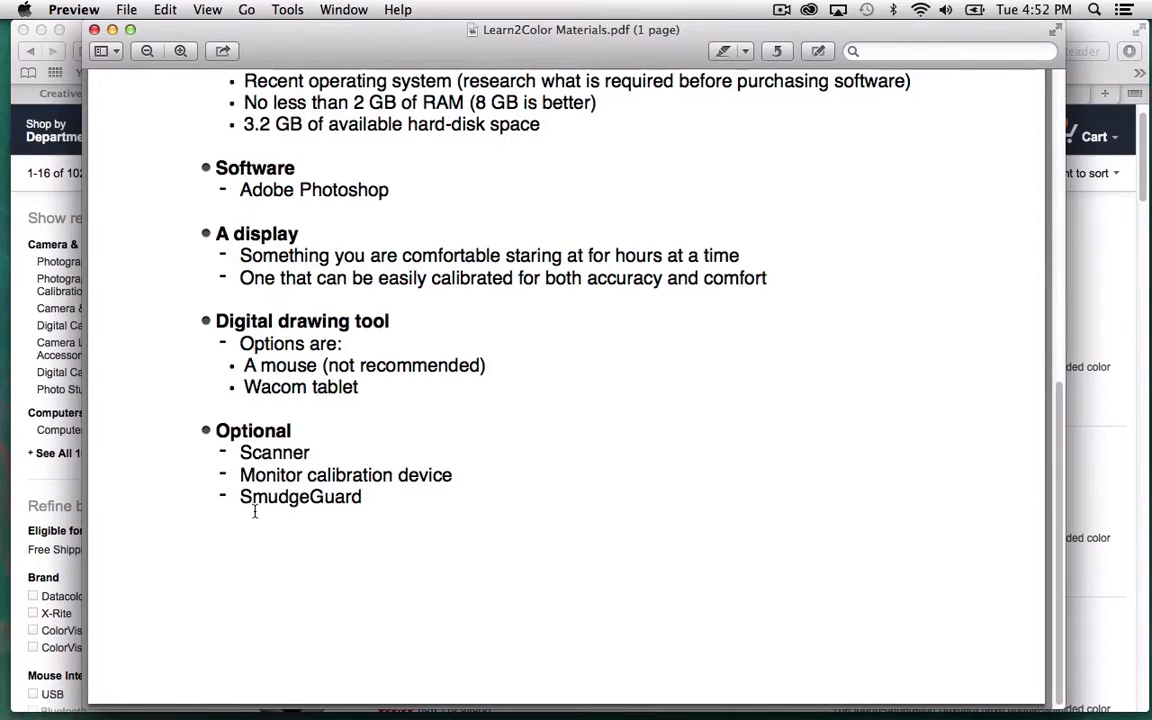
{"action": "mouse_move", "coordinate": [364, 516]}
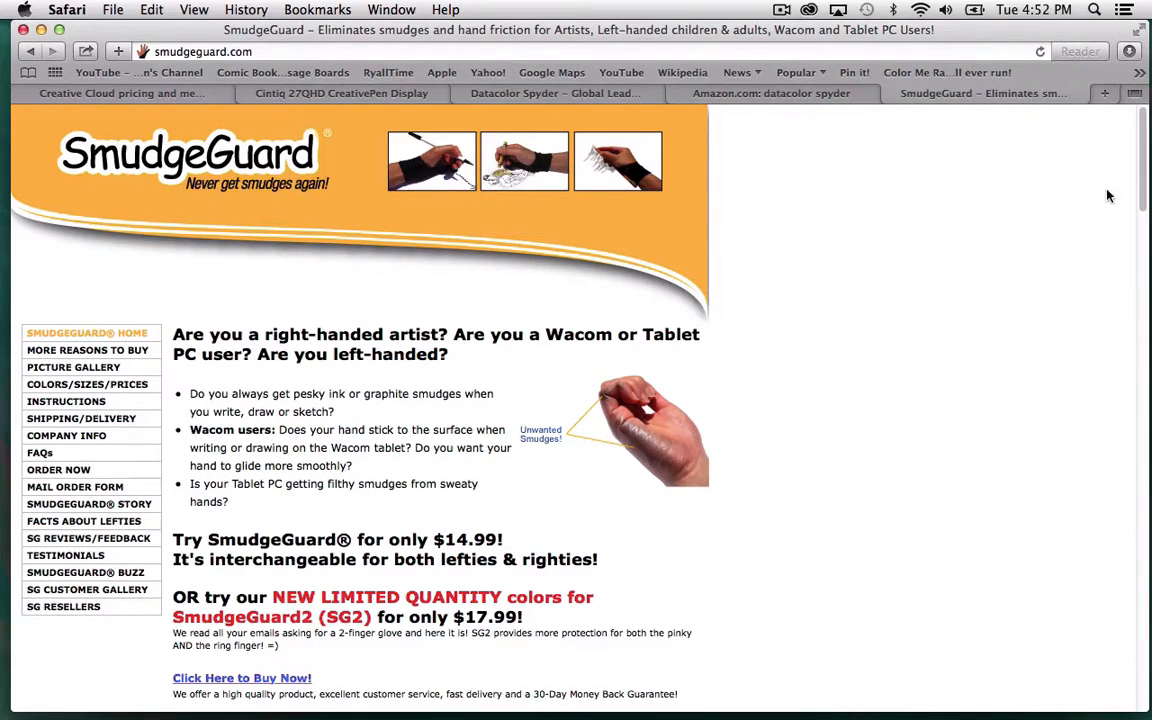
{"action": "mouse_move", "coordinate": [1104, 180]}
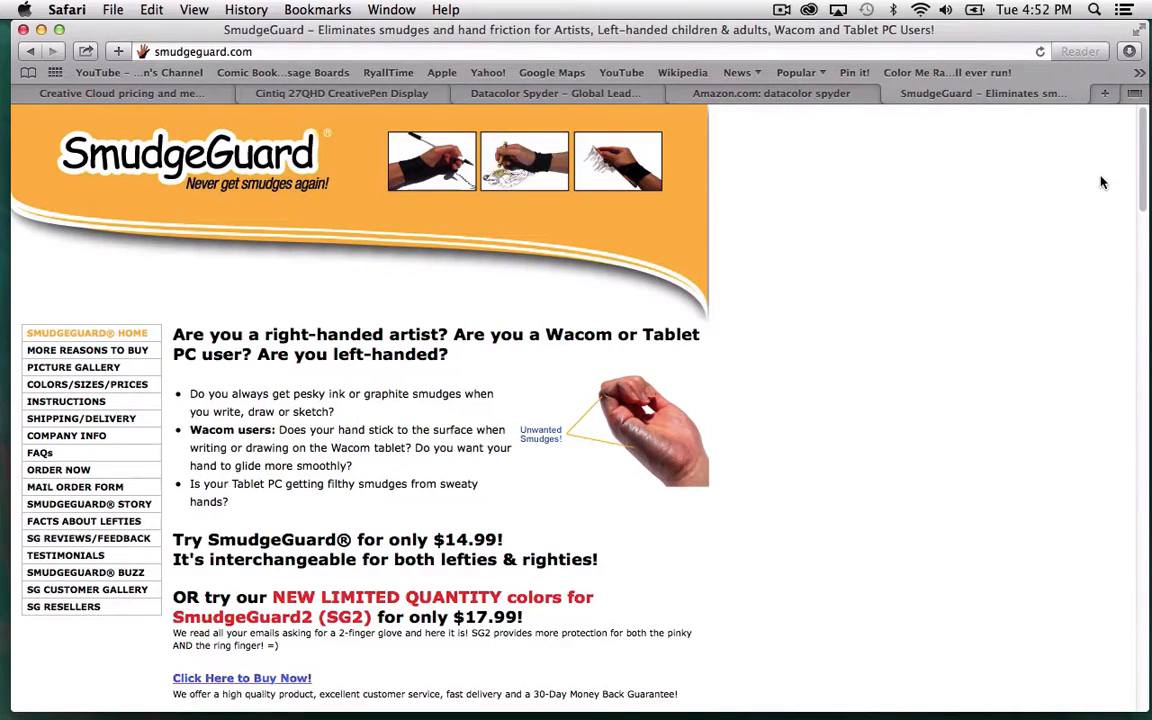
{"action": "mouse_move", "coordinate": [638, 462]}
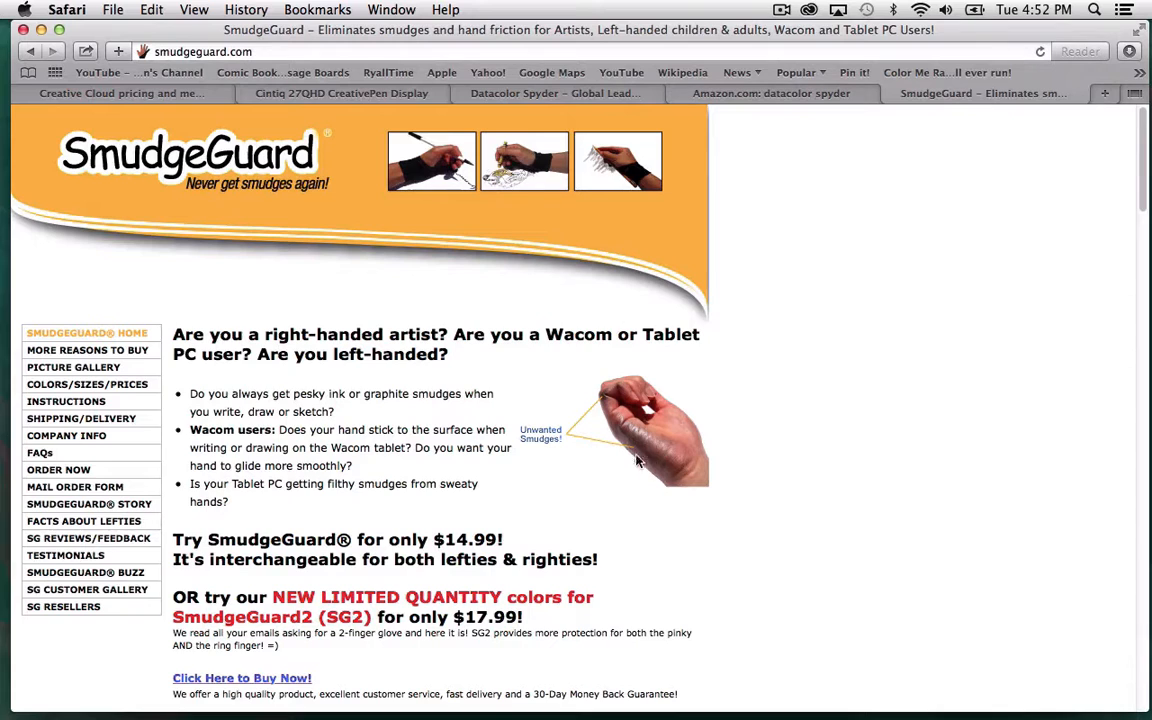
{"action": "mouse_move", "coordinate": [616, 390]}
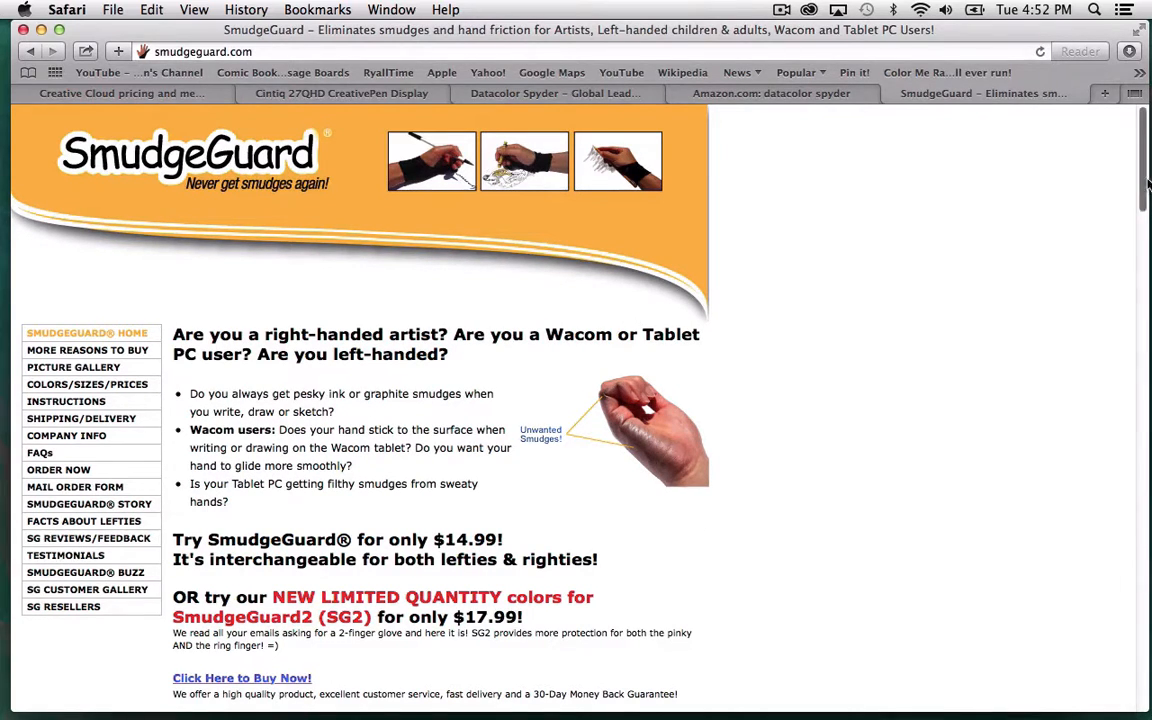
Scroll the SmudgeGuard page down to the Wacom tablet photos, then switch back to Preview's Materials PDF.
{"action": "scroll", "scroll_direction": "down", "scroll_amount": 3}
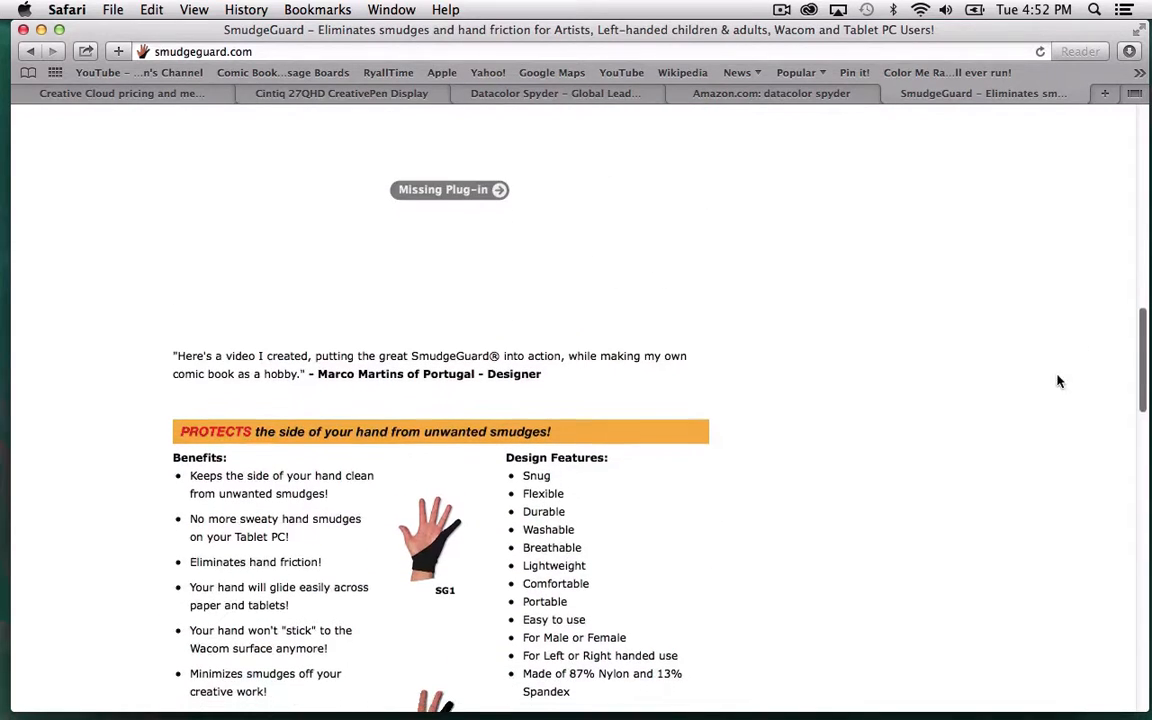
{"action": "mouse_move", "coordinate": [492, 548]}
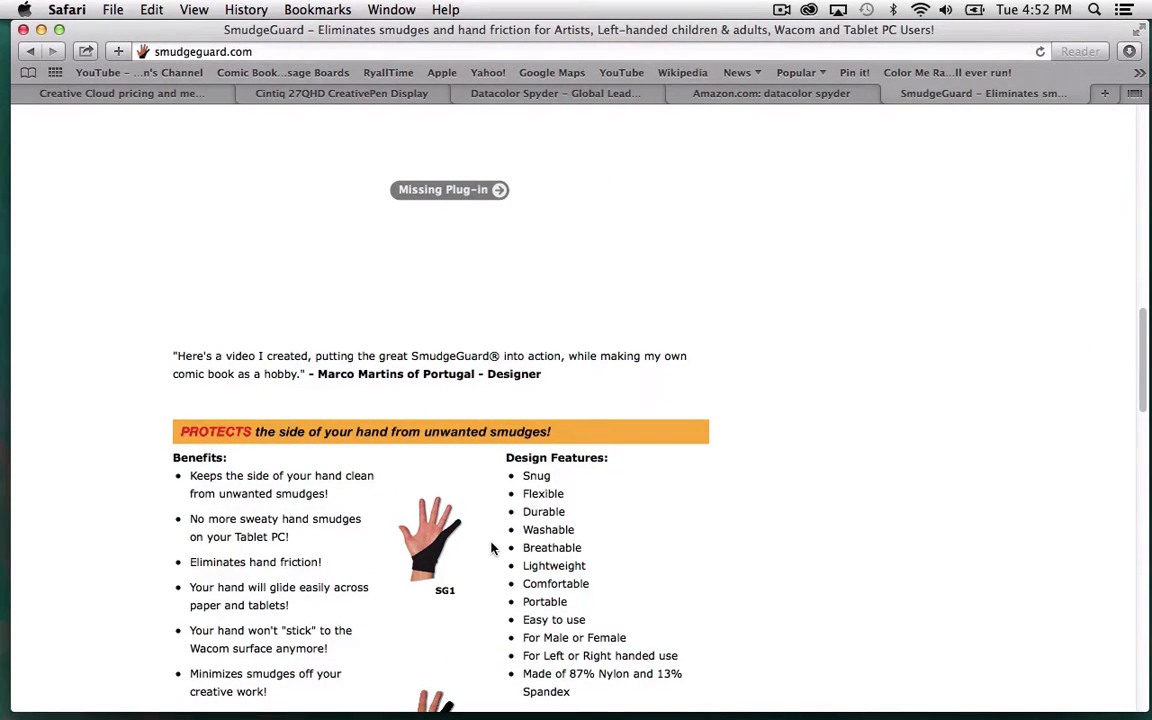
{"action": "scroll", "scroll_direction": "down", "scroll_amount": 3}
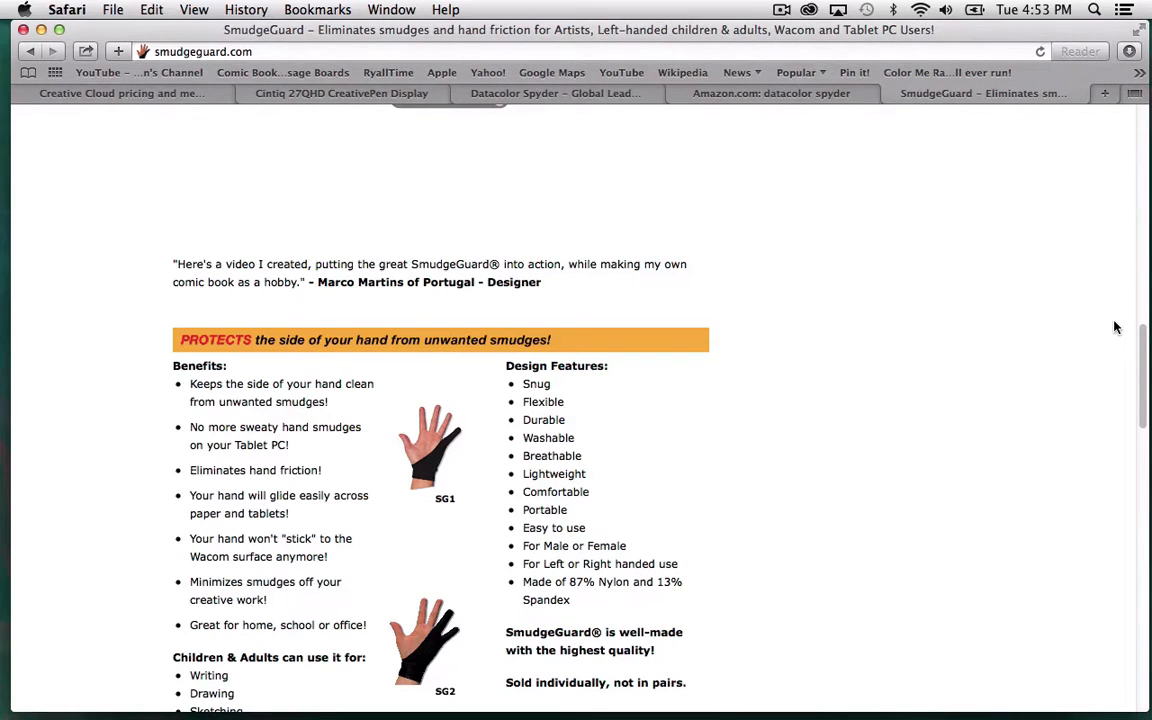
{"action": "scroll", "scroll_direction": "down", "scroll_amount": 3}
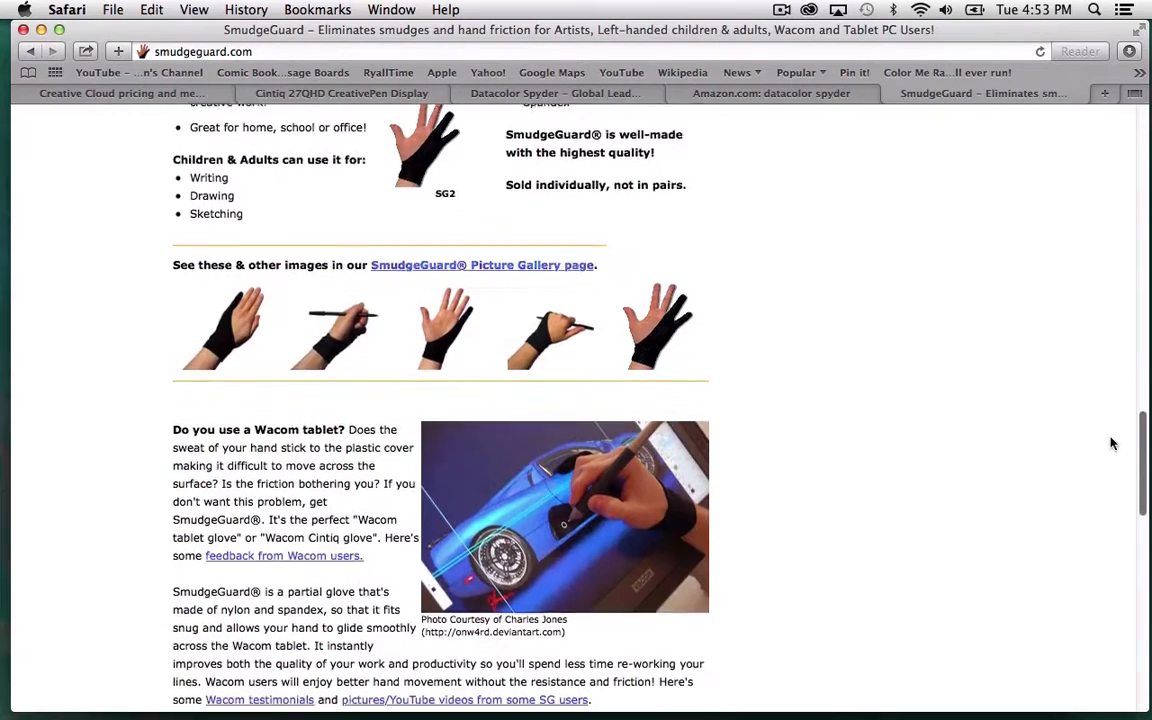
{"action": "scroll", "scroll_direction": "down", "scroll_amount": 3}
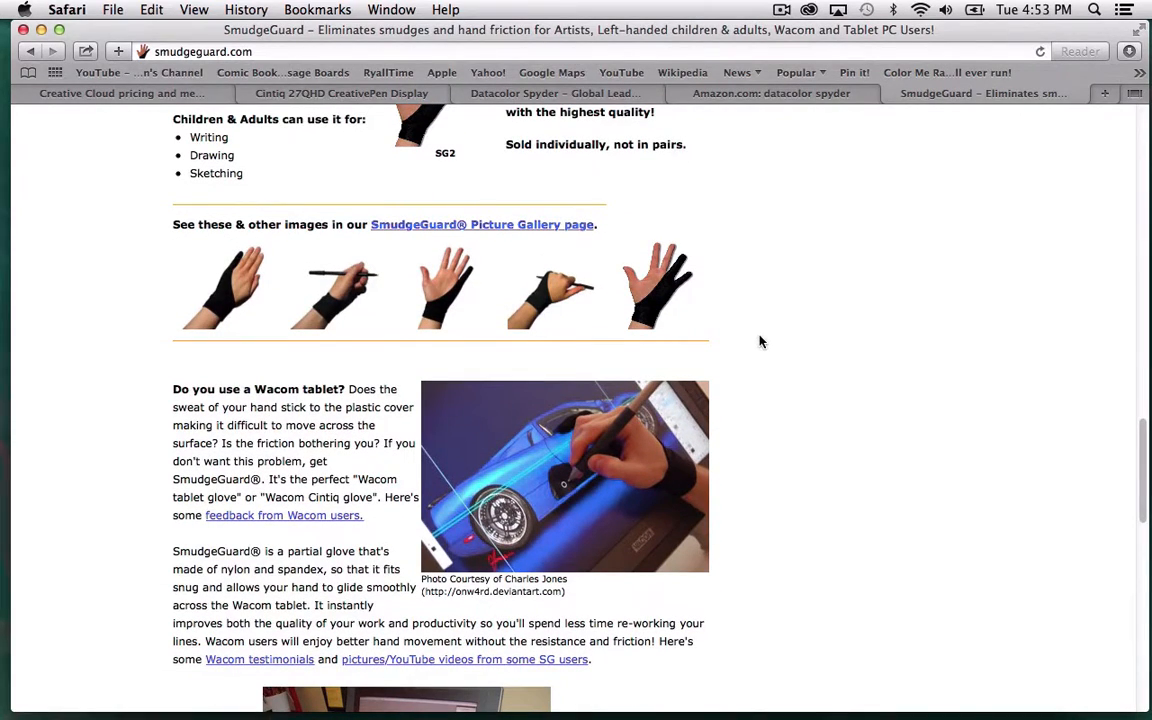
{"action": "mouse_move", "coordinate": [608, 520]}
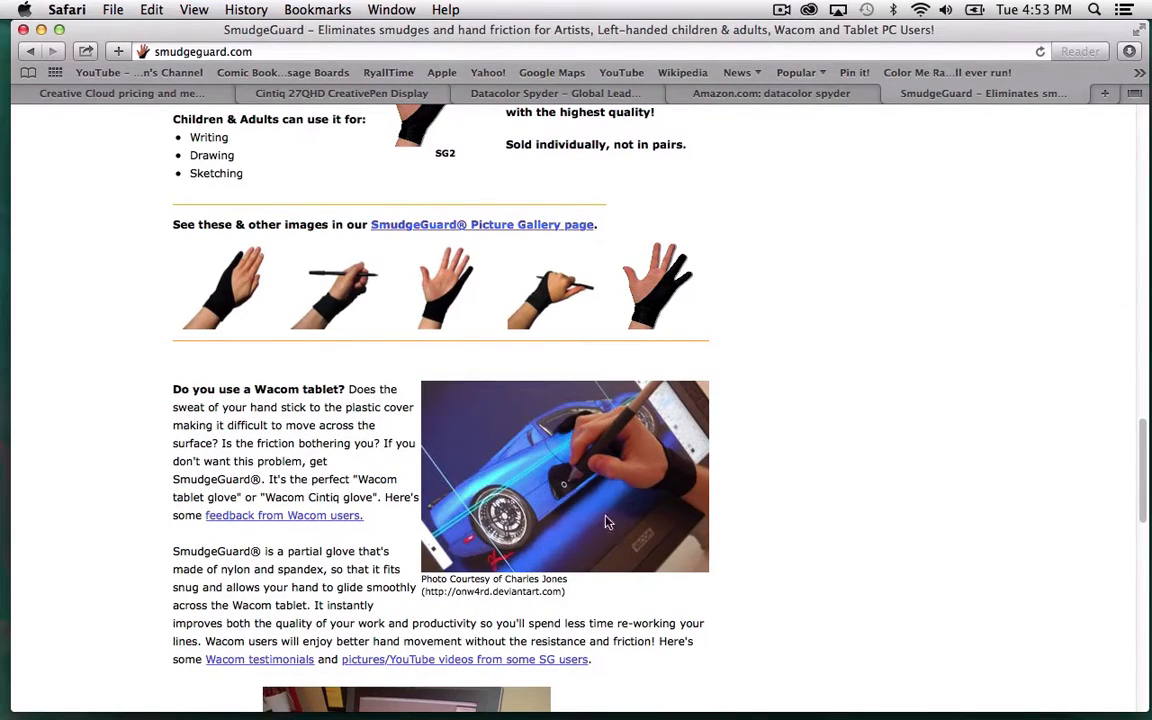
{"action": "mouse_move", "coordinate": [928, 404]}
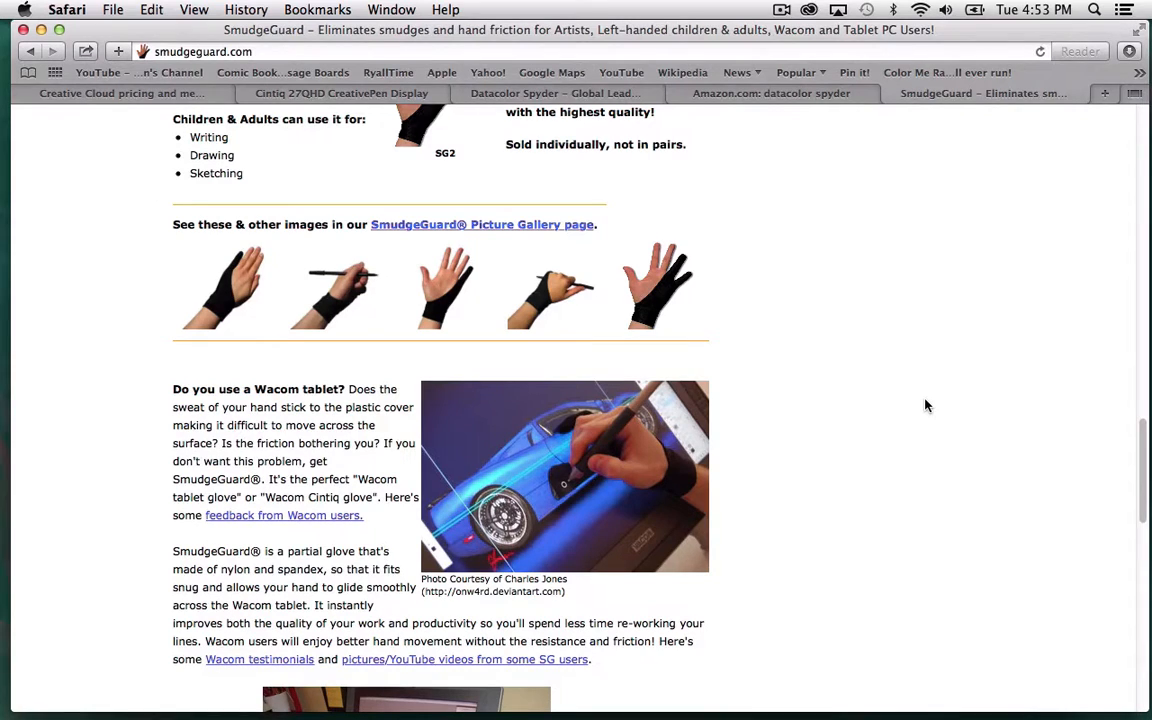
{"action": "mouse_move", "coordinate": [1136, 424]}
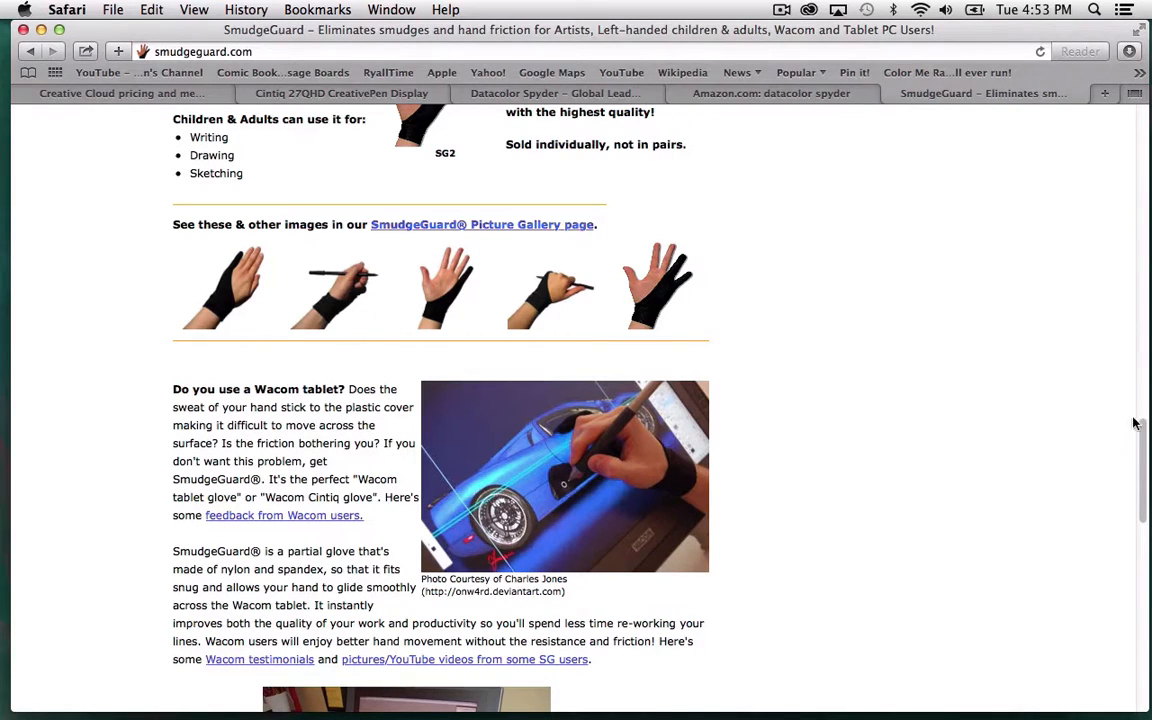
{"action": "scroll", "scroll_direction": "down", "scroll_amount": 3}
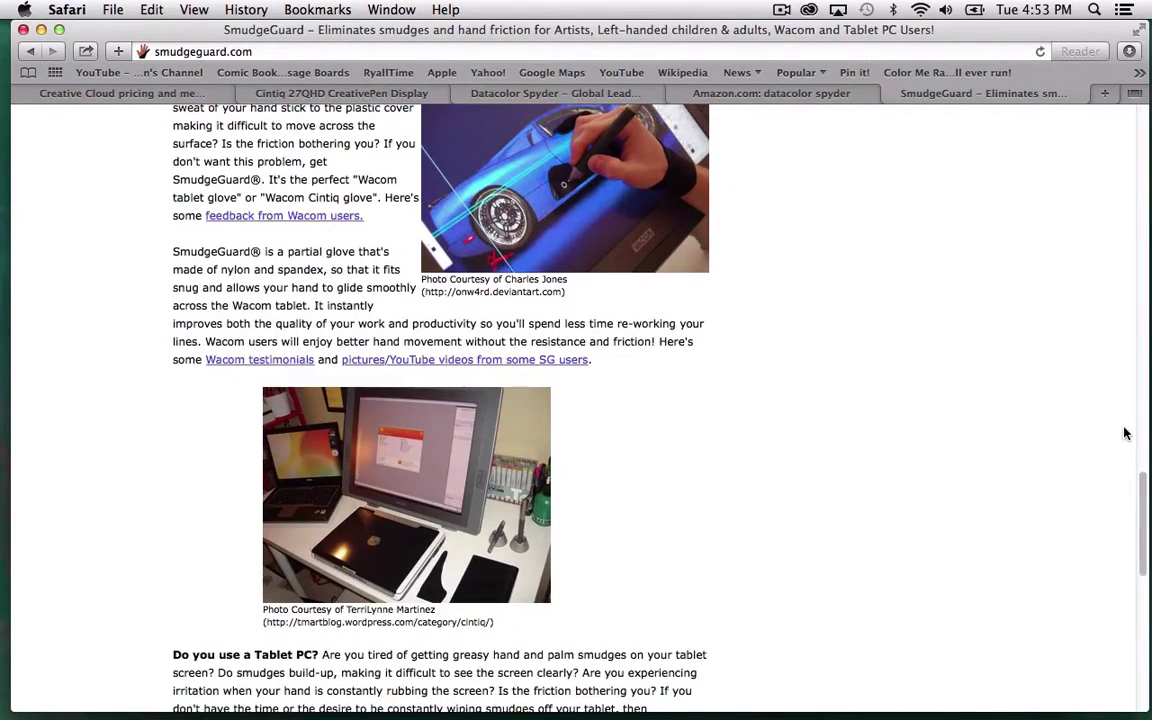
{"action": "mouse_move", "coordinate": [558, 682]}
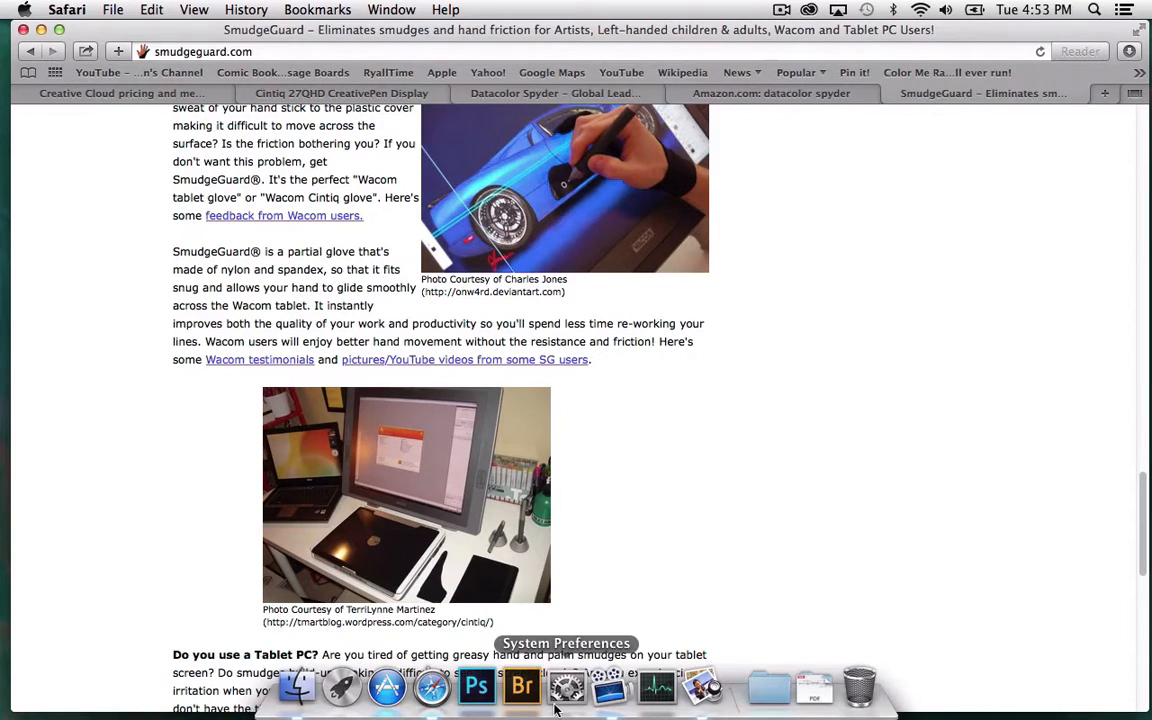
{"action": "left_click", "coordinate": [704, 686]}
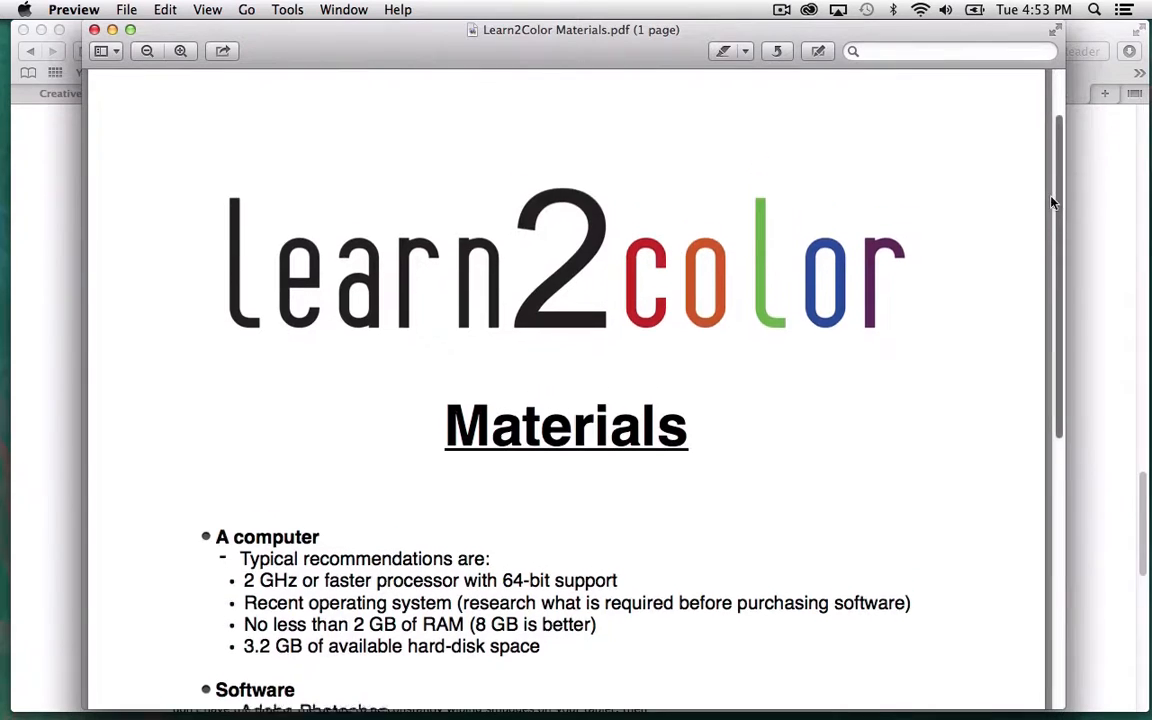
Scroll the Materials PDF from computer requirements down to SmudgeGuard under Optional items.
{"action": "scroll", "scroll_direction": "down", "scroll_amount": 3}
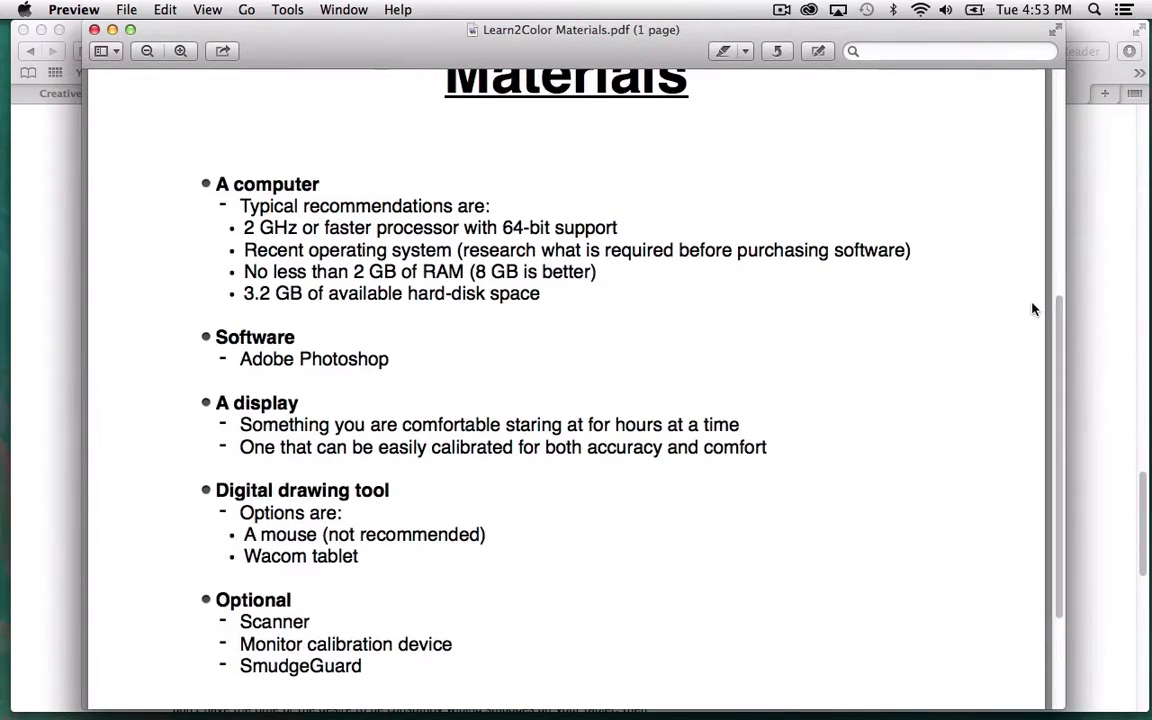